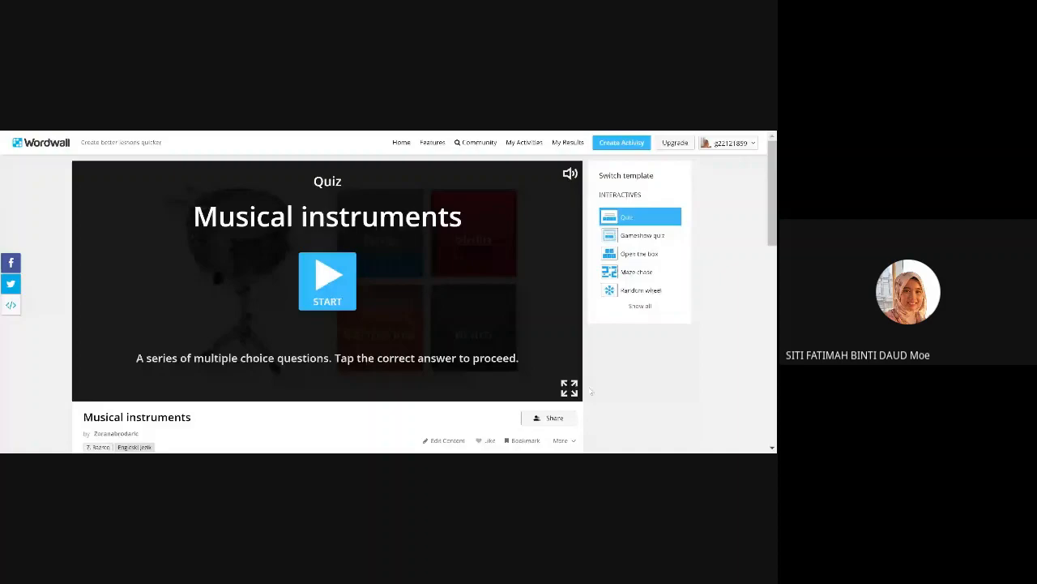
Step: Start the Musical instruments quiz and answer the first picture with 'drum'
{"action": "left_click", "coordinate": [327, 282]}
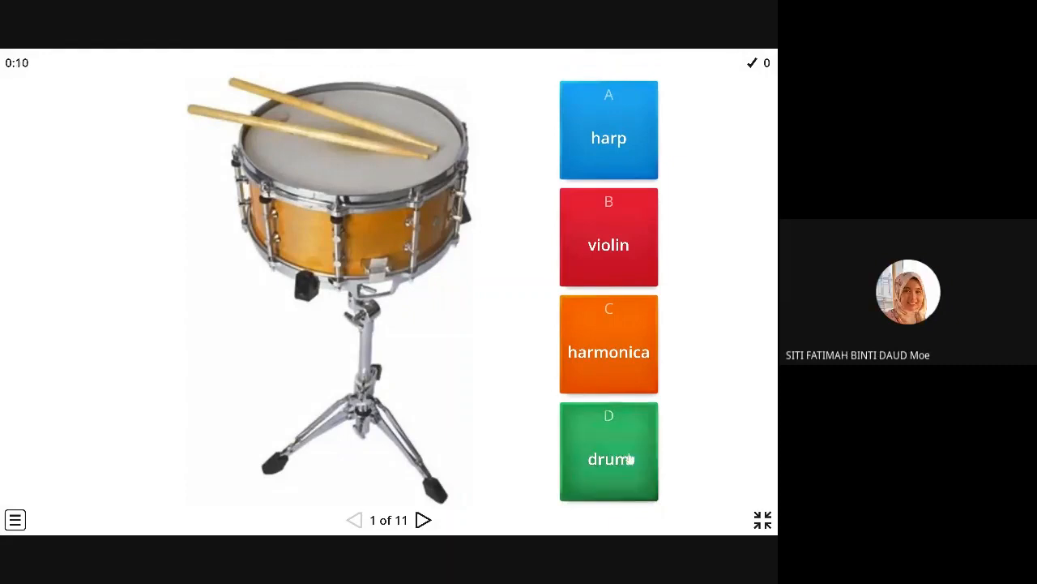
{"action": "left_click", "coordinate": [610, 451]}
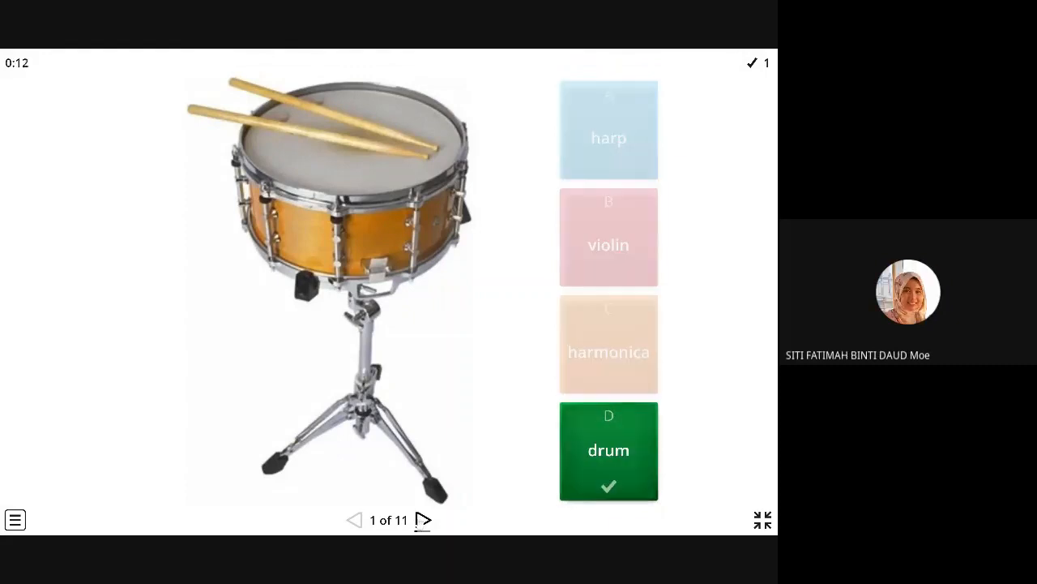
{"action": "left_click", "coordinate": [422, 519]}
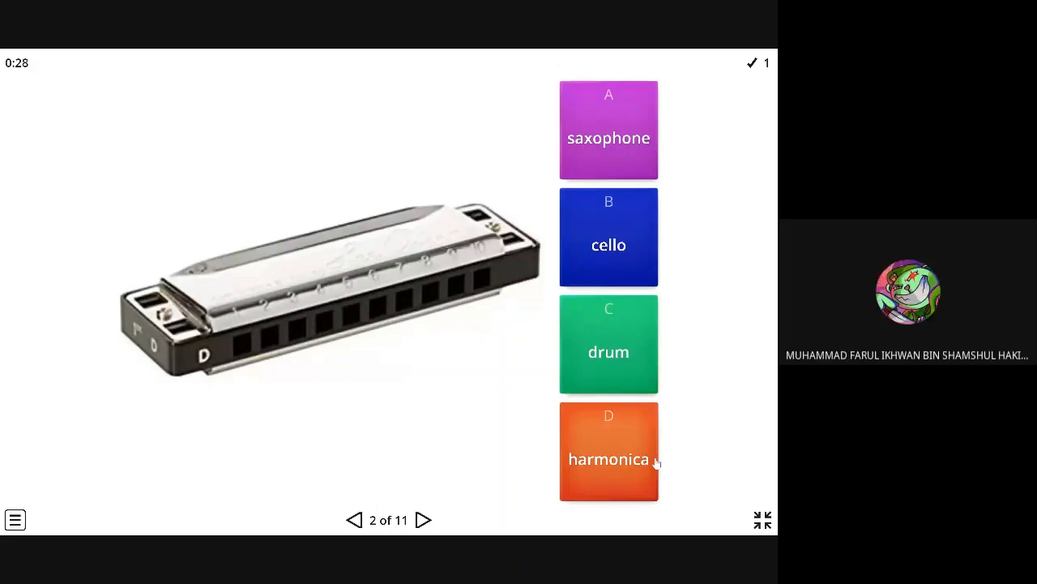
{"action": "mouse_move", "coordinate": [636, 462]}
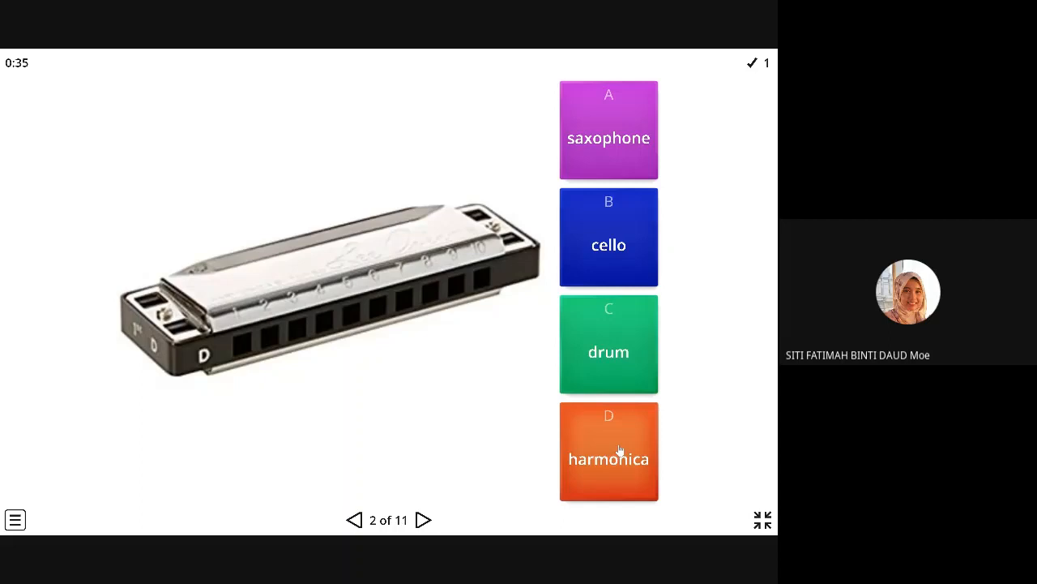
Step: Answer question 2 with 'harmonica' and question 4 with 'saxophone', reaching question 5
{"action": "left_click", "coordinate": [610, 450]}
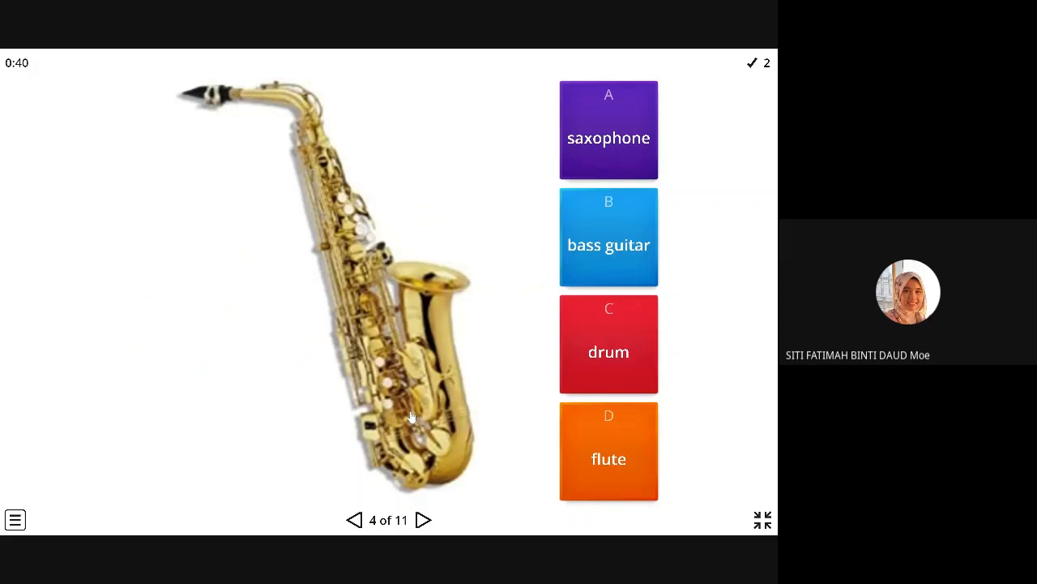
{"action": "mouse_move", "coordinate": [483, 278]}
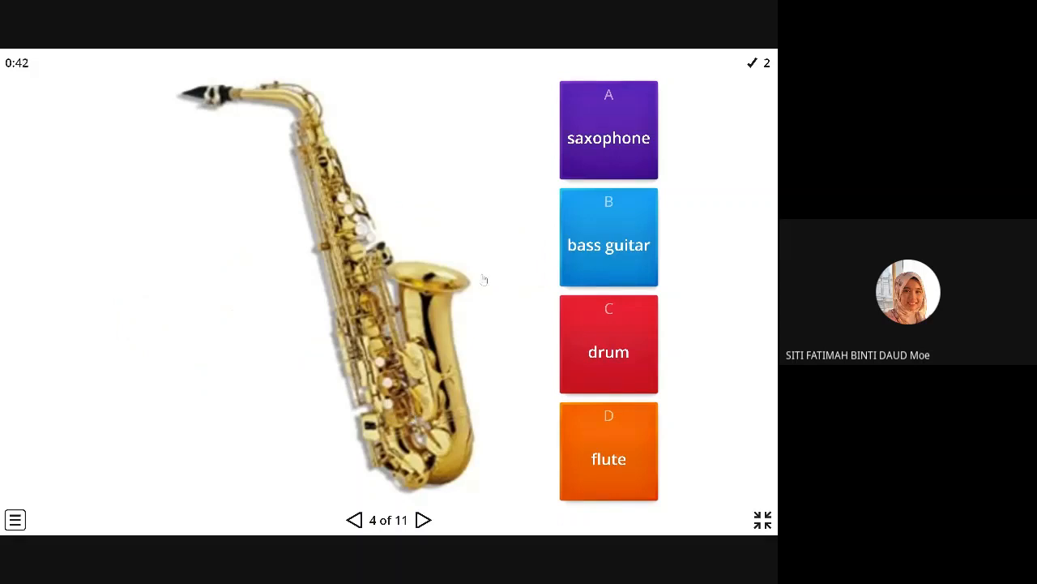
{"action": "mouse_move", "coordinate": [705, 187]}
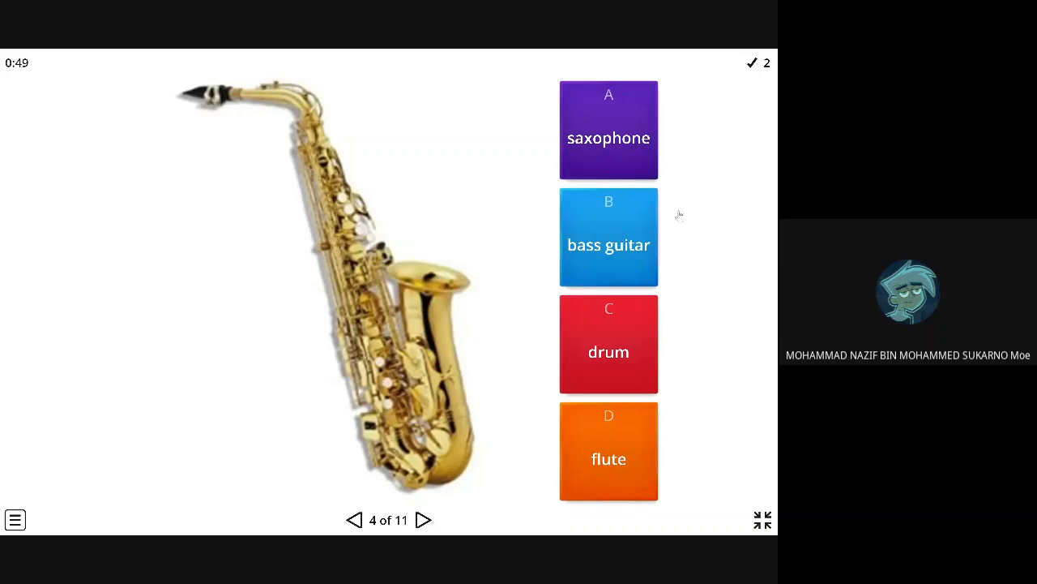
{"action": "left_click", "coordinate": [608, 130]}
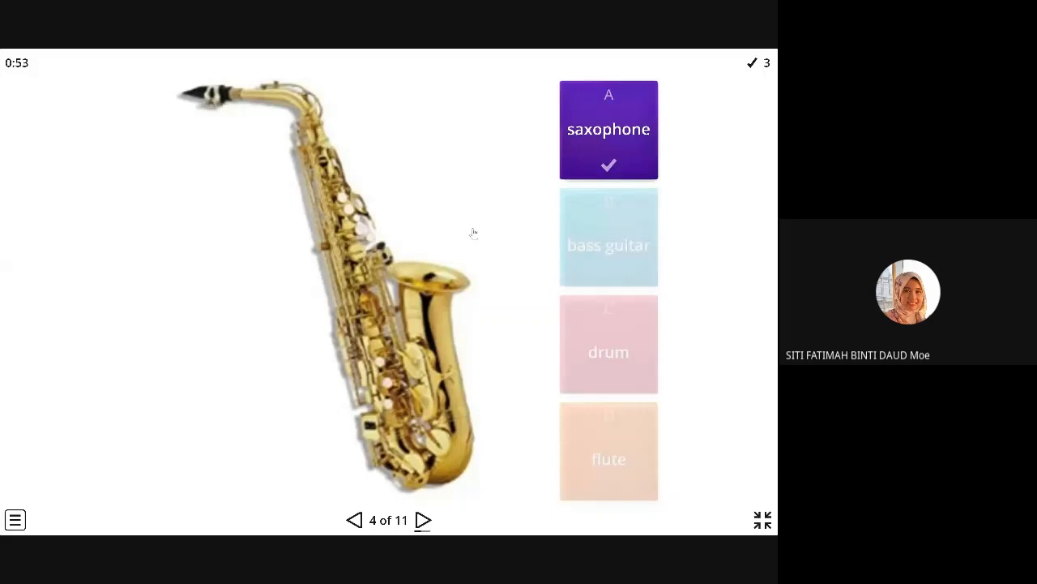
{"action": "left_click", "coordinate": [422, 520]}
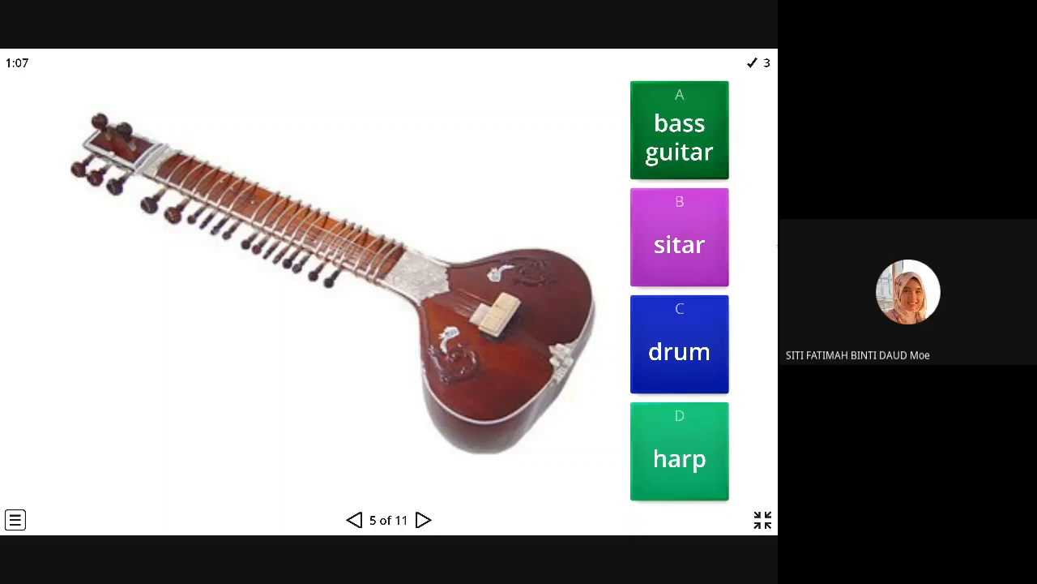
Step: Answer the sitar, harp and accordion pictures correctly, advancing to the tin whistle question
{"action": "left_click", "coordinate": [679, 237]}
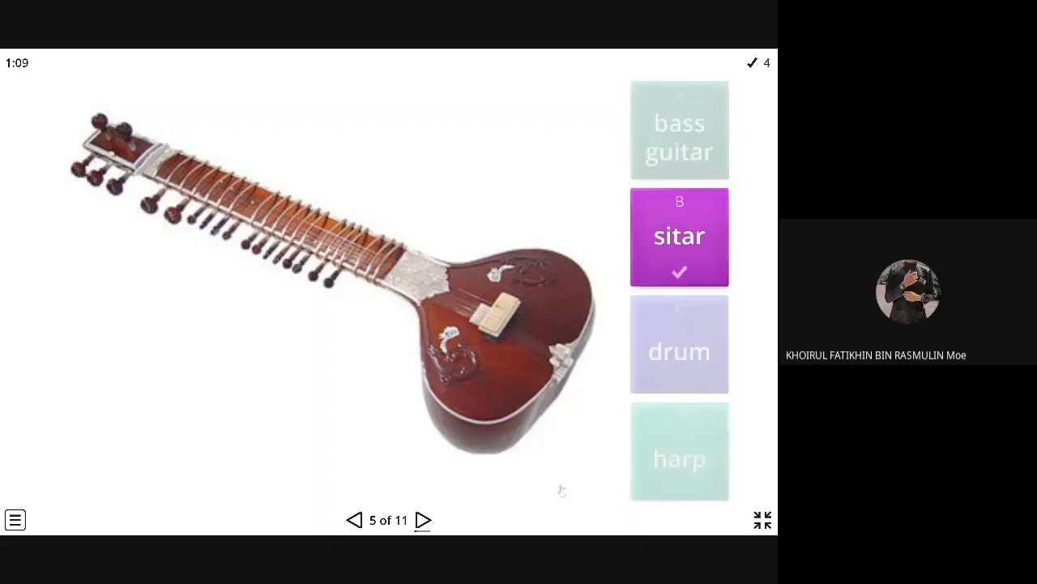
{"action": "left_click", "coordinate": [422, 519]}
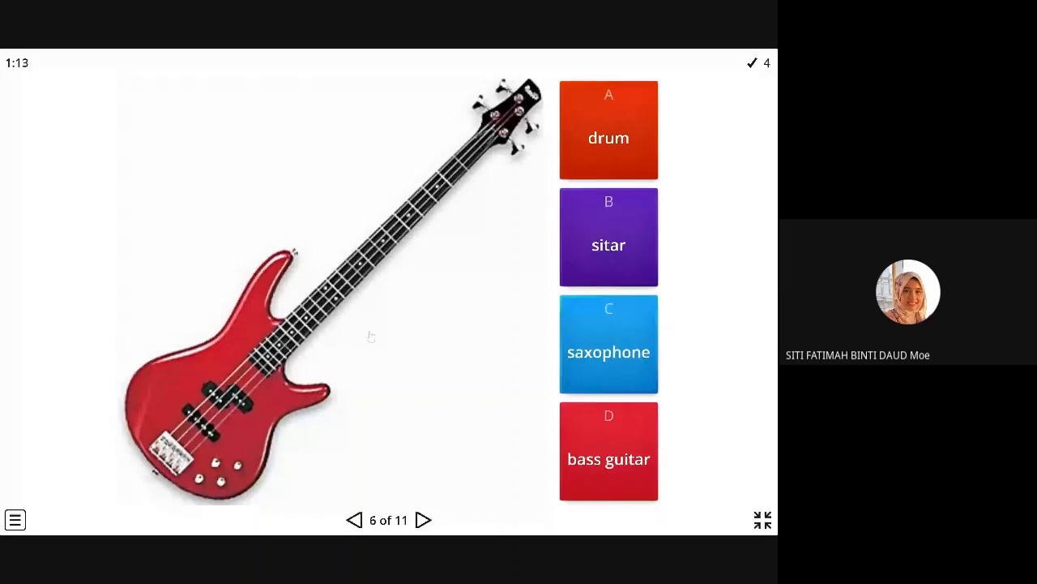
{"action": "mouse_move", "coordinate": [469, 321]}
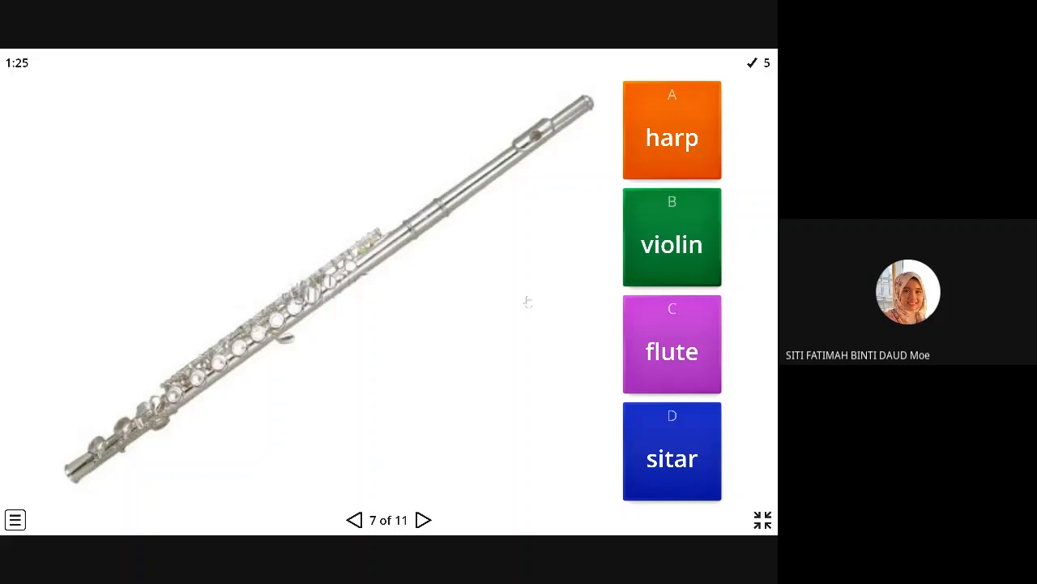
{"action": "mouse_move", "coordinate": [594, 327]}
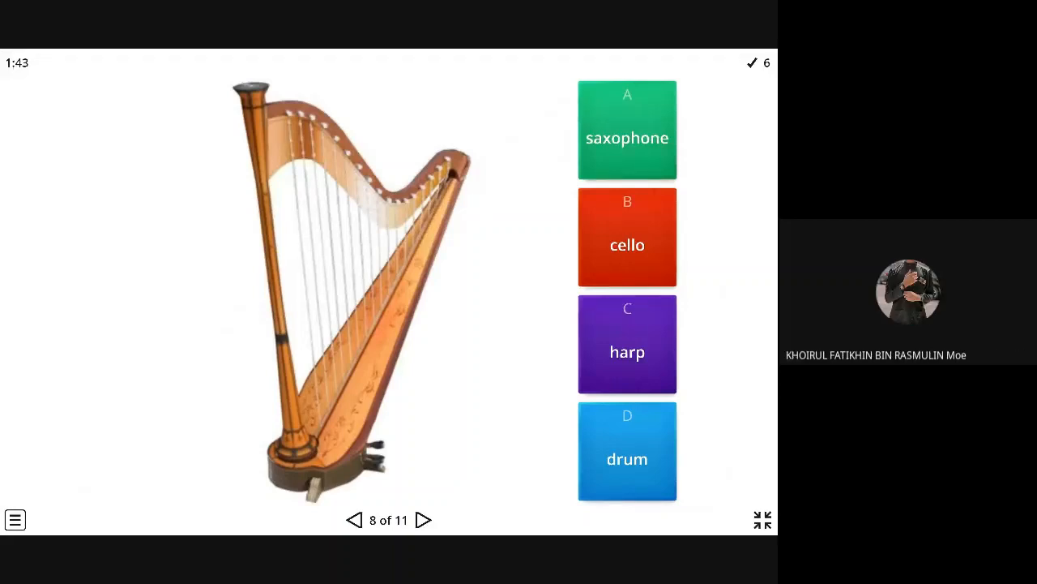
{"action": "left_click", "coordinate": [626, 344]}
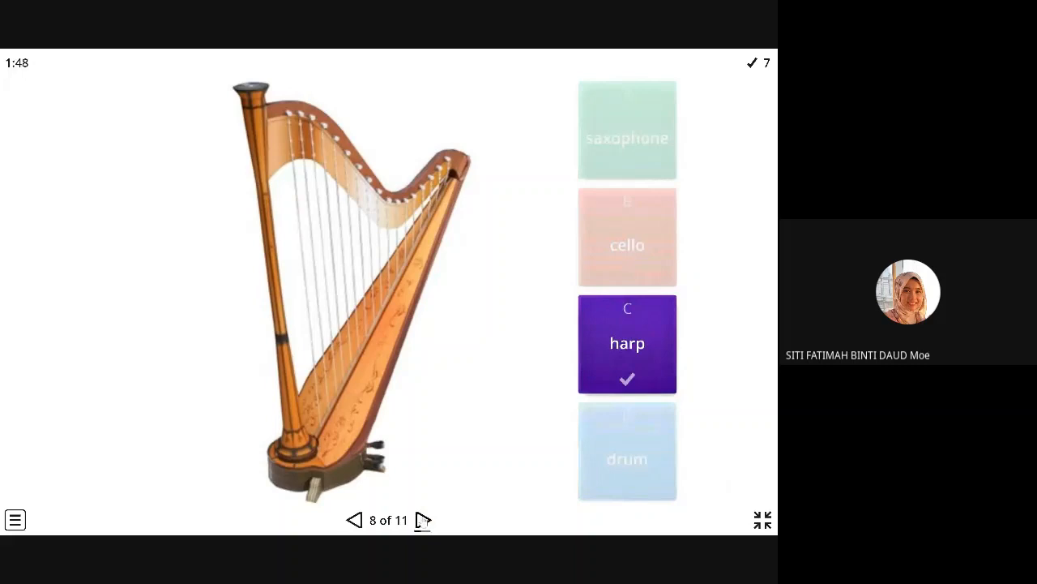
{"action": "left_click", "coordinate": [423, 519]}
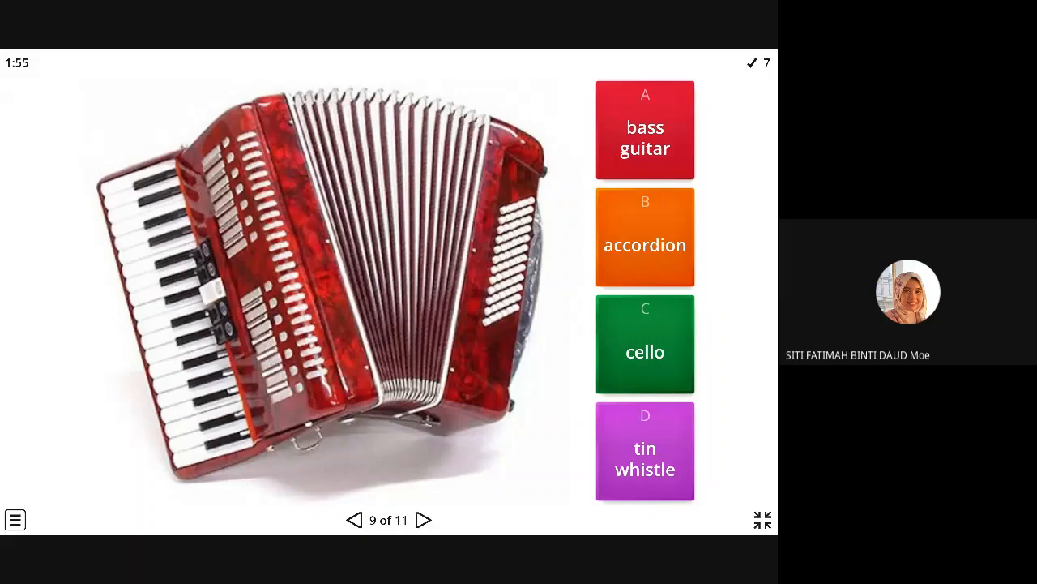
{"action": "left_click", "coordinate": [645, 237]}
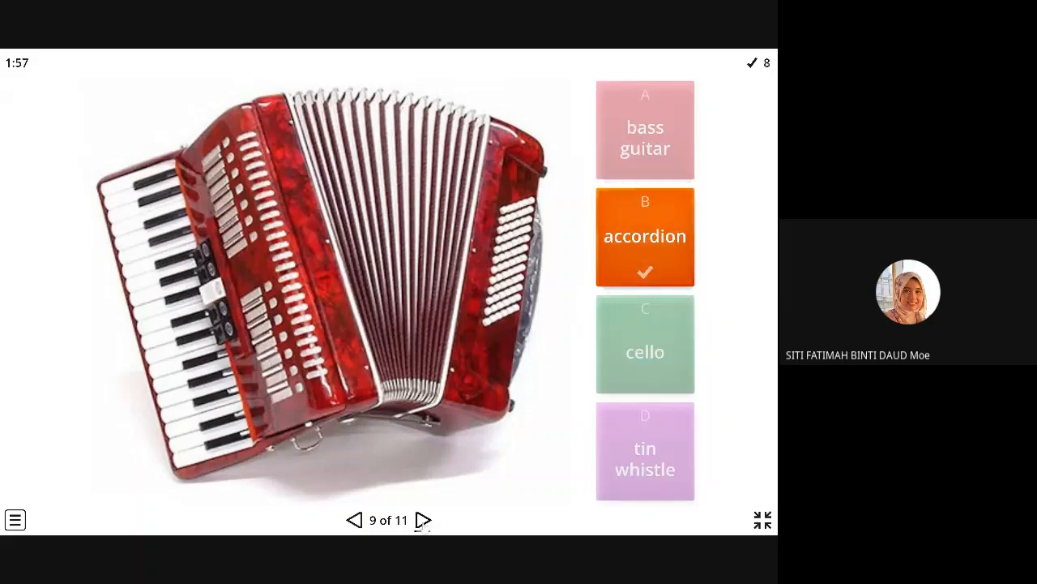
{"action": "left_click", "coordinate": [421, 518]}
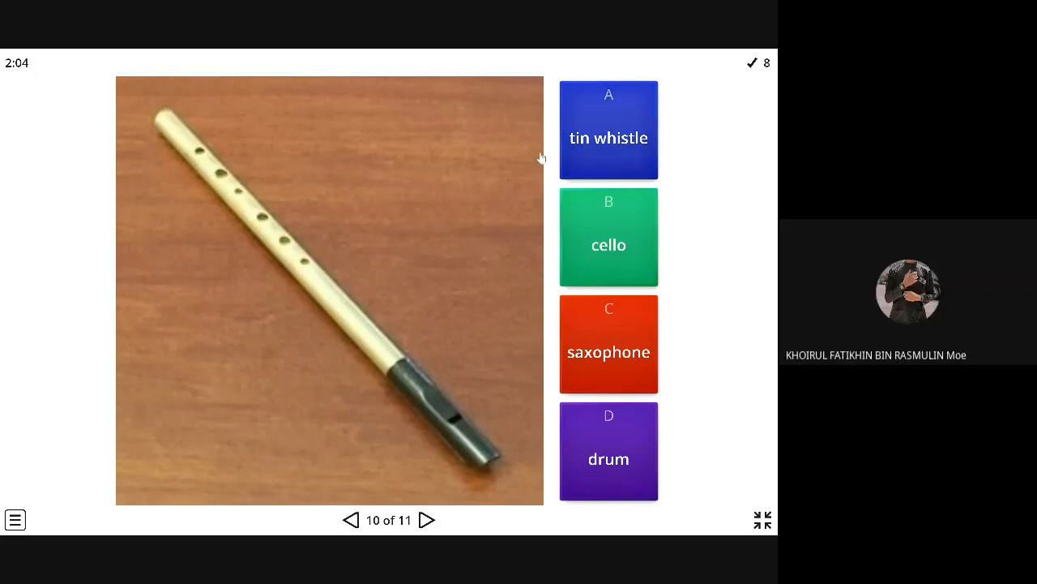
Step: Answer the tin whistle, cello and skipped violin questions, bringing the score to 10
{"action": "left_click", "coordinate": [609, 130]}
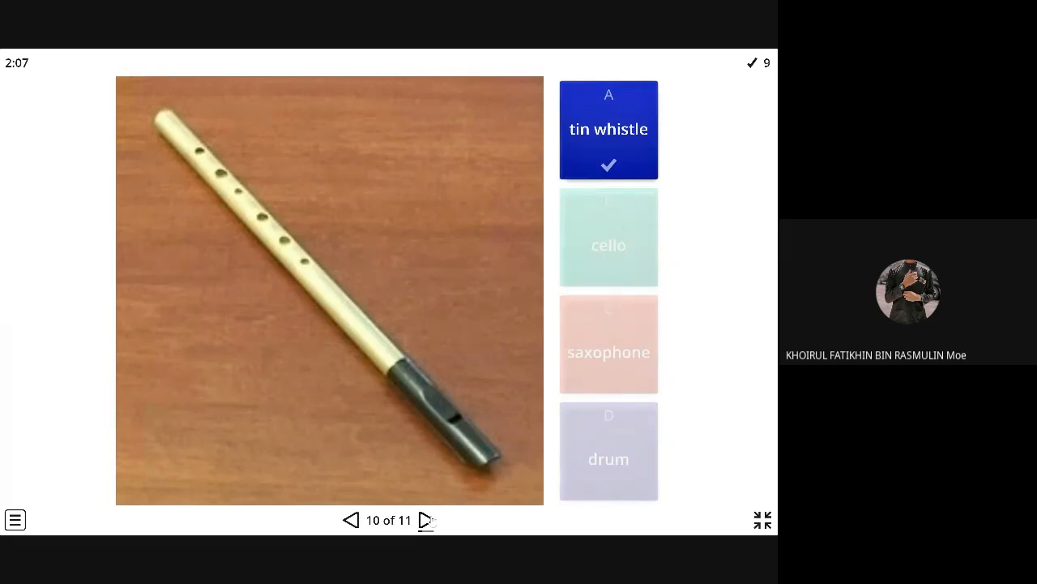
{"action": "left_click", "coordinate": [425, 519]}
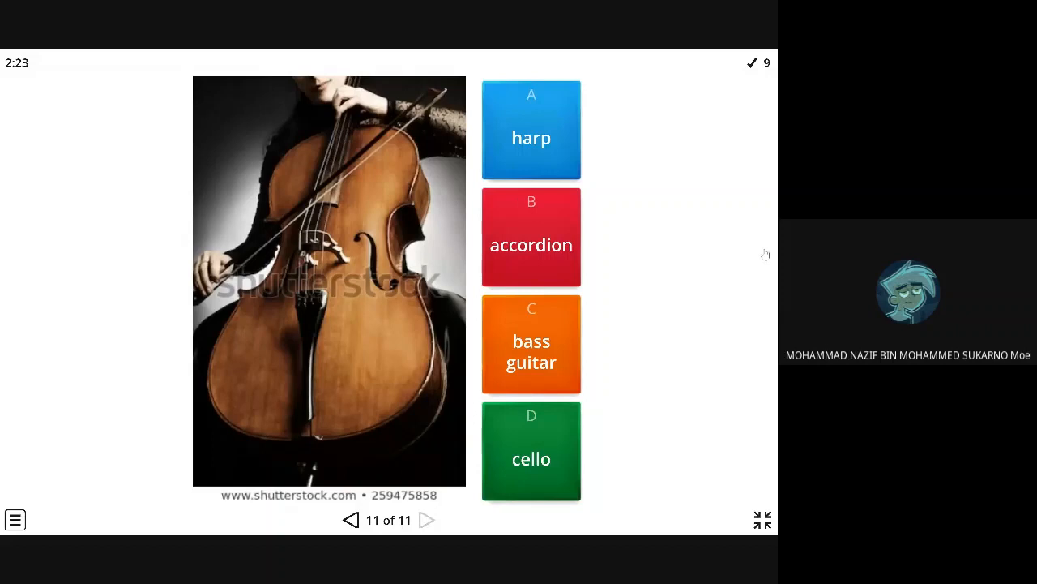
{"action": "left_click", "coordinate": [532, 451]}
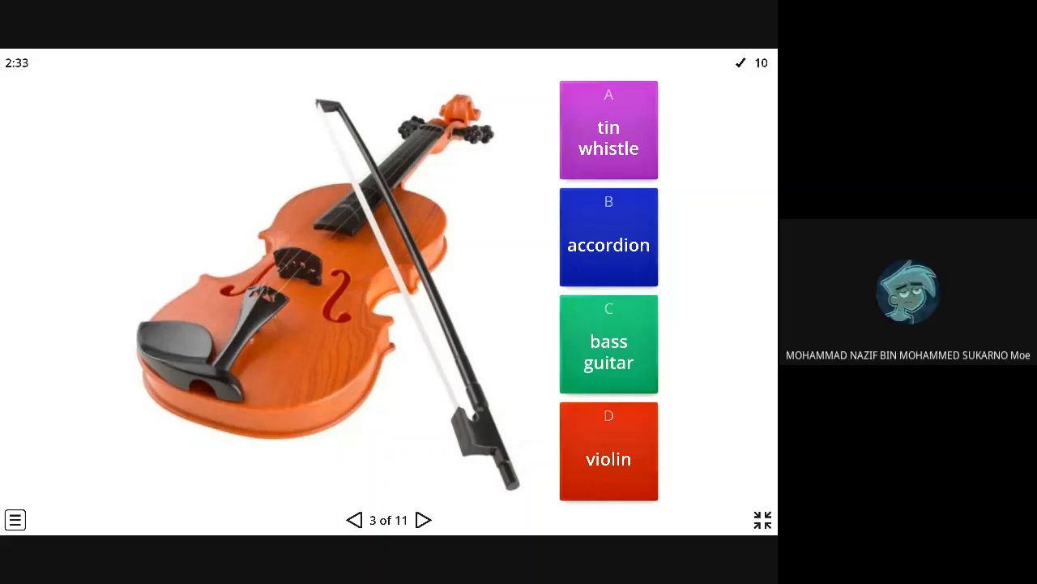
{"action": "left_click", "coordinate": [610, 451]}
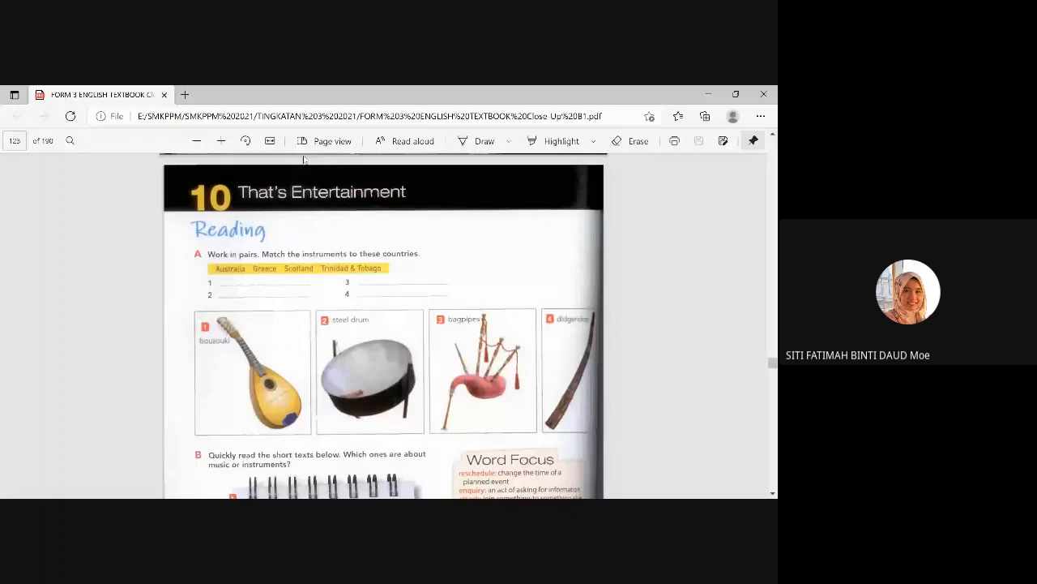
Step: Scroll up in the textbook PDF to the Chapter 10 'That's Entertainment' opener pages
{"action": "left_click", "coordinate": [220, 139]}
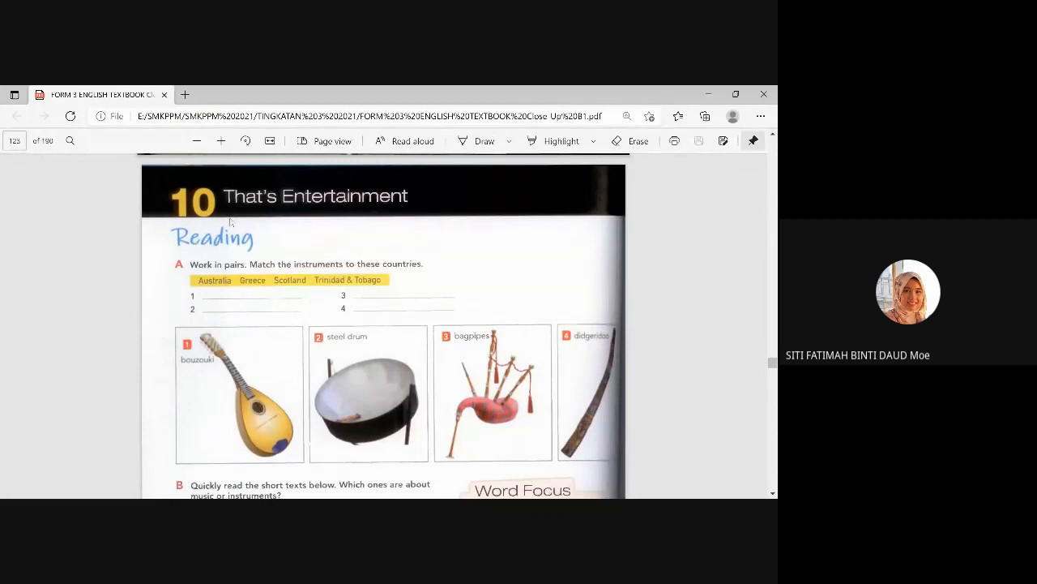
{"action": "mouse_move", "coordinate": [376, 214]}
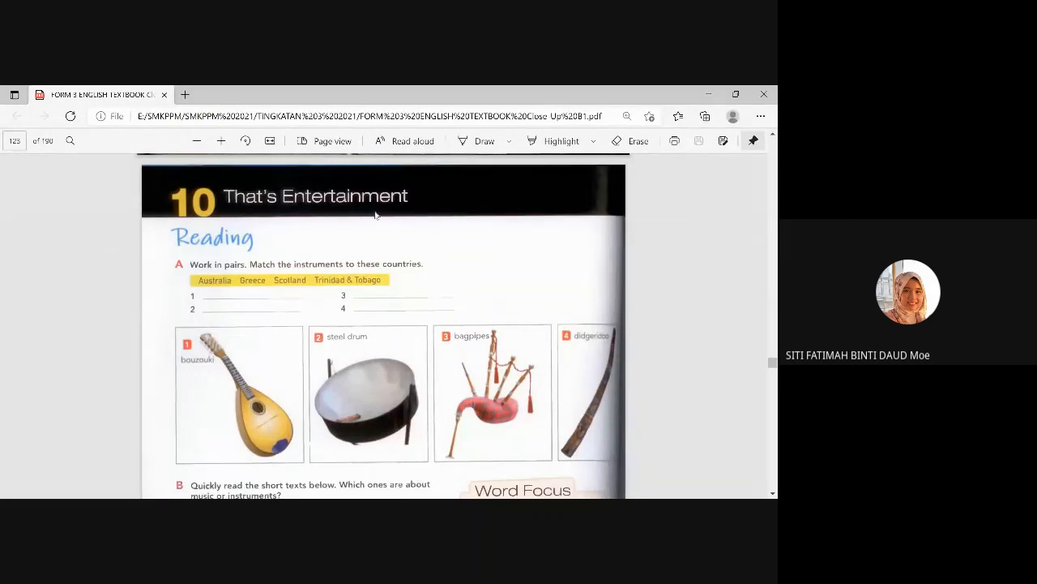
{"action": "mouse_move", "coordinate": [418, 208]}
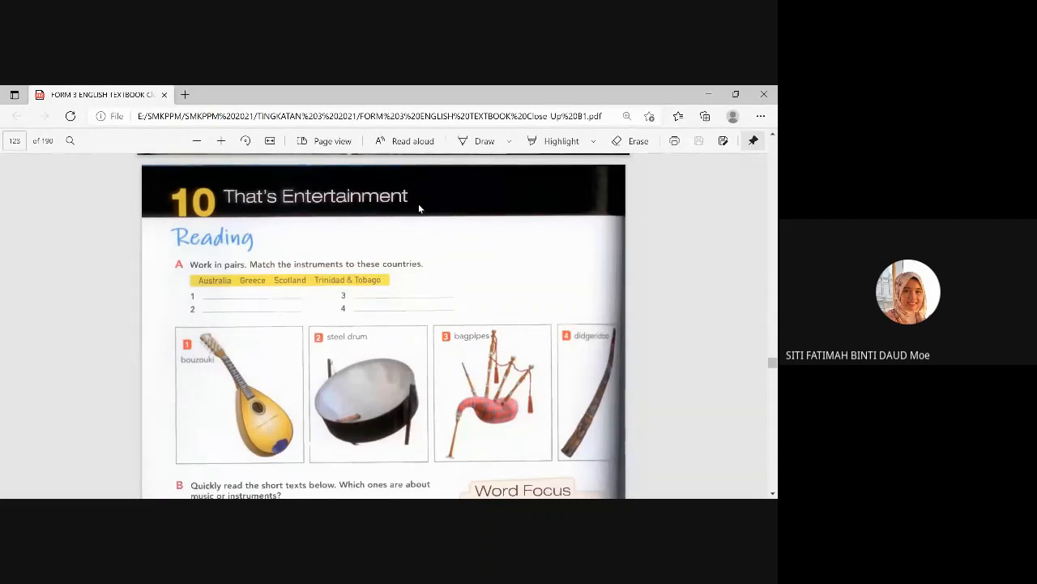
{"action": "scroll", "scroll_direction": "up", "scroll_amount": 3}
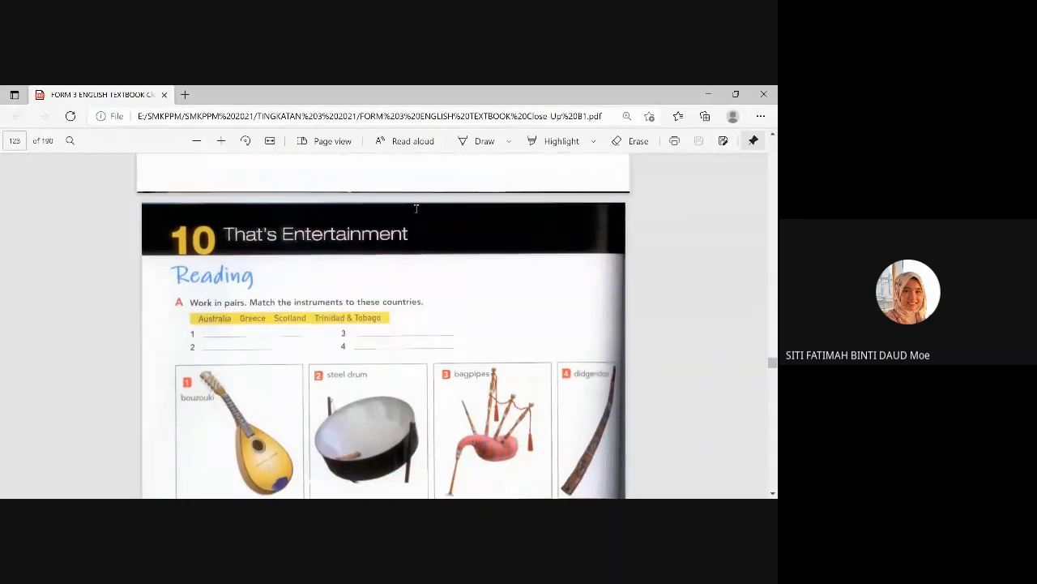
{"action": "scroll", "scroll_direction": "up", "scroll_amount": 3}
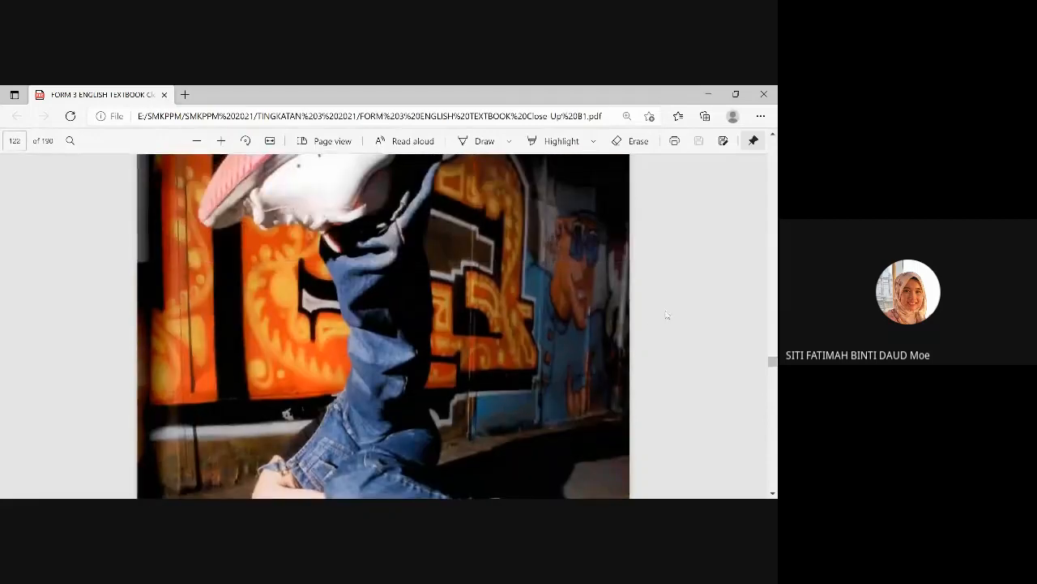
{"action": "scroll", "scroll_direction": "up", "scroll_amount": 3}
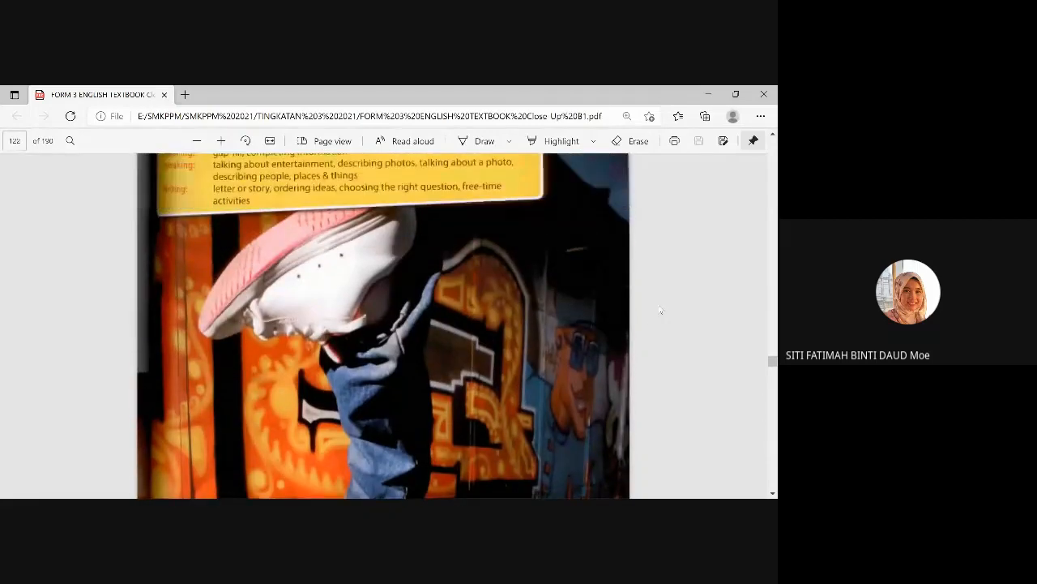
{"action": "scroll", "scroll_direction": "up", "scroll_amount": 3}
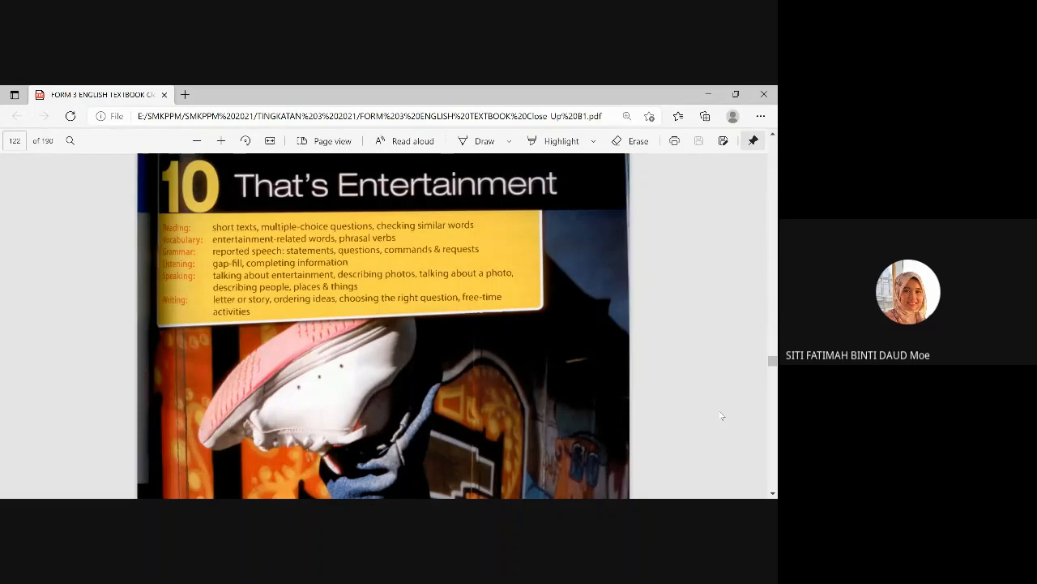
{"action": "mouse_move", "coordinate": [737, 418]}
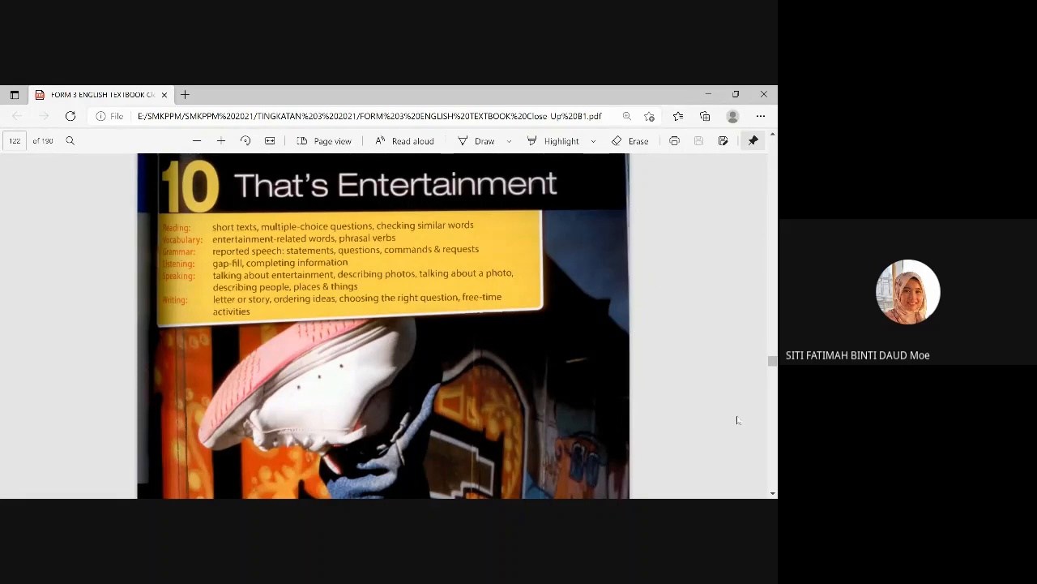
{"action": "mouse_move", "coordinate": [703, 421]}
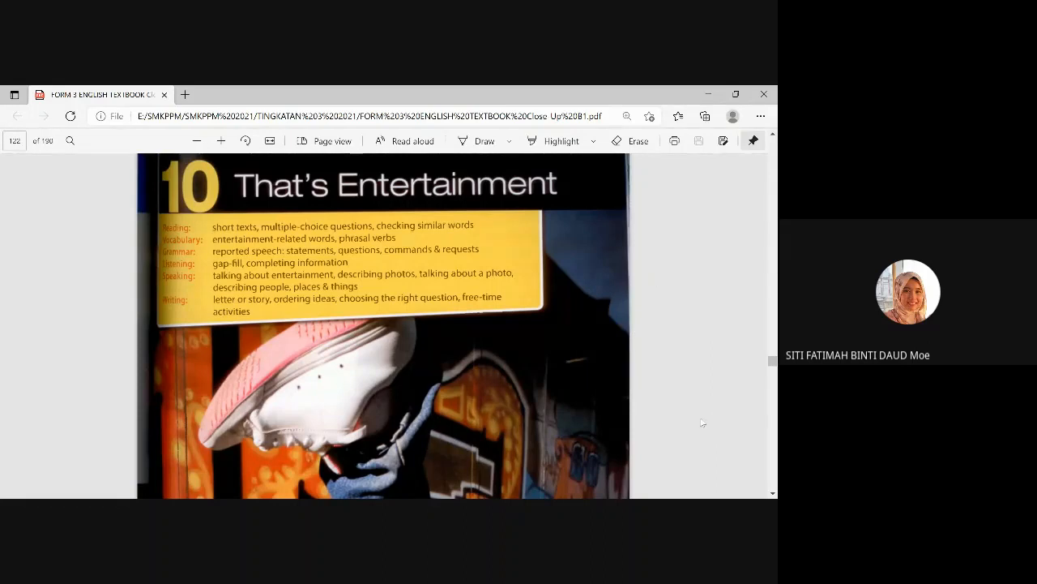
Step: Scroll down to page 123, the Reading page with the instrument-matching exercise
{"action": "scroll", "scroll_direction": "down", "scroll_amount": 3}
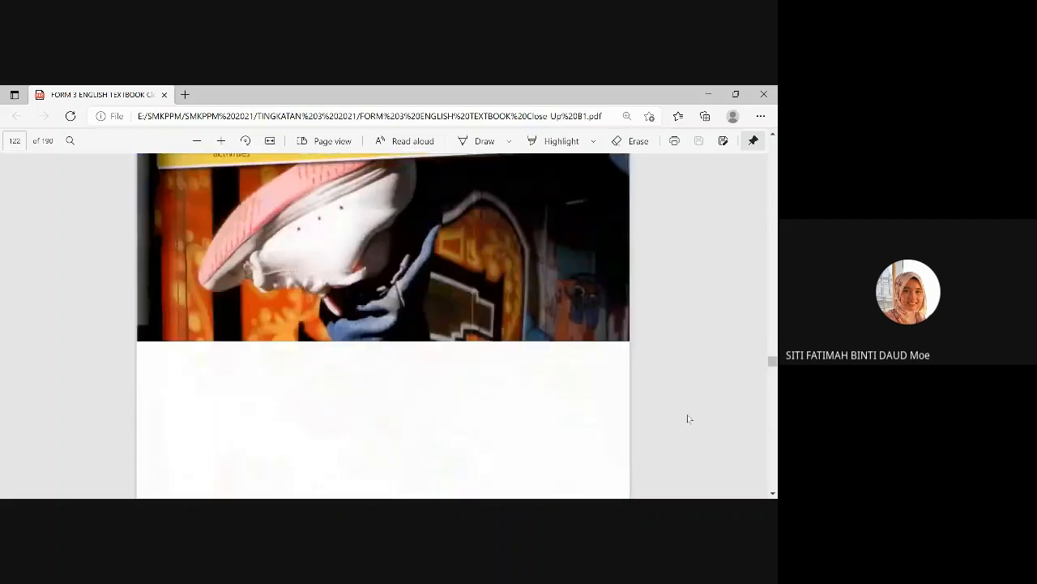
{"action": "scroll", "scroll_direction": "down", "scroll_amount": 3}
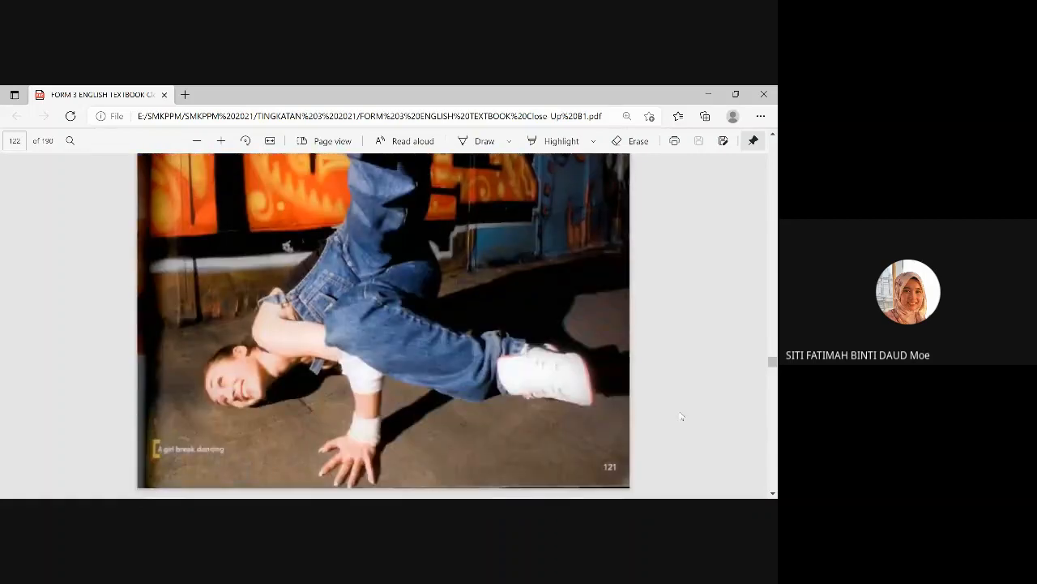
{"action": "scroll", "scroll_direction": "up", "scroll_amount": 3}
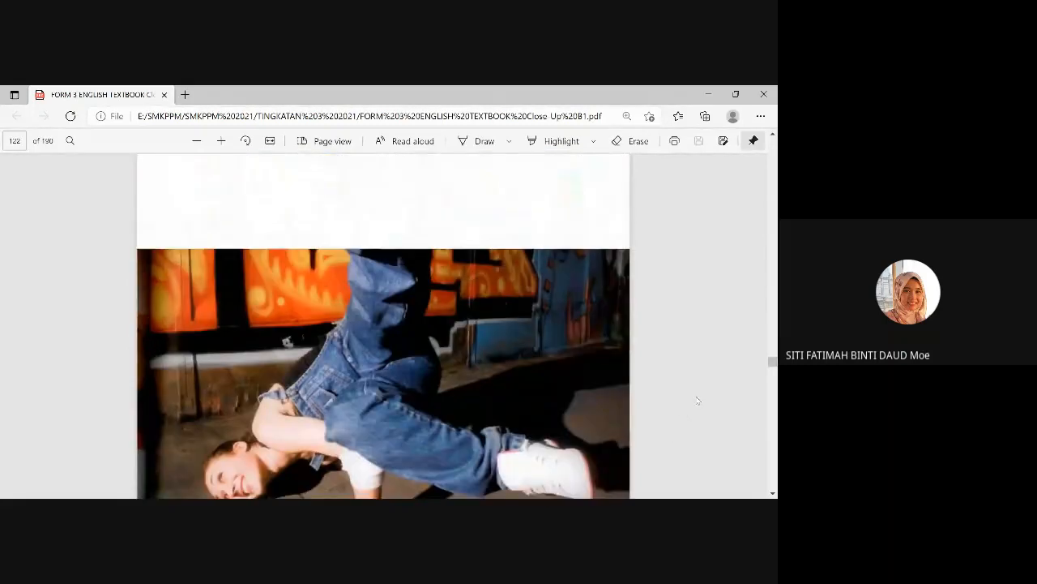
{"action": "scroll", "scroll_direction": "down", "scroll_amount": 3}
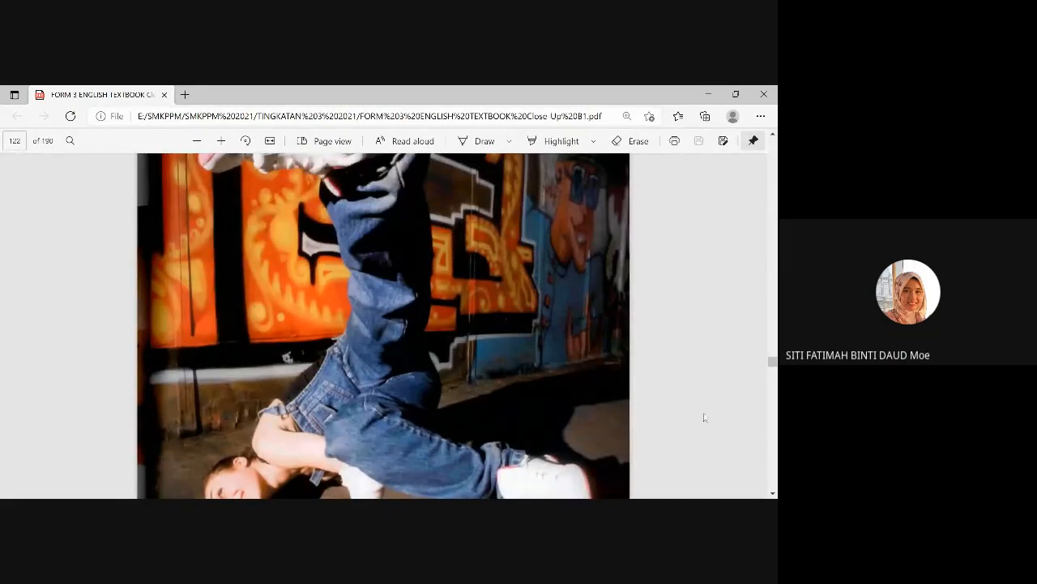
{"action": "scroll", "scroll_direction": "down", "scroll_amount": 3}
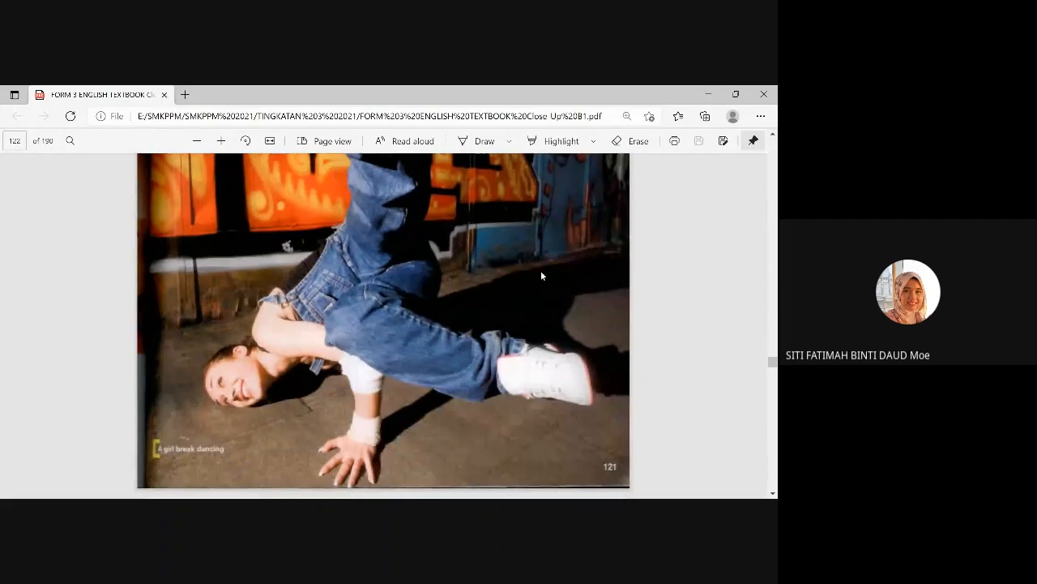
{"action": "scroll", "scroll_direction": "down", "scroll_amount": 3}
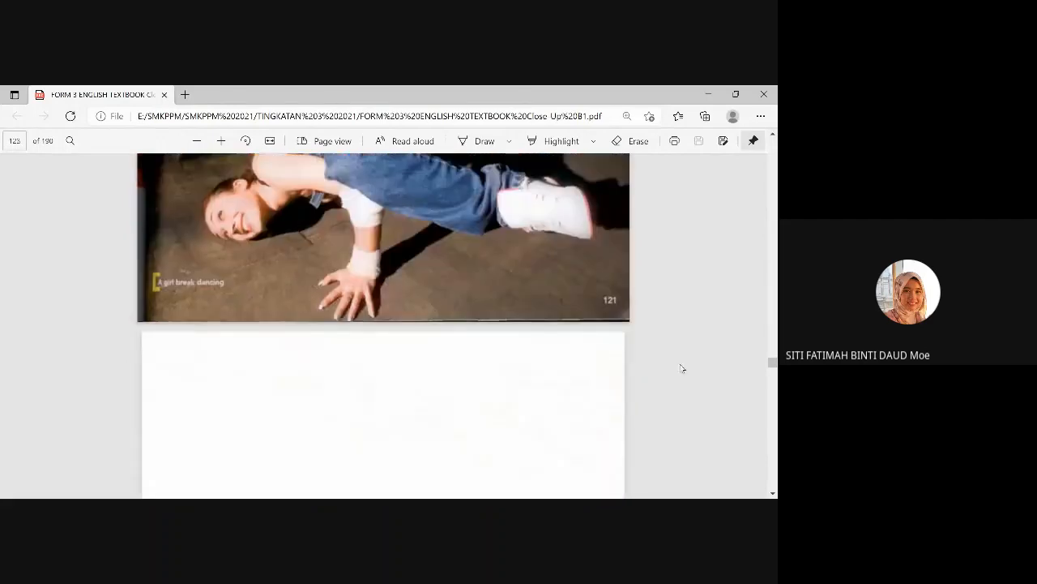
{"action": "scroll", "scroll_direction": "down", "scroll_amount": 3}
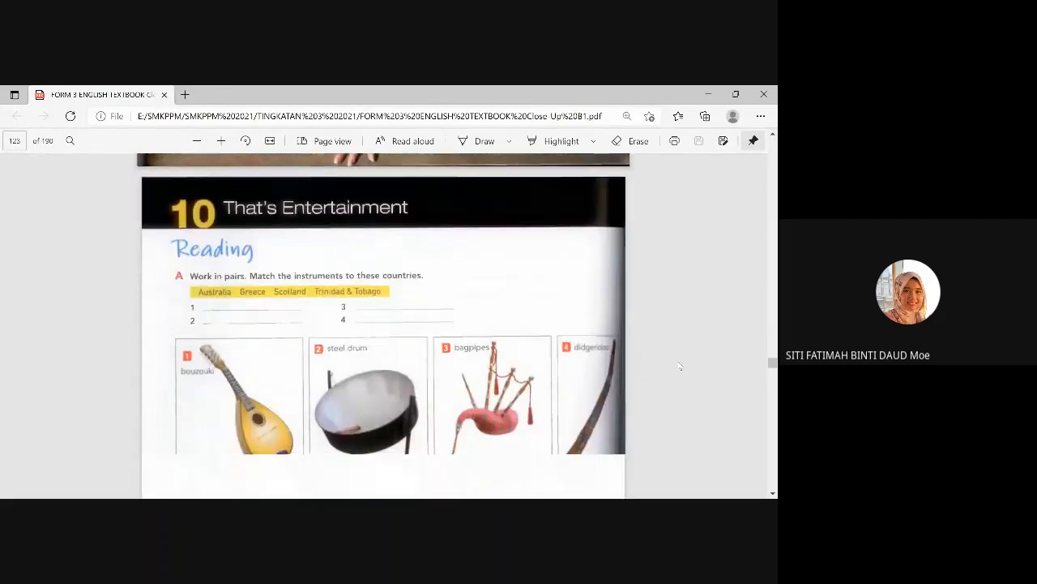
Step: Scroll down past the instrument pictures to exercise B's short texts and the Word Focus box
{"action": "scroll", "scroll_direction": "down", "scroll_amount": 3}
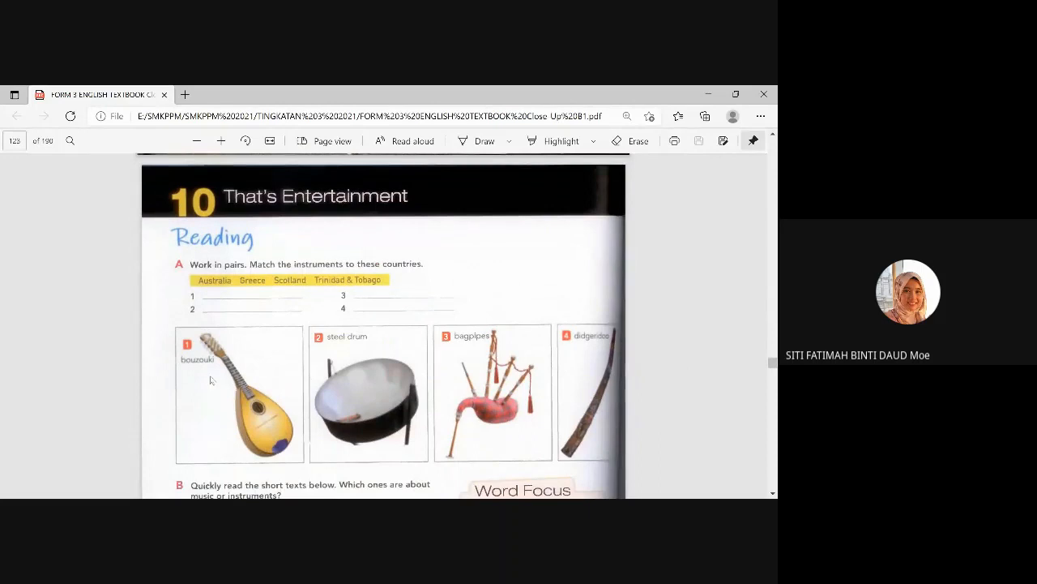
{"action": "mouse_move", "coordinate": [363, 350]}
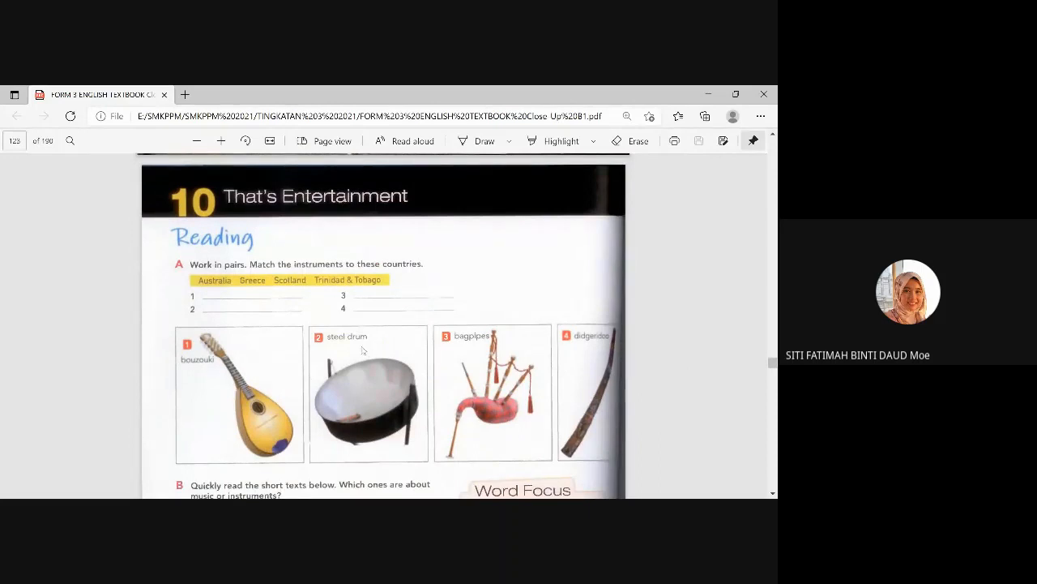
{"action": "mouse_move", "coordinate": [494, 355]}
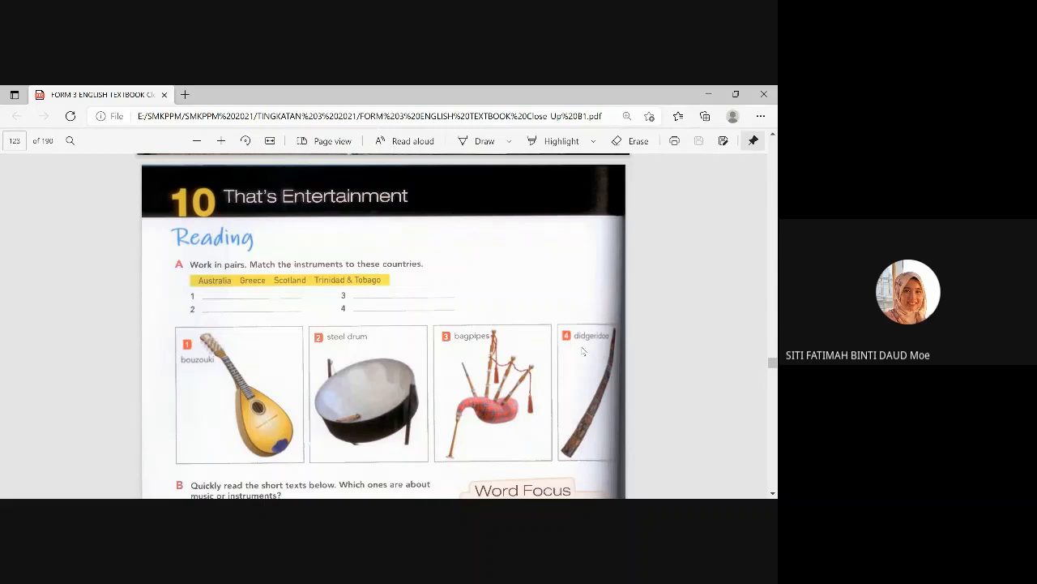
{"action": "mouse_move", "coordinate": [269, 165]}
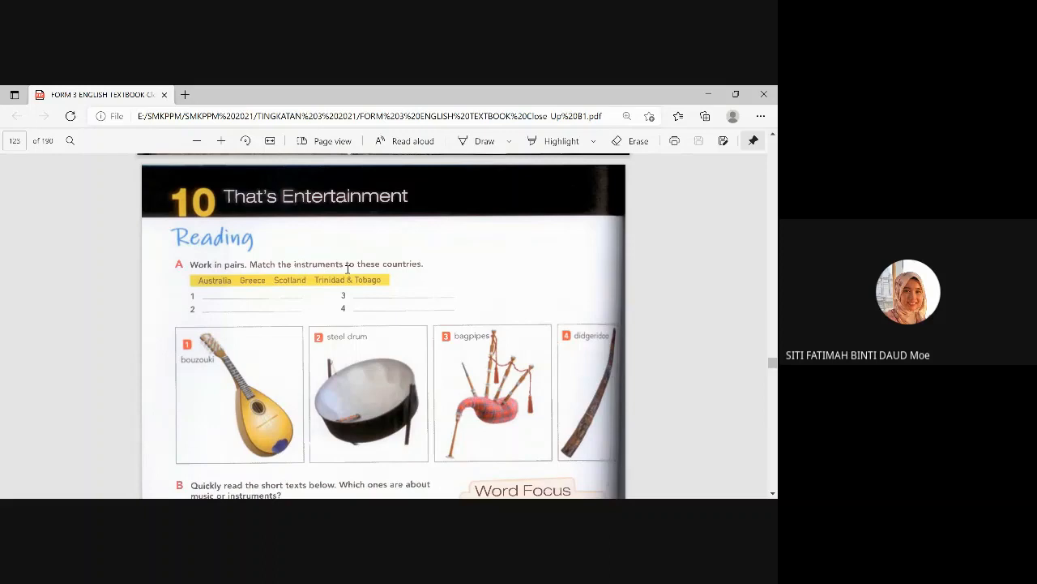
{"action": "mouse_move", "coordinate": [402, 265]}
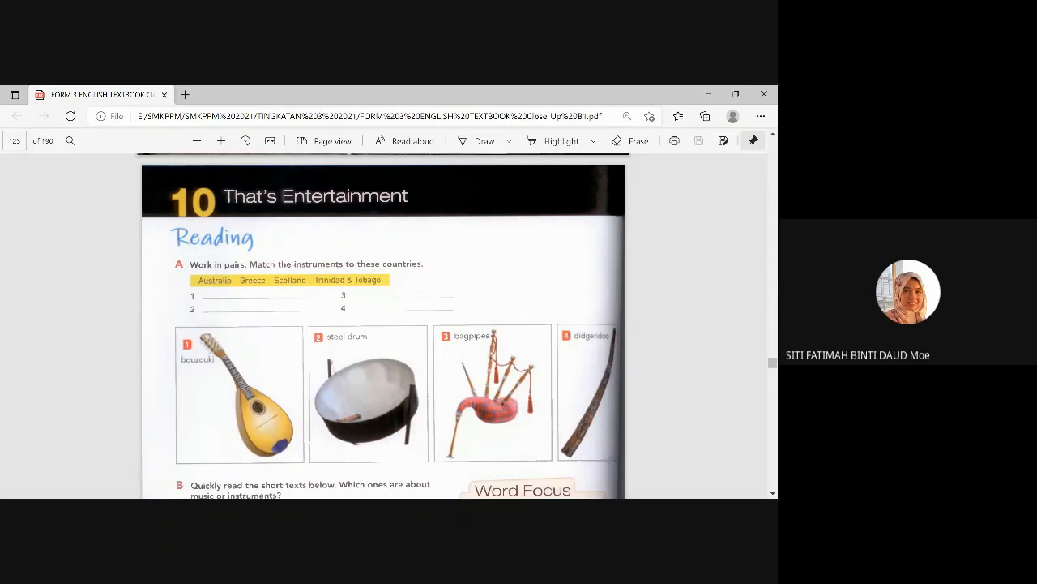
{"action": "mouse_move", "coordinate": [772, 311]}
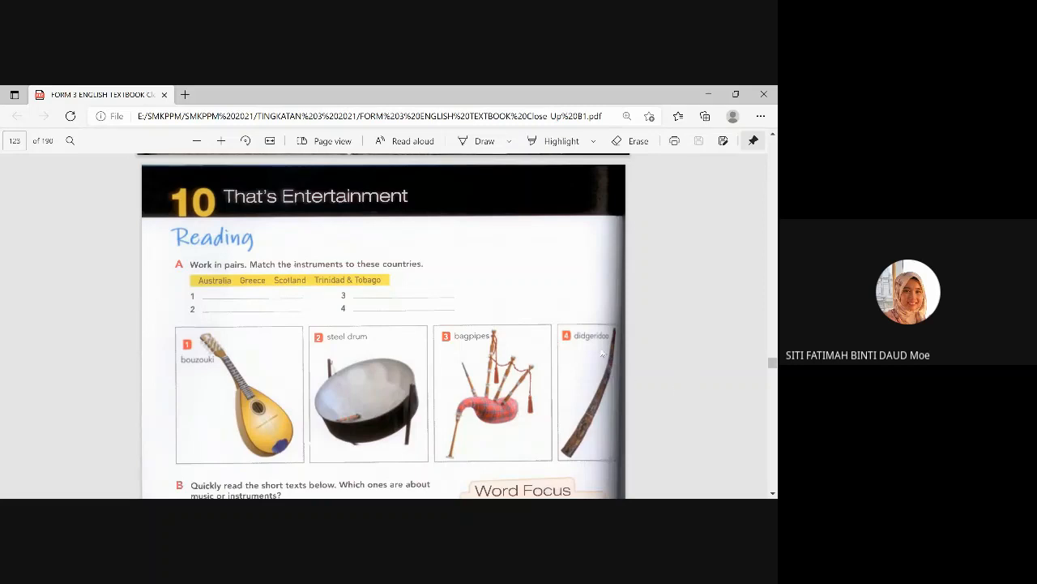
{"action": "mouse_move", "coordinate": [372, 381]}
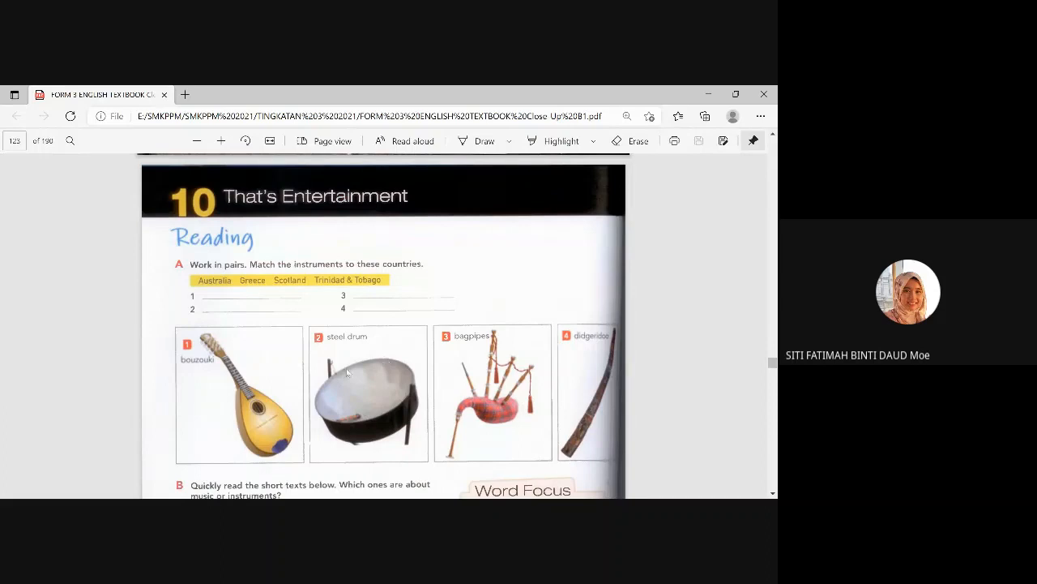
{"action": "mouse_move", "coordinate": [240, 336]}
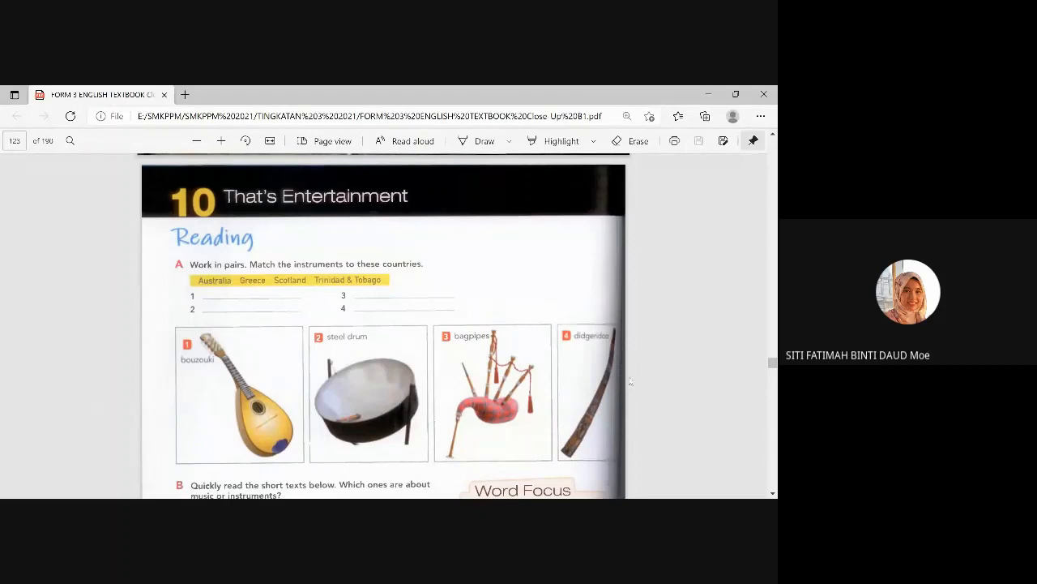
{"action": "mouse_move", "coordinate": [726, 342]}
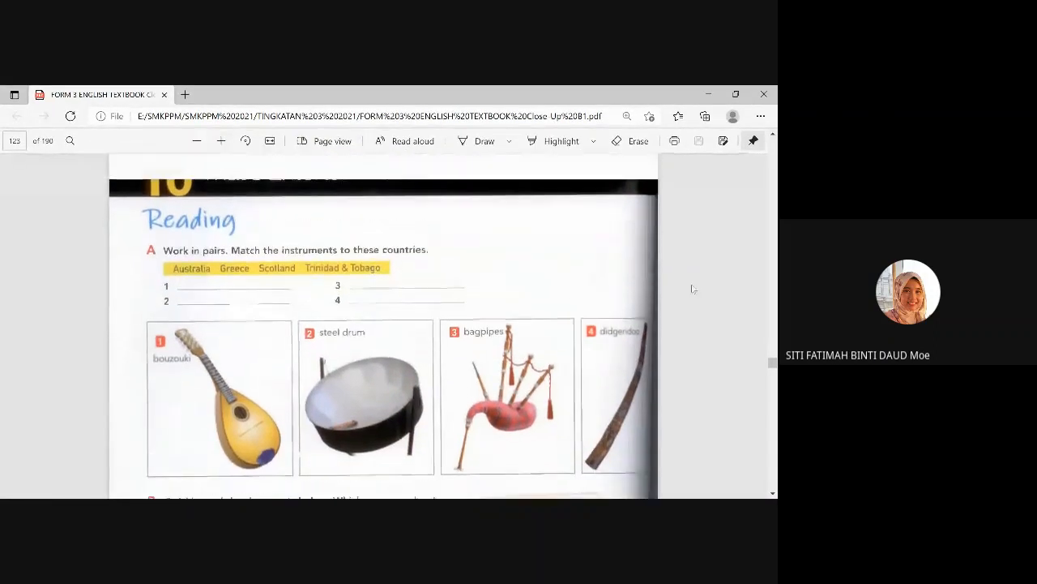
{"action": "scroll", "scroll_direction": "down", "scroll_amount": 3}
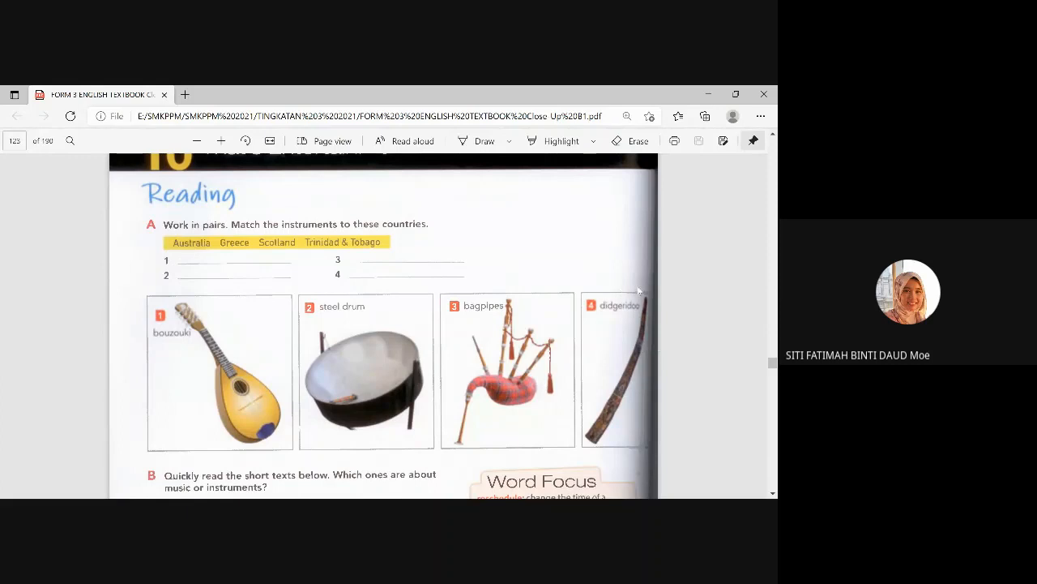
{"action": "mouse_move", "coordinate": [606, 437]}
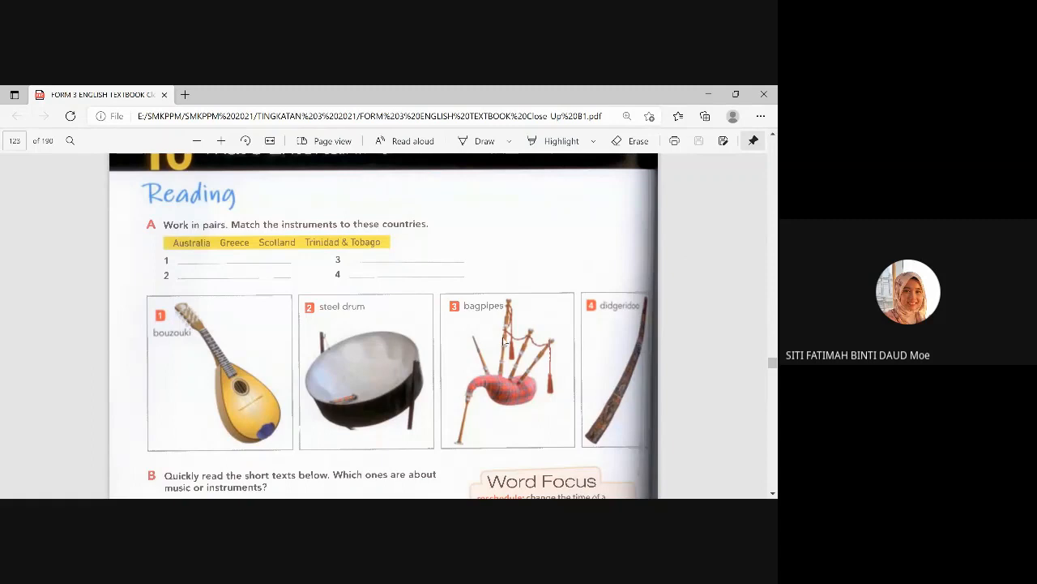
{"action": "mouse_move", "coordinate": [380, 262]}
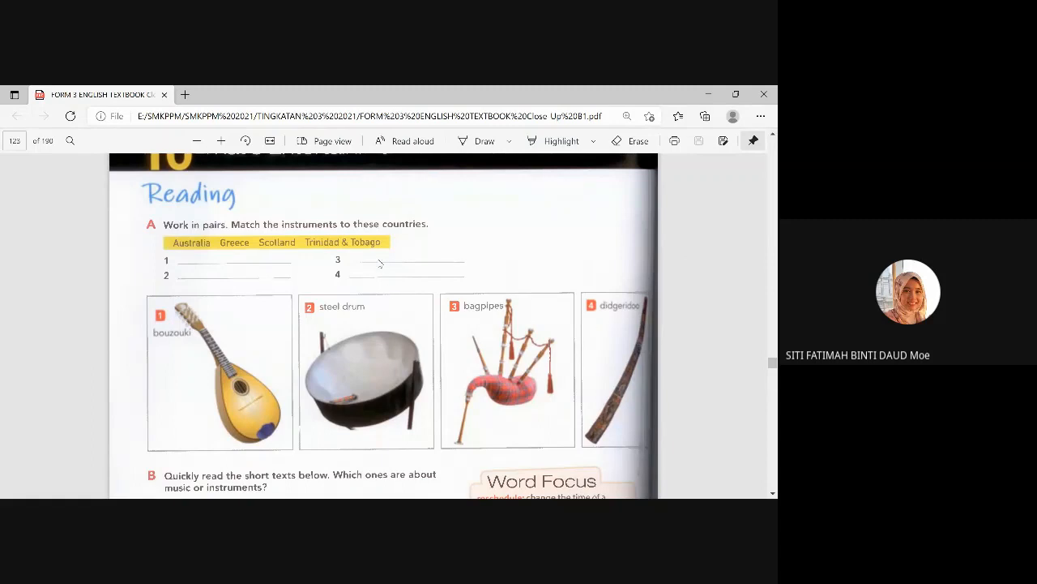
{"action": "mouse_move", "coordinate": [393, 274]}
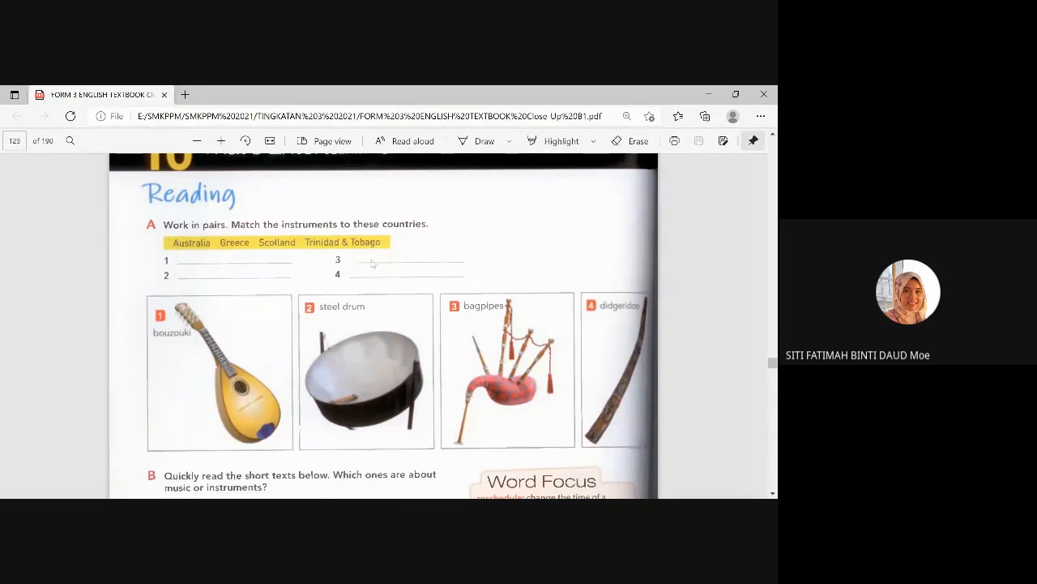
{"action": "scroll", "scroll_direction": "down", "scroll_amount": 3}
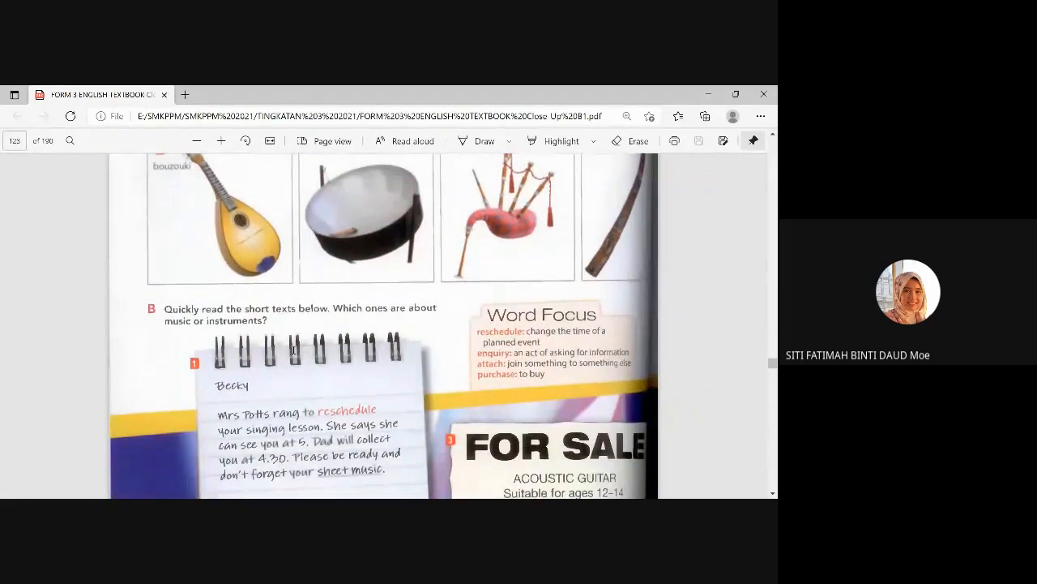
{"action": "scroll", "scroll_direction": "down", "scroll_amount": 3}
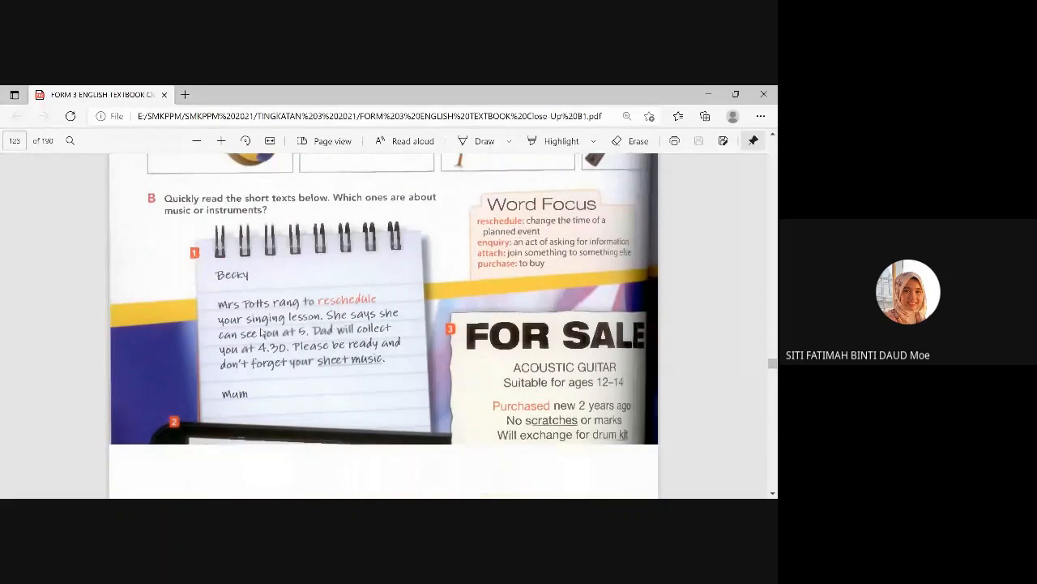
{"action": "scroll", "scroll_direction": "down", "scroll_amount": 3}
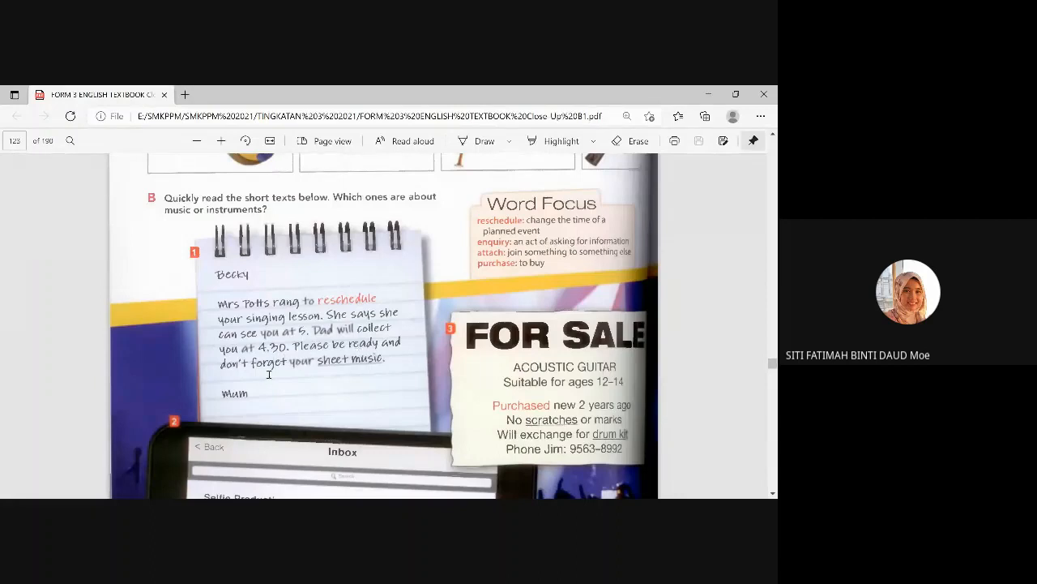
{"action": "mouse_move", "coordinate": [388, 311]}
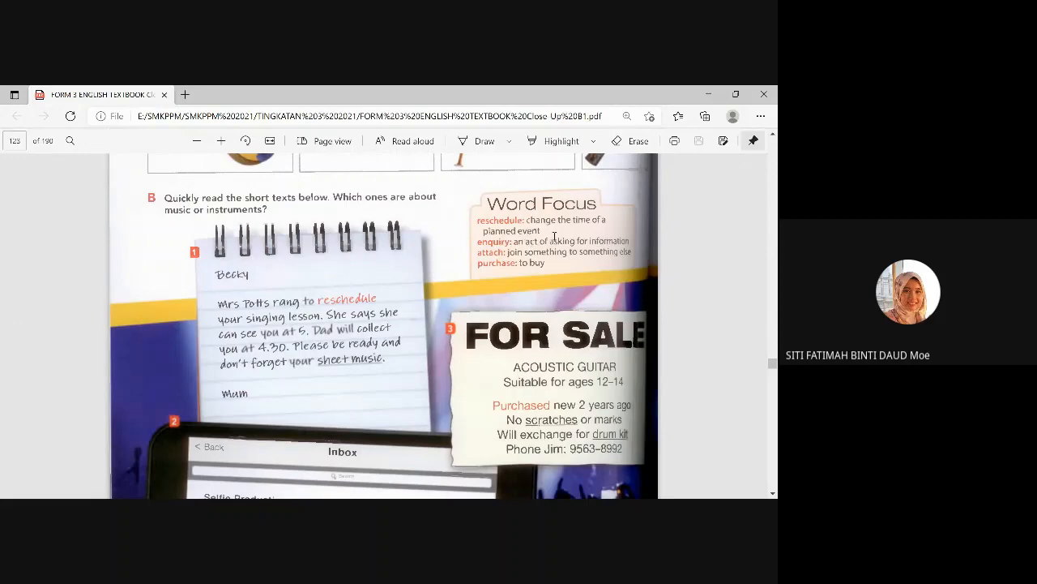
{"action": "mouse_move", "coordinate": [518, 375]}
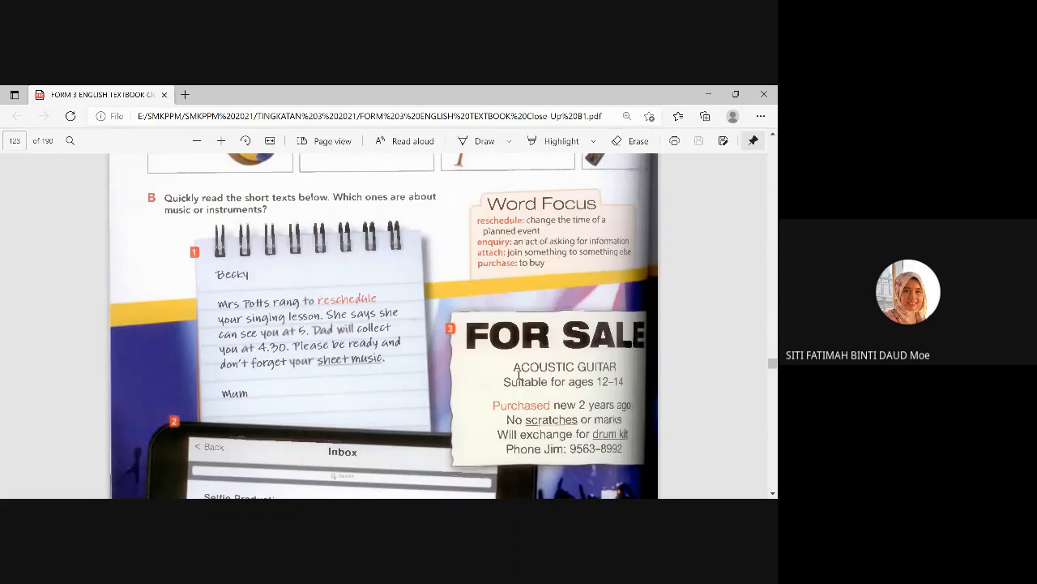
{"action": "scroll", "scroll_direction": "down", "scroll_amount": 3}
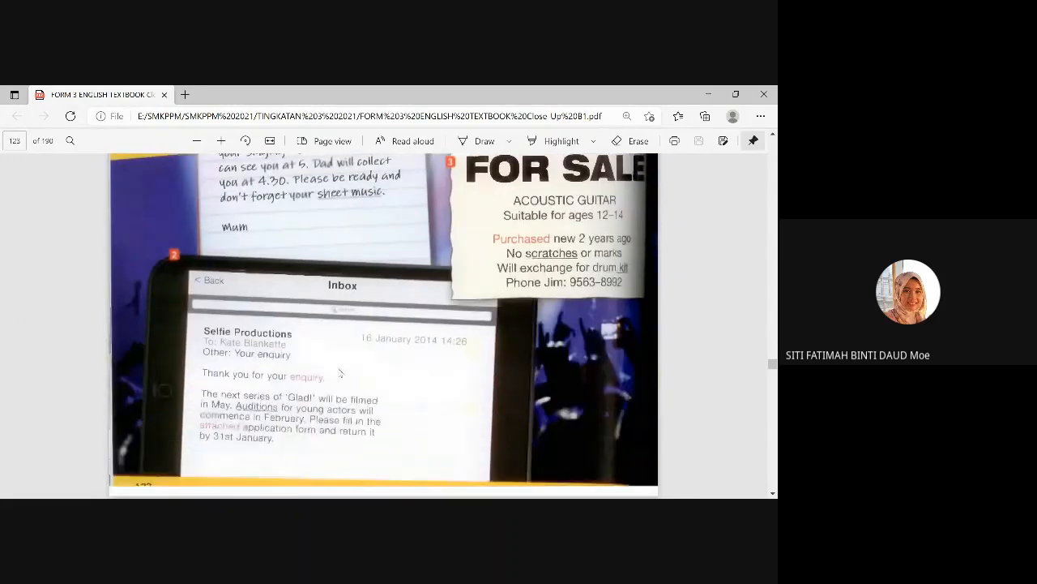
{"action": "scroll", "scroll_direction": "down", "scroll_amount": 3}
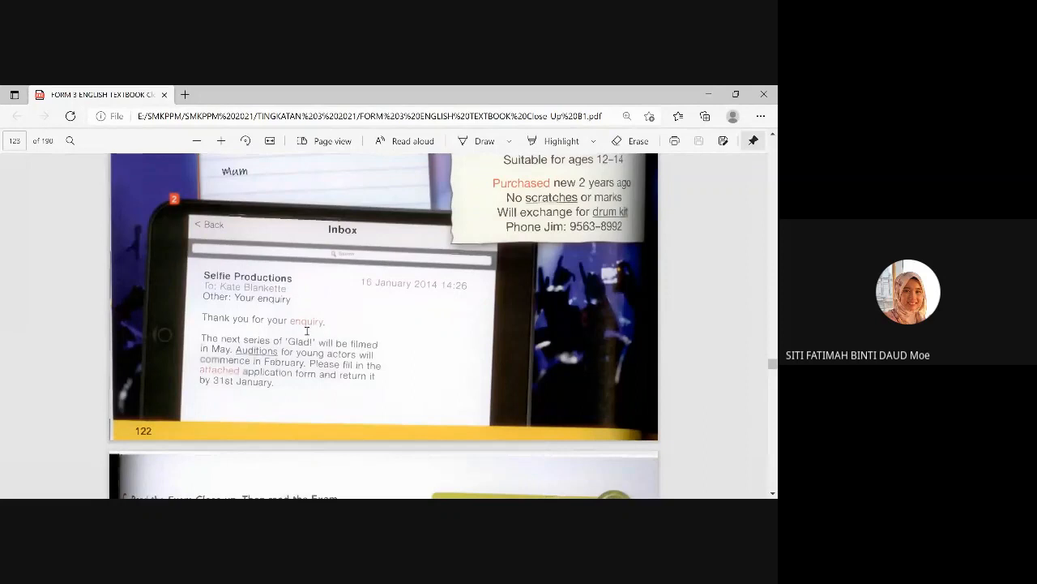
{"action": "mouse_move", "coordinate": [334, 320]}
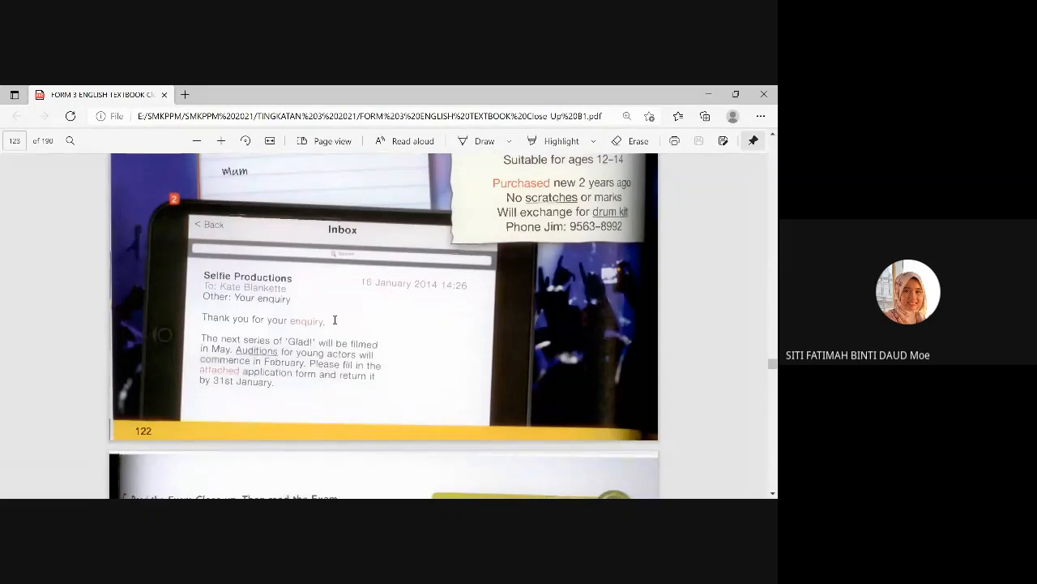
{"action": "mouse_move", "coordinate": [340, 312]}
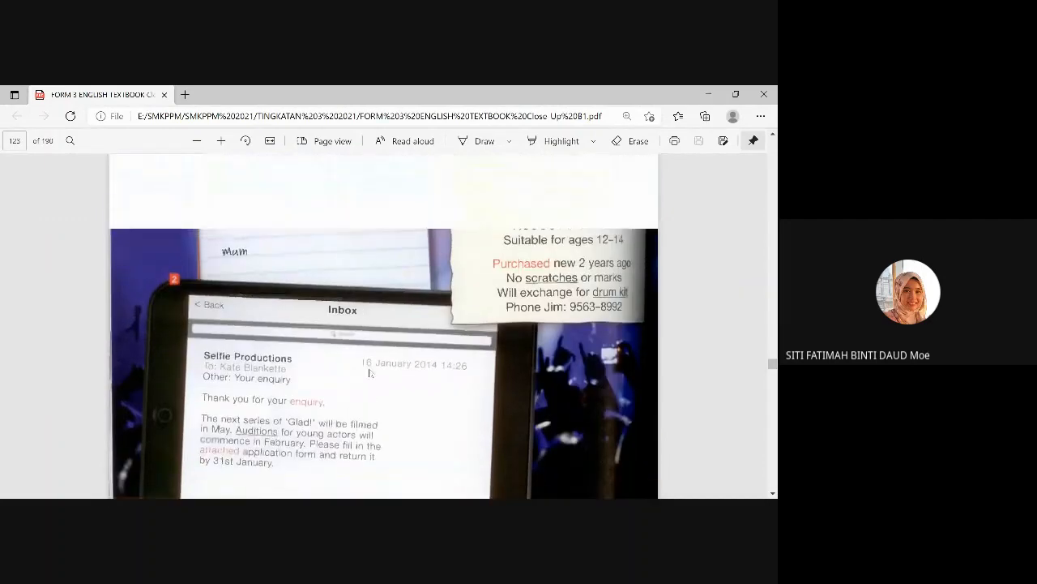
{"action": "scroll", "scroll_direction": "up", "scroll_amount": 3}
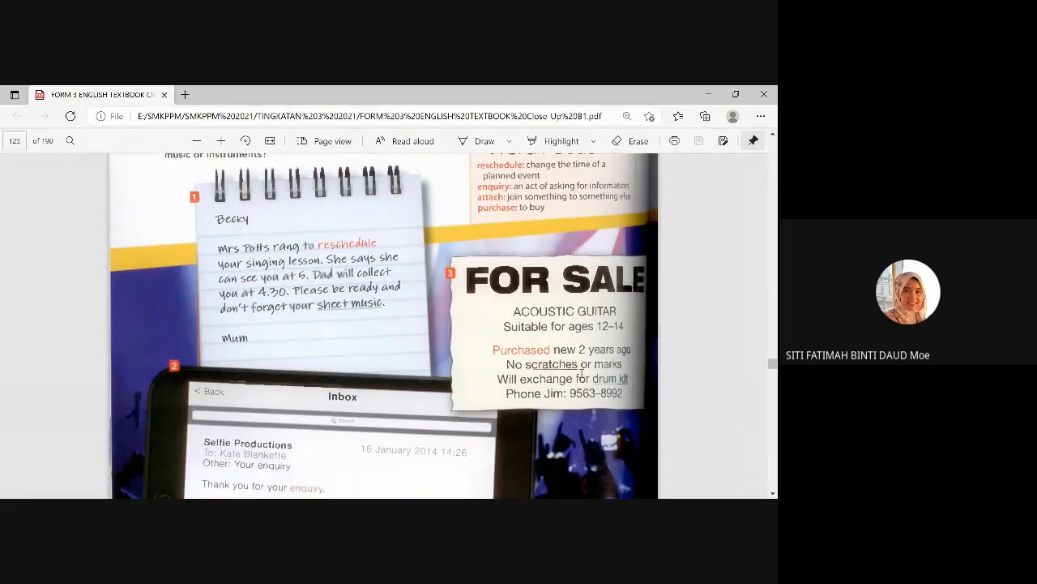
{"action": "mouse_move", "coordinate": [670, 316]}
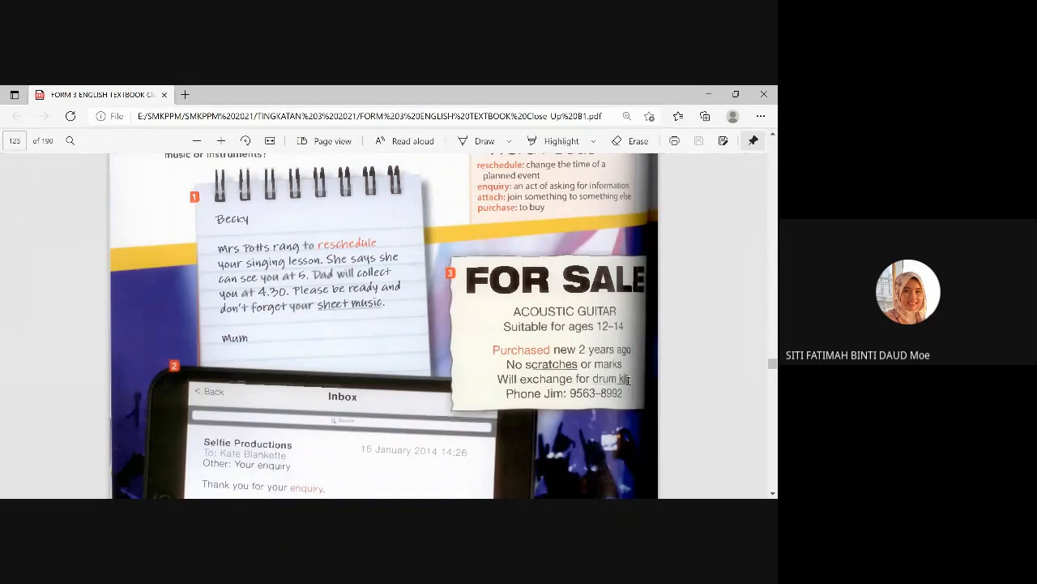
{"action": "scroll", "scroll_direction": "down", "scroll_amount": 3}
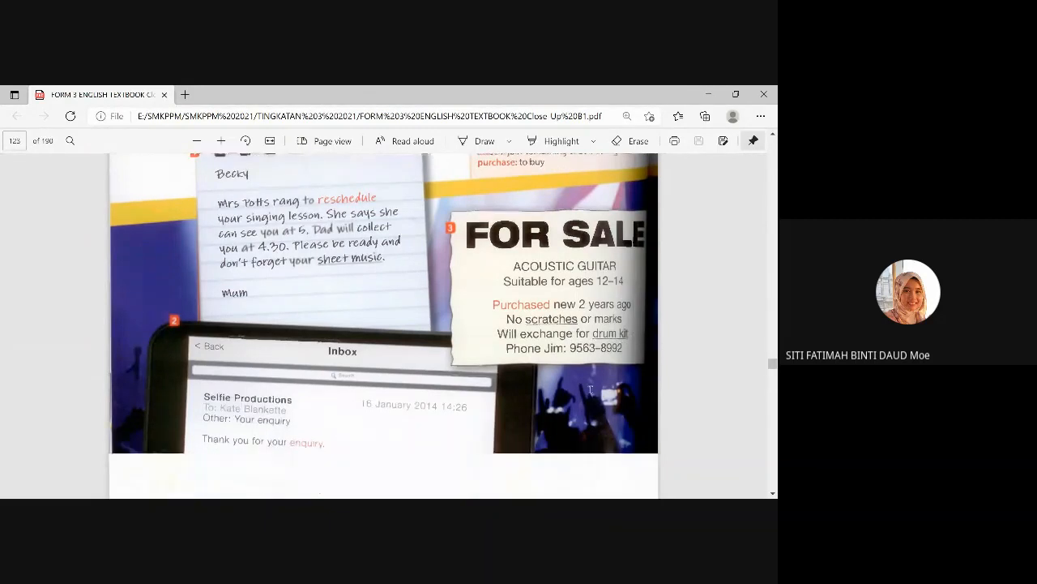
{"action": "scroll", "scroll_direction": "down", "scroll_amount": 3}
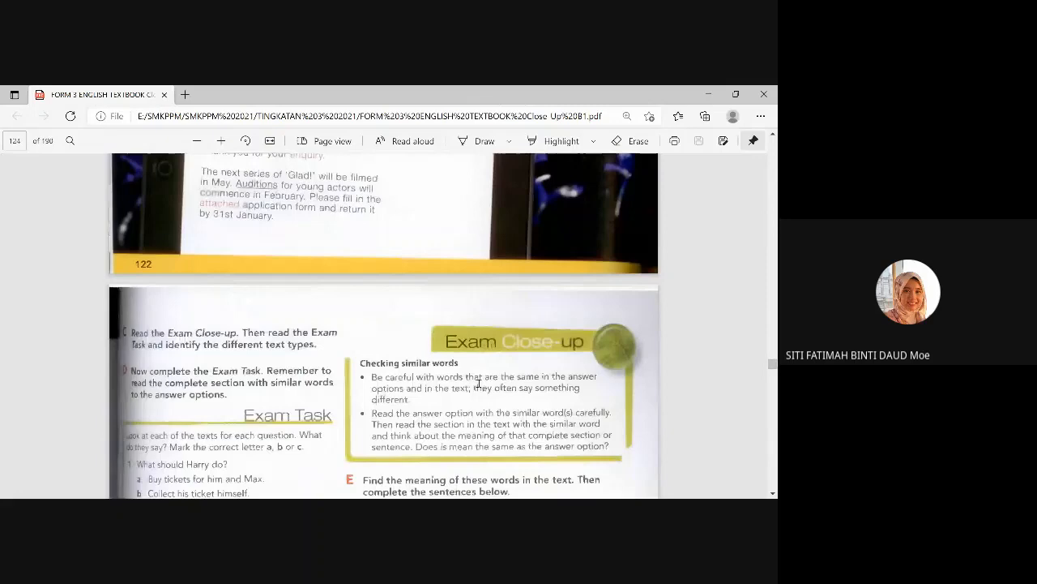
{"action": "scroll", "scroll_direction": "down", "scroll_amount": 3}
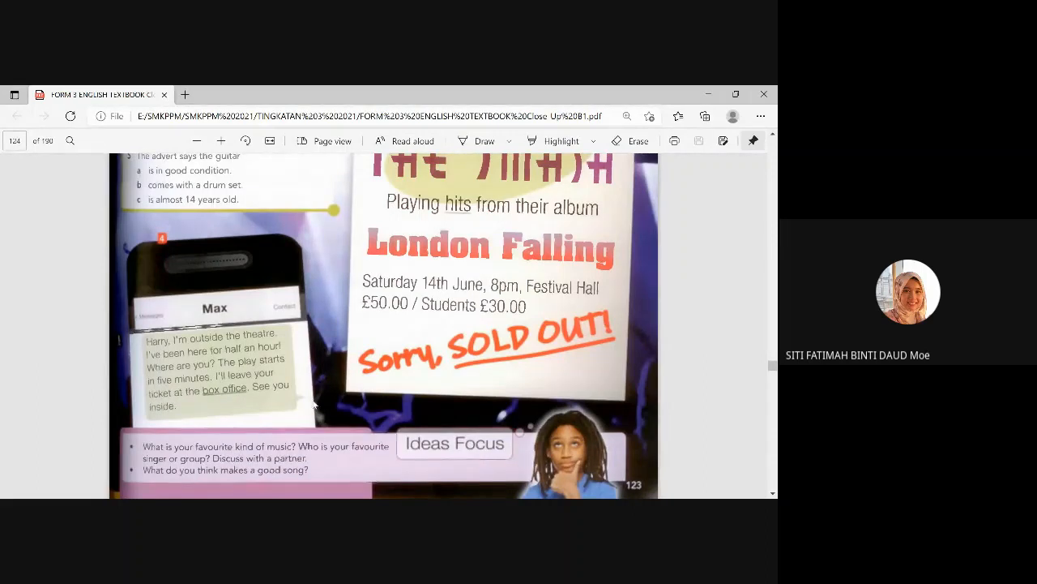
{"action": "mouse_move", "coordinate": [246, 340]}
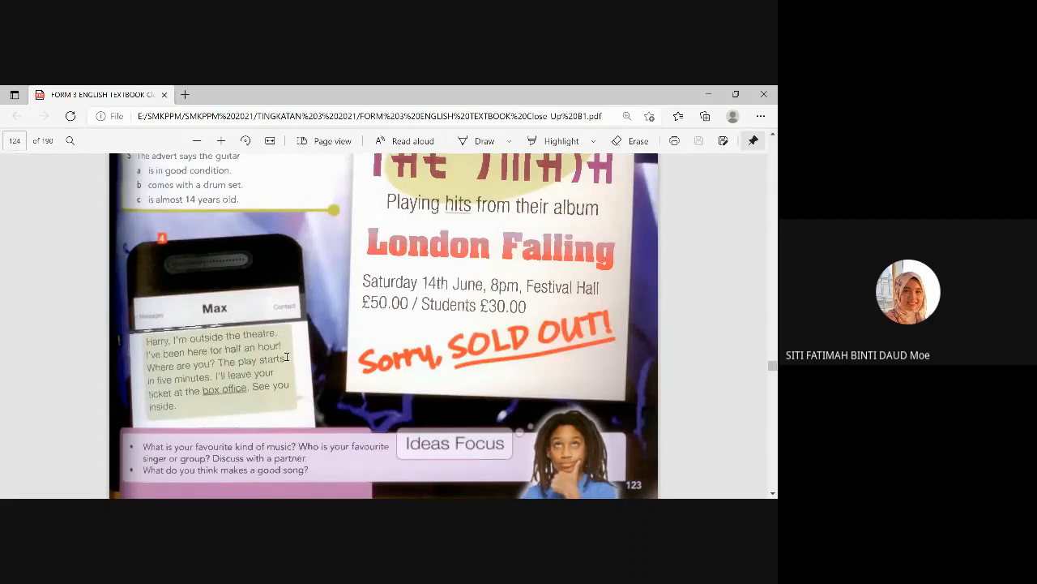
{"action": "mouse_move", "coordinate": [259, 398]}
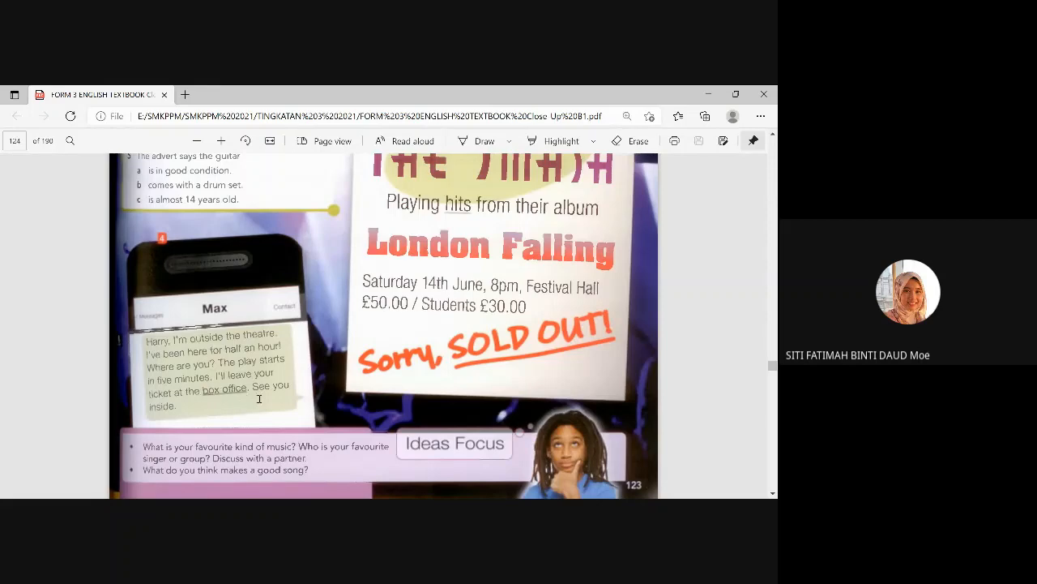
{"action": "scroll", "scroll_direction": "up", "scroll_amount": 3}
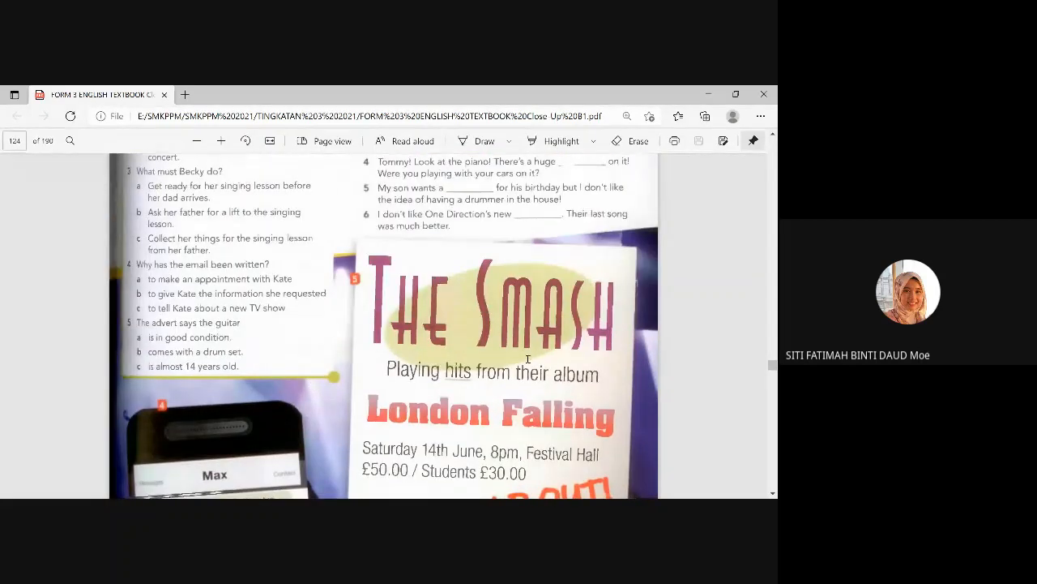
{"action": "scroll", "scroll_direction": "down", "scroll_amount": 3}
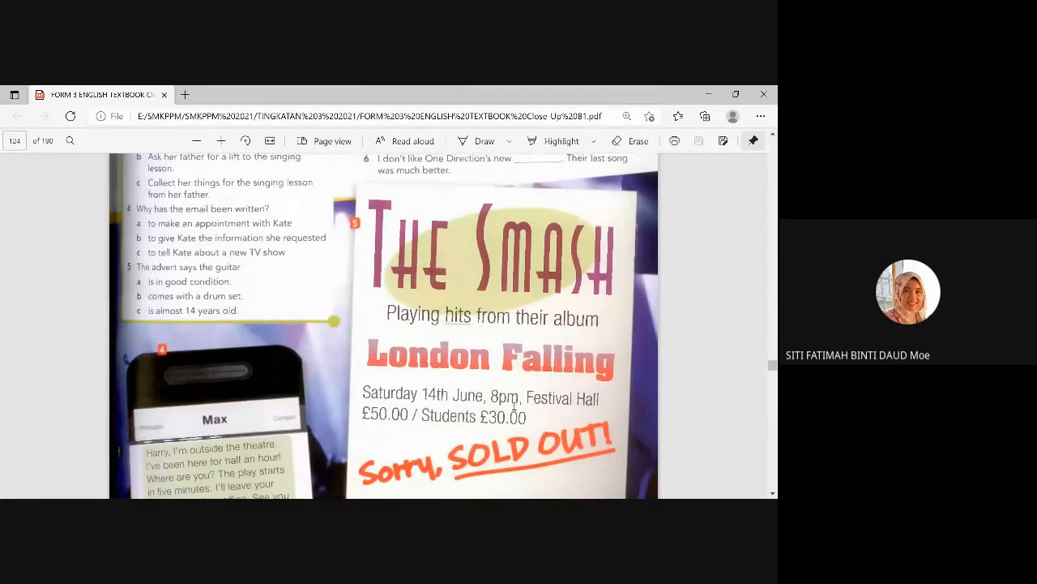
{"action": "scroll", "scroll_direction": "down", "scroll_amount": 3}
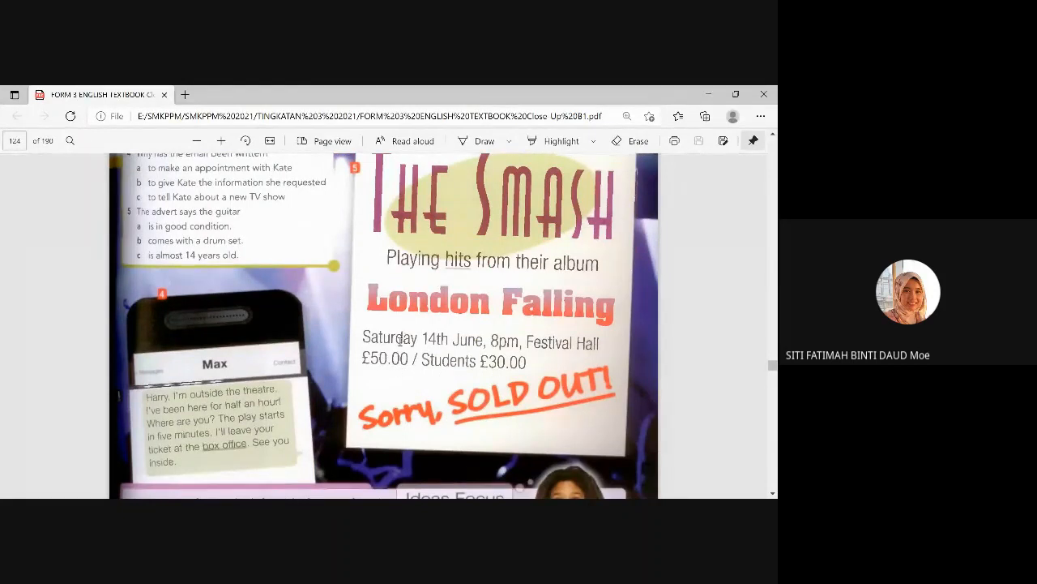
{"action": "scroll", "scroll_direction": "up", "scroll_amount": 3}
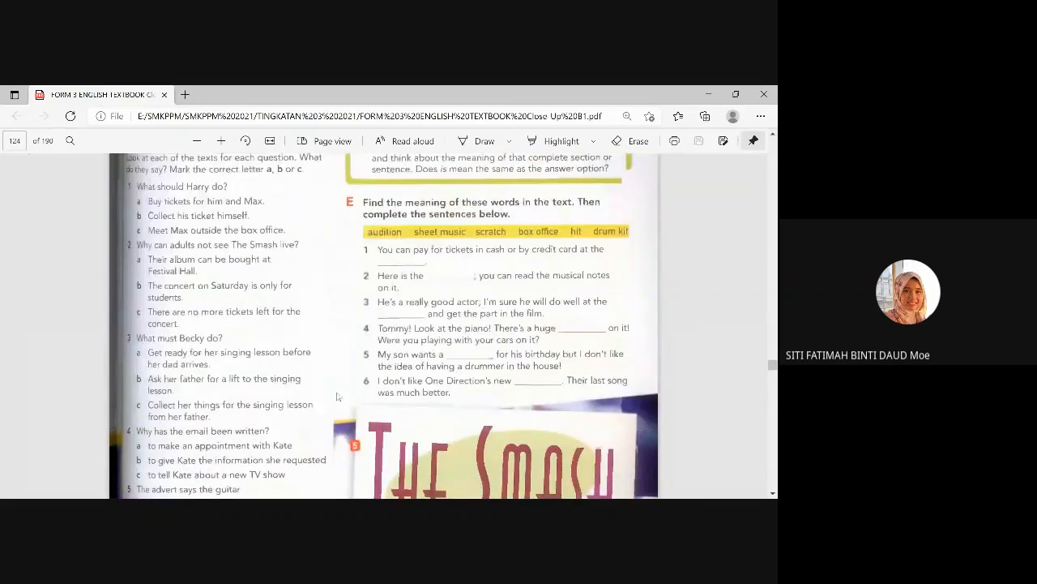
{"action": "scroll", "scroll_direction": "up", "scroll_amount": 3}
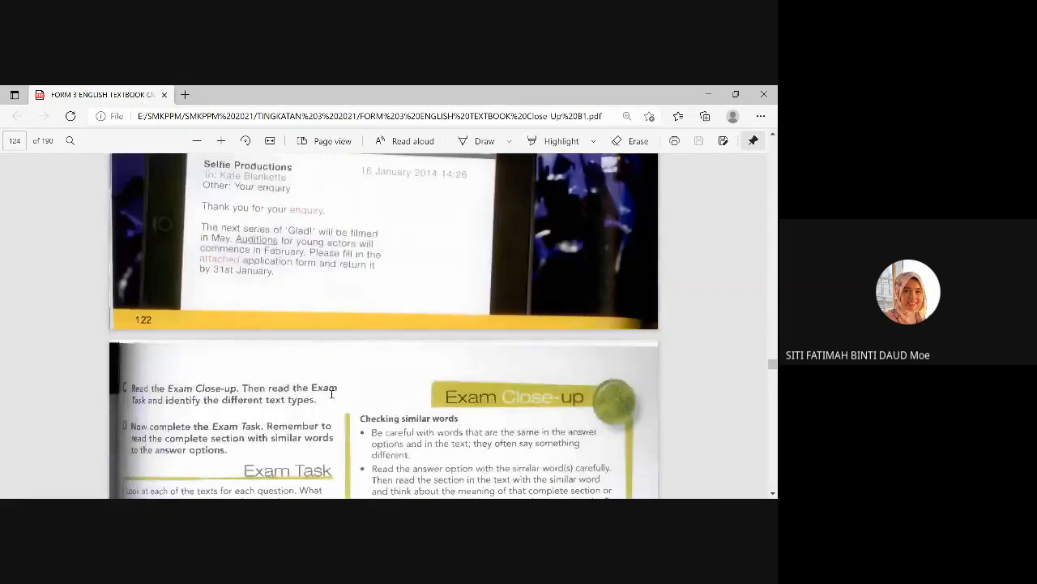
{"action": "scroll", "scroll_direction": "up", "scroll_amount": 3}
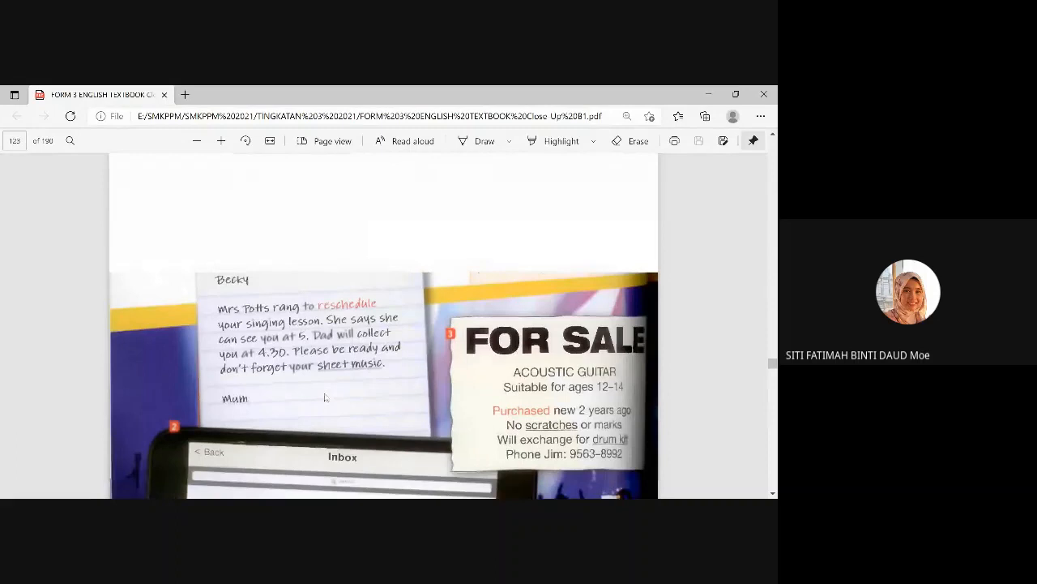
{"action": "scroll", "scroll_direction": "up", "scroll_amount": 3}
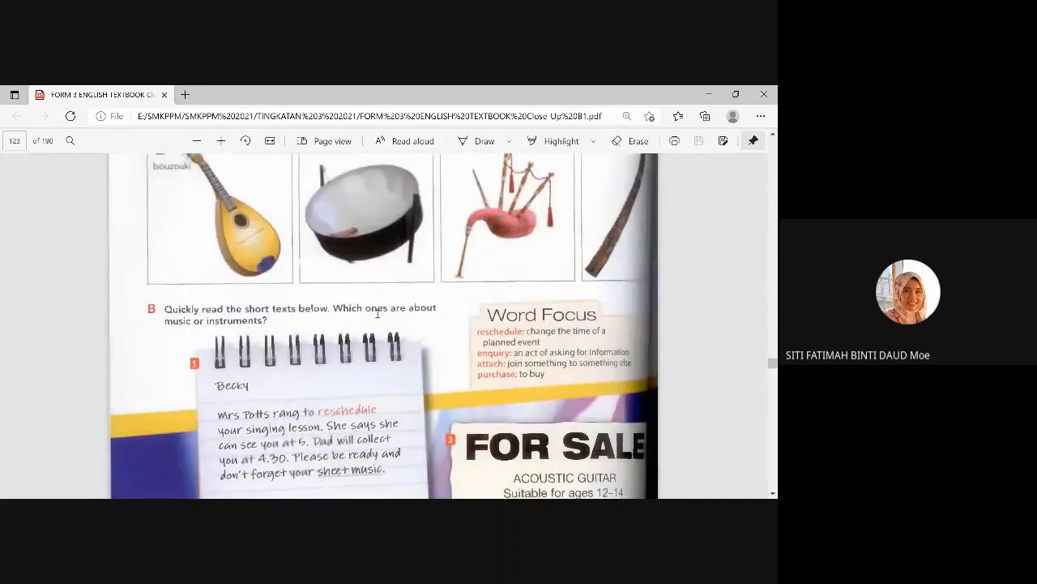
{"action": "scroll", "scroll_direction": "down", "scroll_amount": 3}
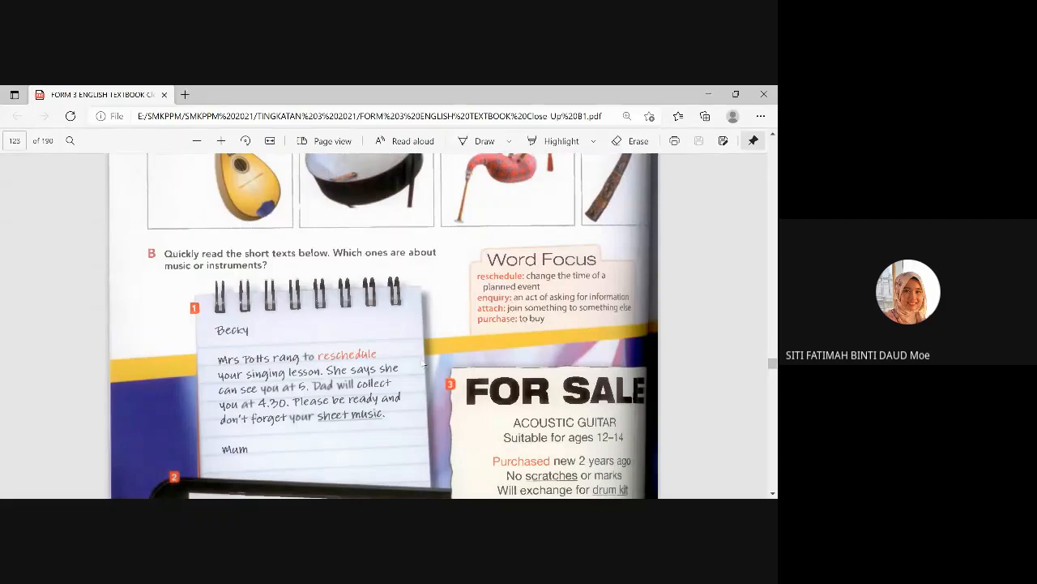
{"action": "scroll", "scroll_direction": "down", "scroll_amount": 3}
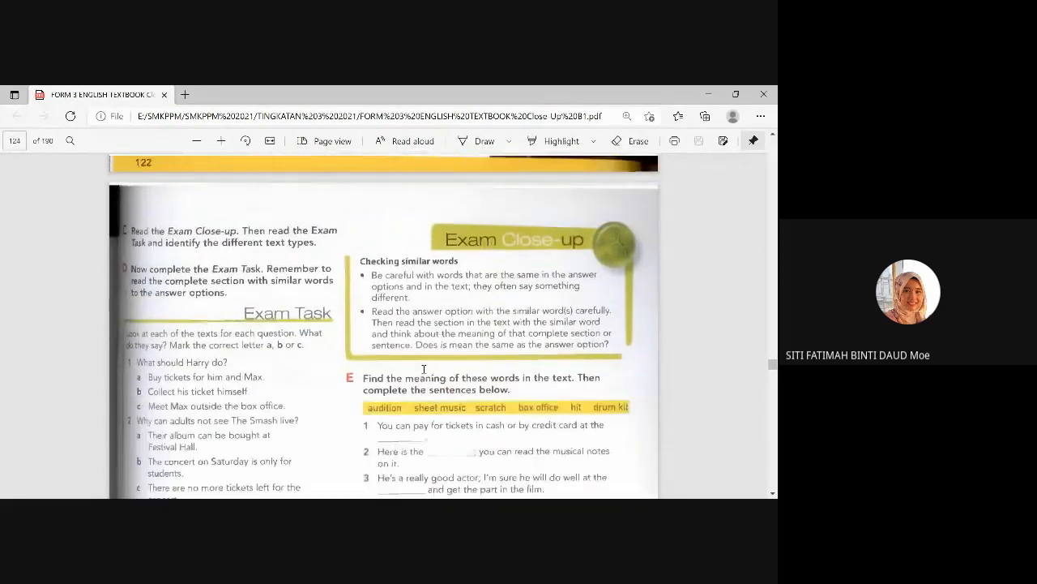
{"action": "scroll", "scroll_direction": "up", "scroll_amount": 3}
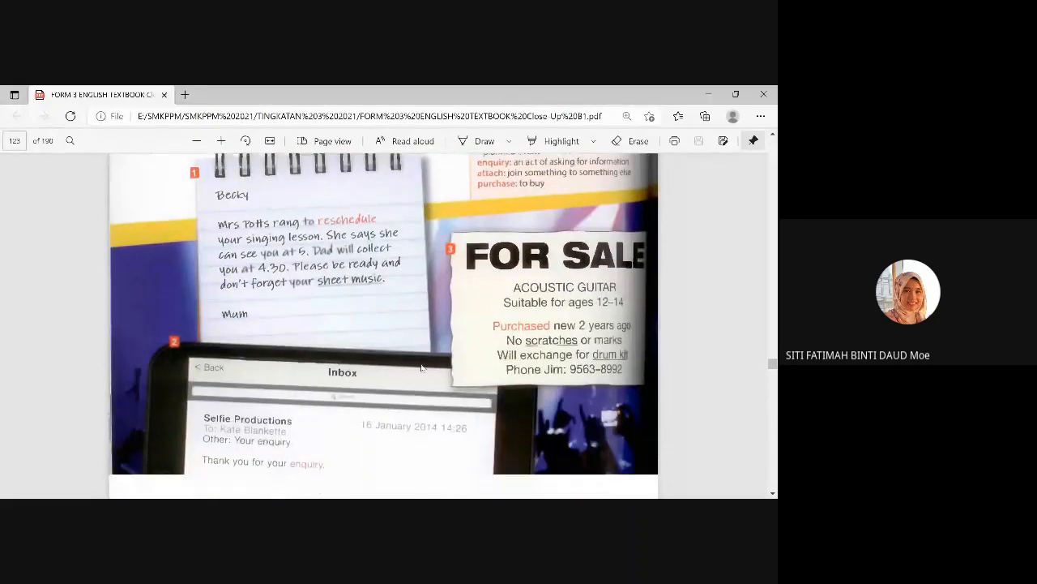
{"action": "scroll", "scroll_direction": "down", "scroll_amount": 3}
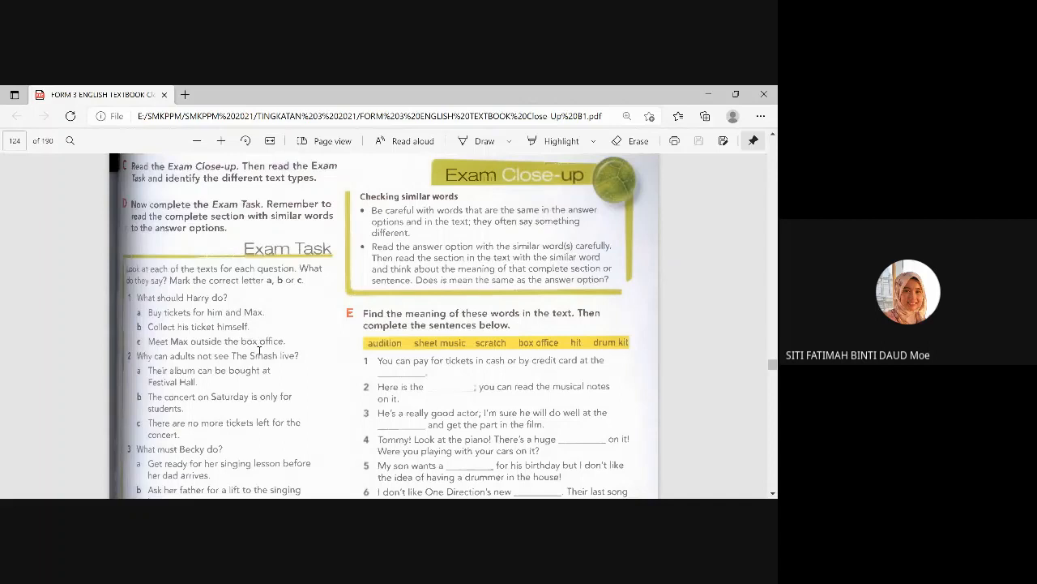
{"action": "mouse_move", "coordinate": [300, 341]}
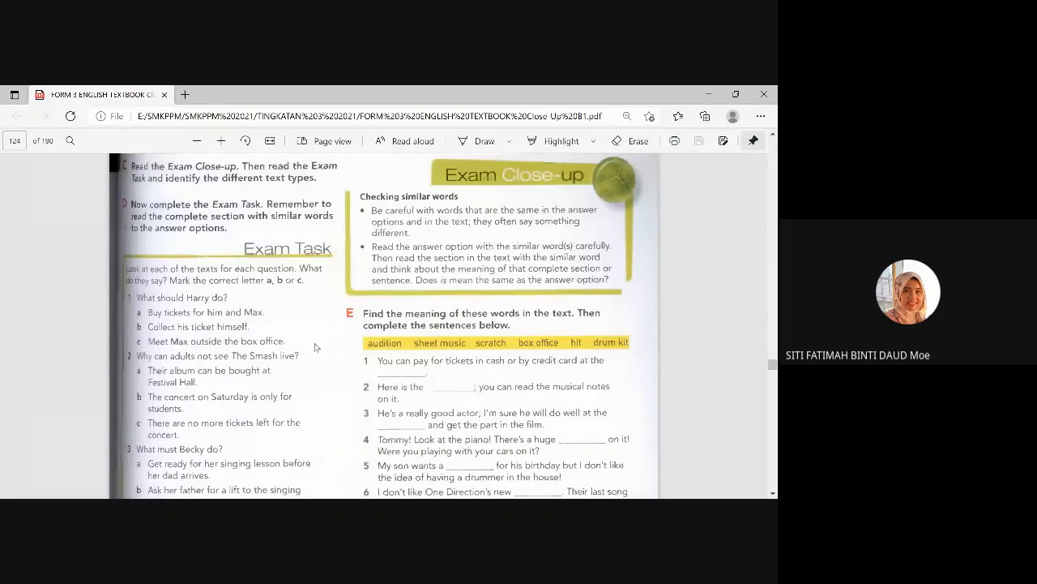
{"action": "scroll", "scroll_direction": "up", "scroll_amount": 3}
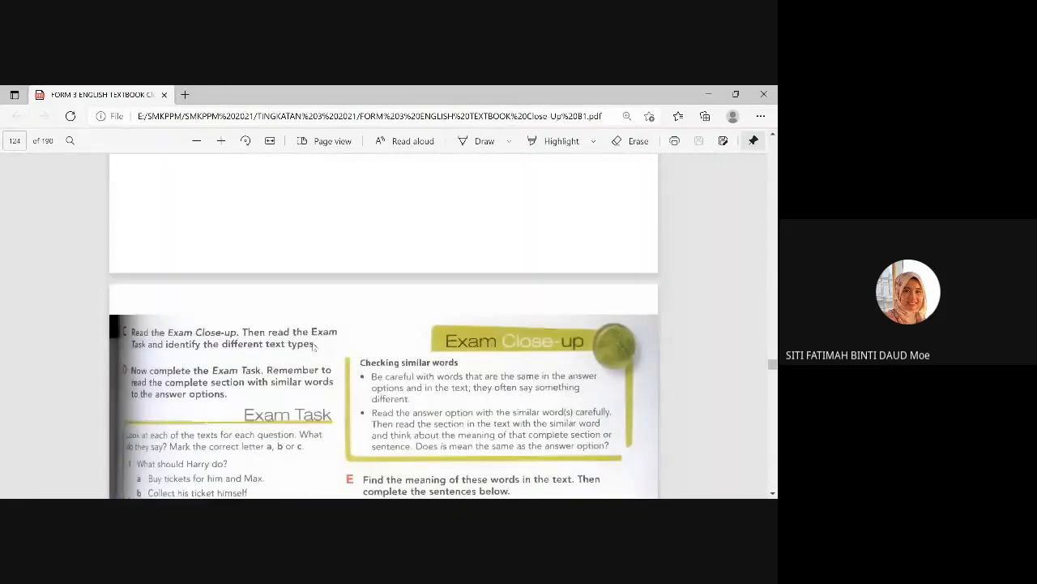
{"action": "scroll", "scroll_direction": "up", "scroll_amount": 3}
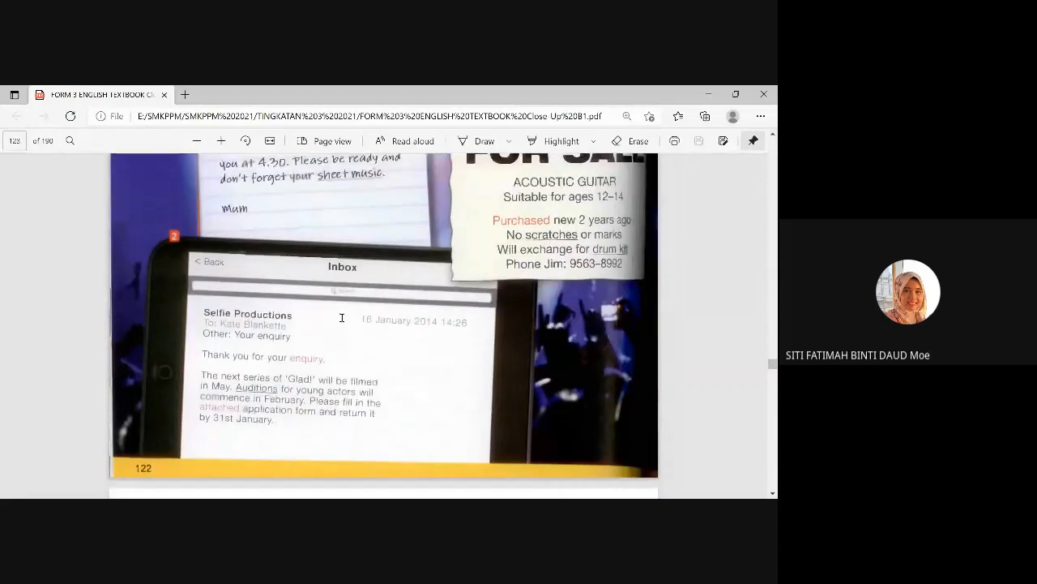
{"action": "scroll", "scroll_direction": "down", "scroll_amount": 3}
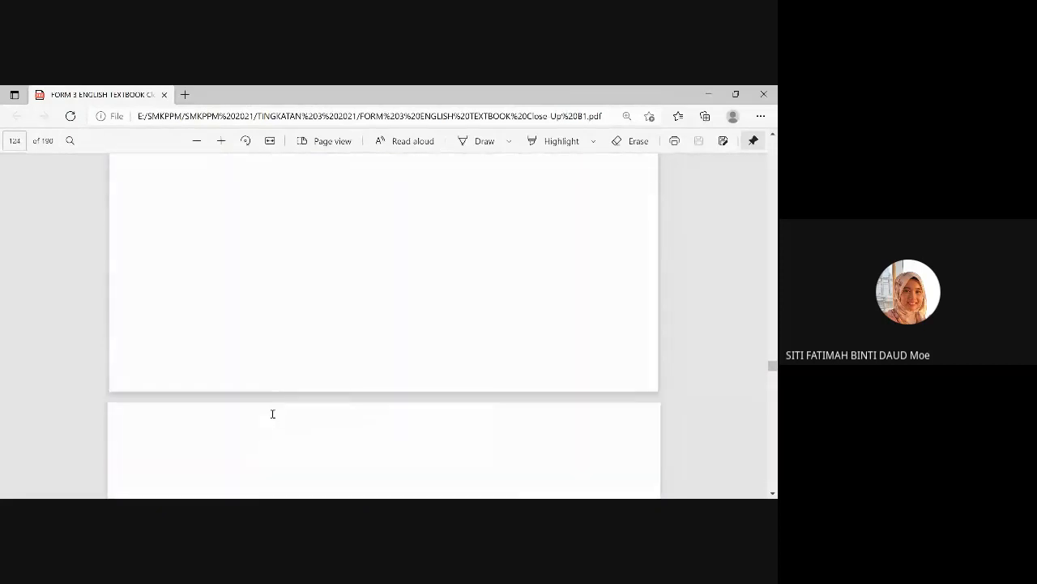
{"action": "scroll", "scroll_direction": "up", "scroll_amount": 3}
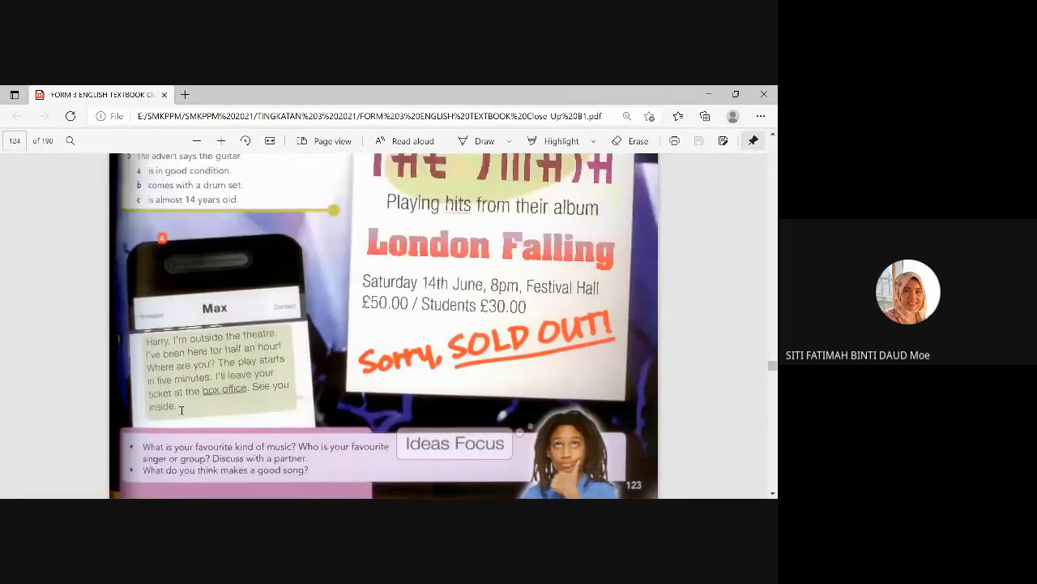
{"action": "mouse_move", "coordinate": [114, 335]}
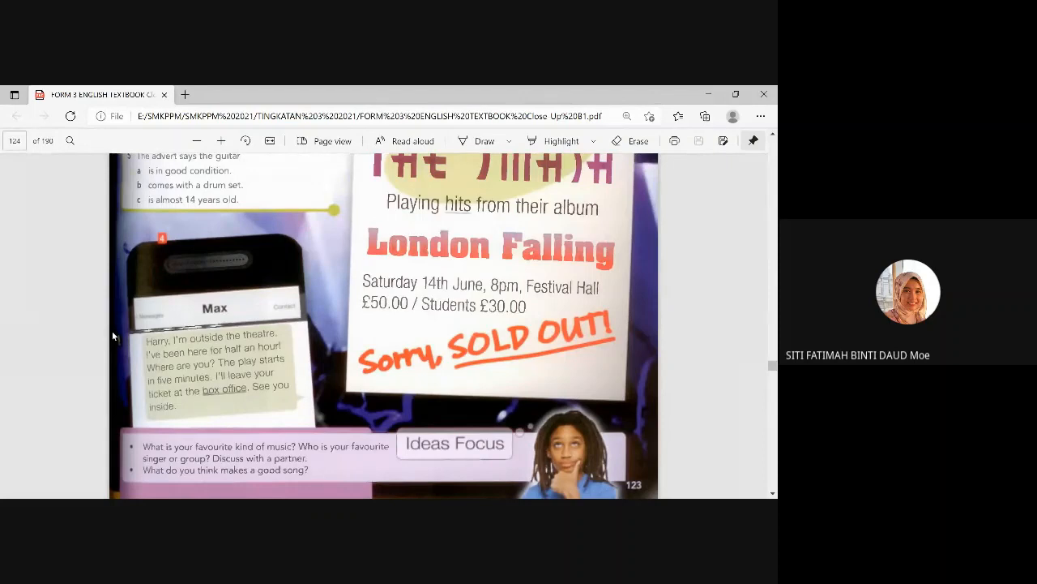
{"action": "mouse_move", "coordinate": [85, 370]}
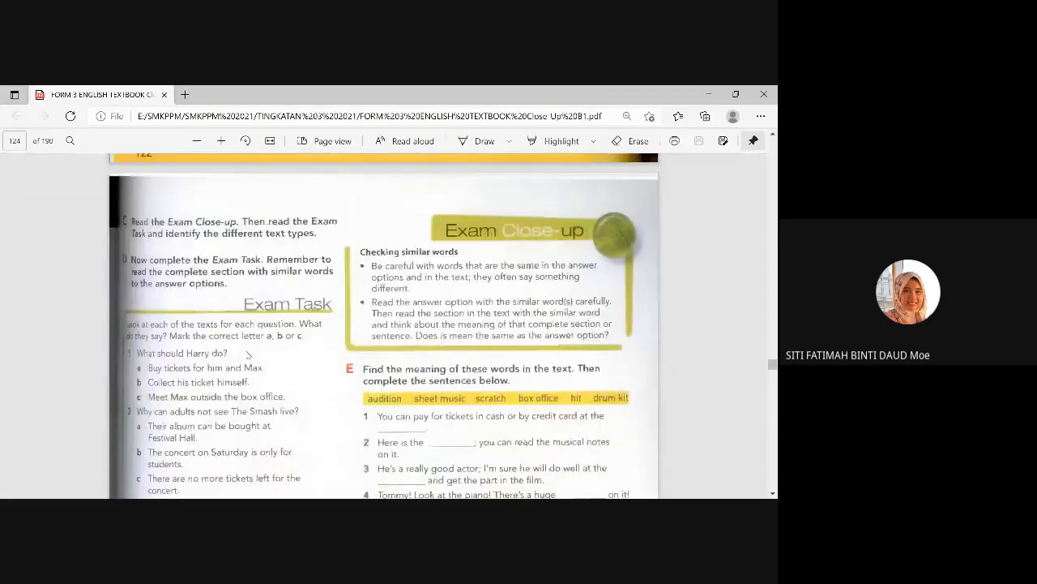
{"action": "scroll", "scroll_direction": "down", "scroll_amount": 3}
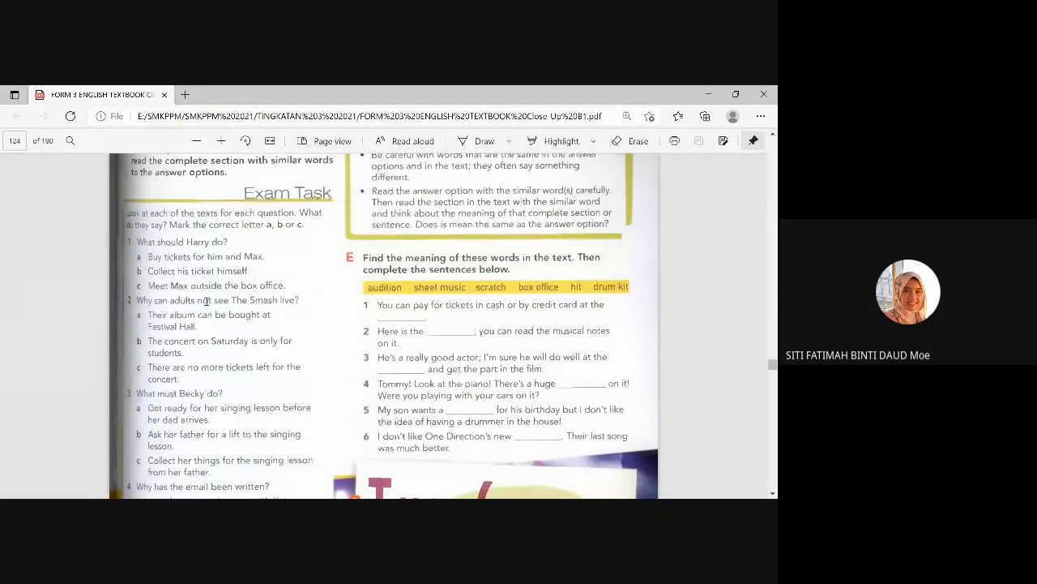
{"action": "scroll", "scroll_direction": "down", "scroll_amount": 3}
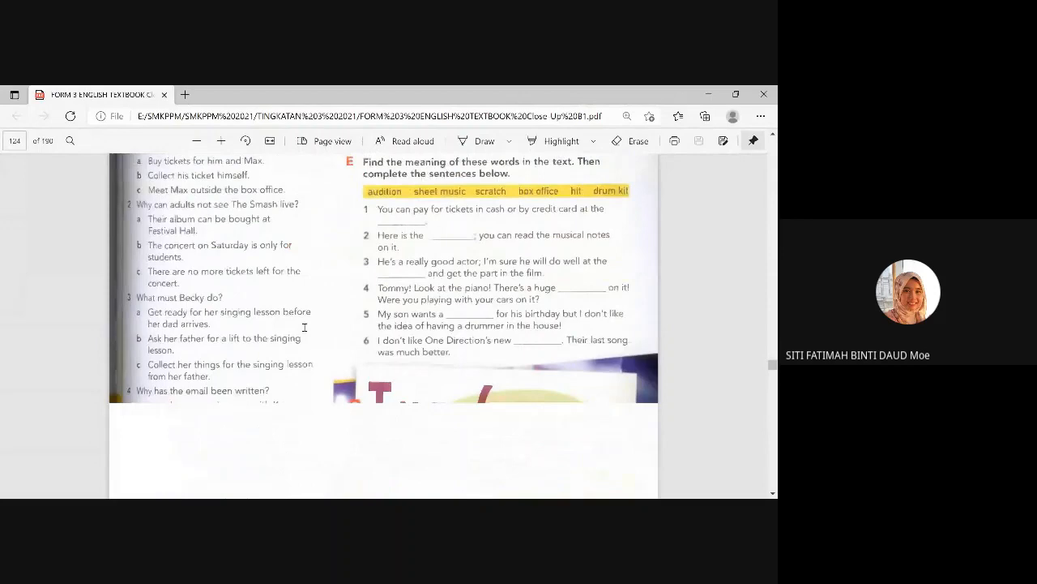
{"action": "scroll", "scroll_direction": "down", "scroll_amount": 3}
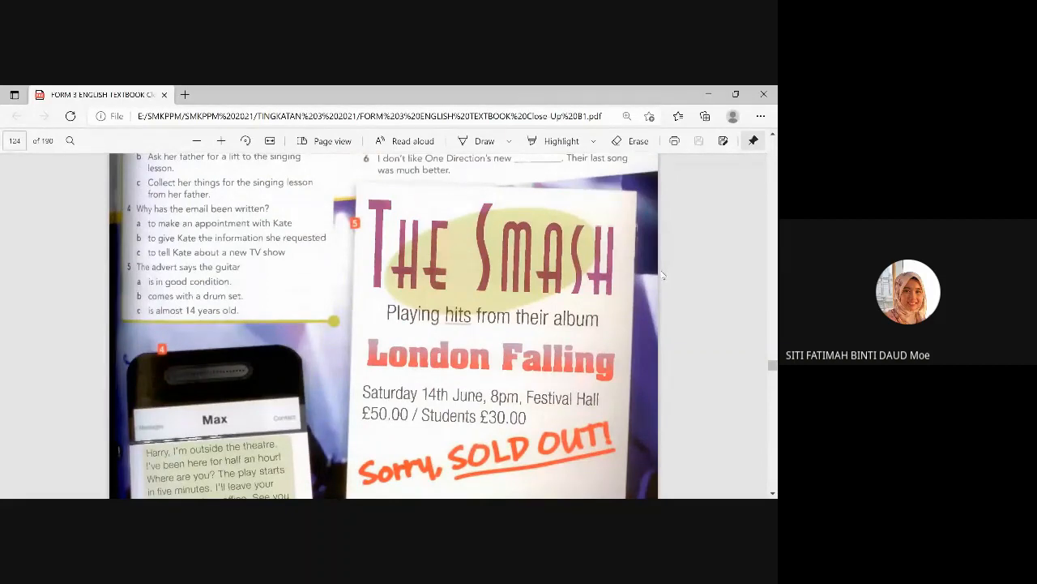
{"action": "scroll", "scroll_direction": "up", "scroll_amount": 3}
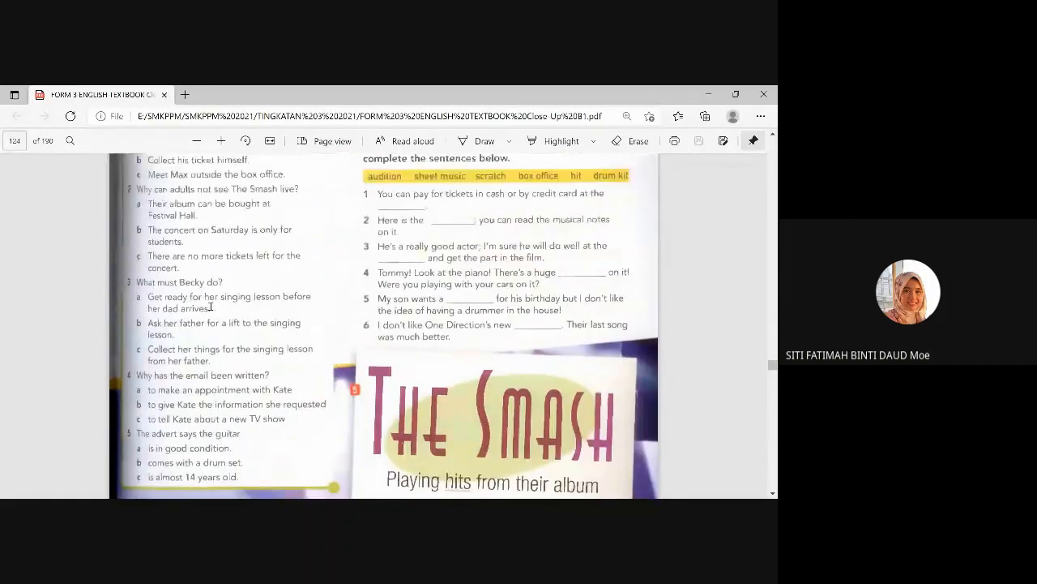
{"action": "scroll", "scroll_direction": "down", "scroll_amount": 3}
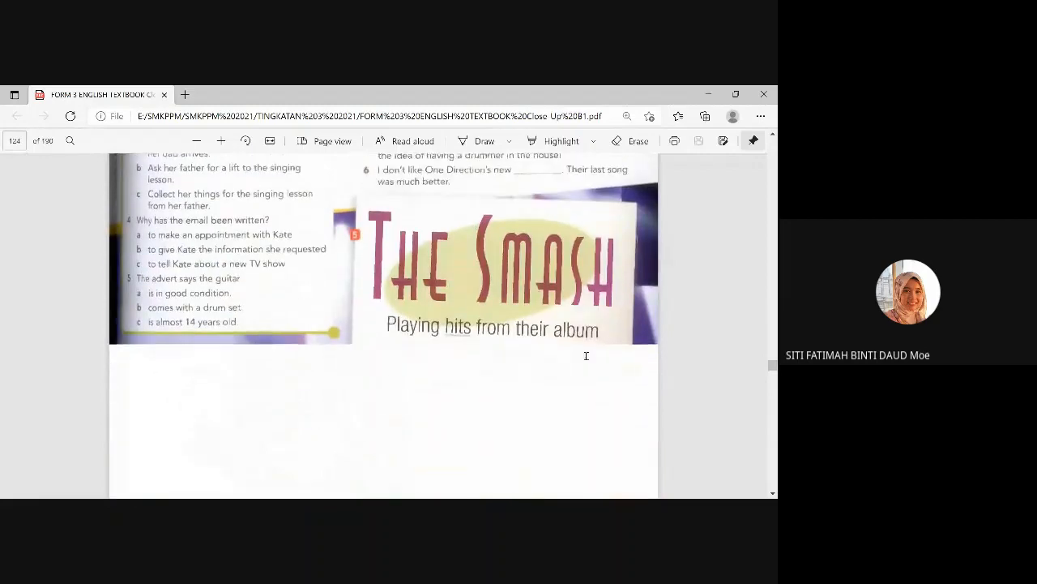
{"action": "scroll", "scroll_direction": "down", "scroll_amount": 3}
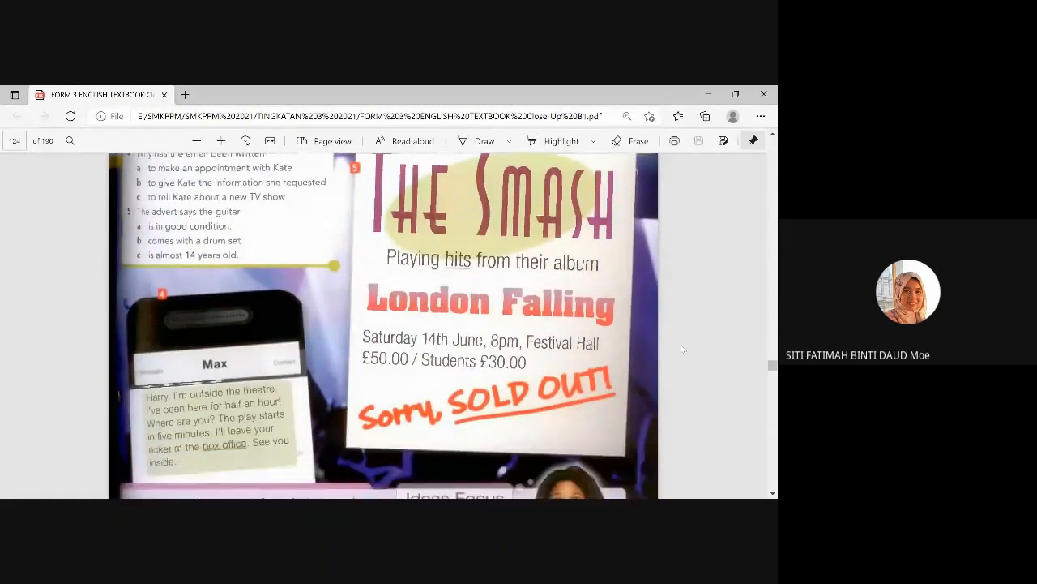
{"action": "scroll", "scroll_direction": "up", "scroll_amount": 3}
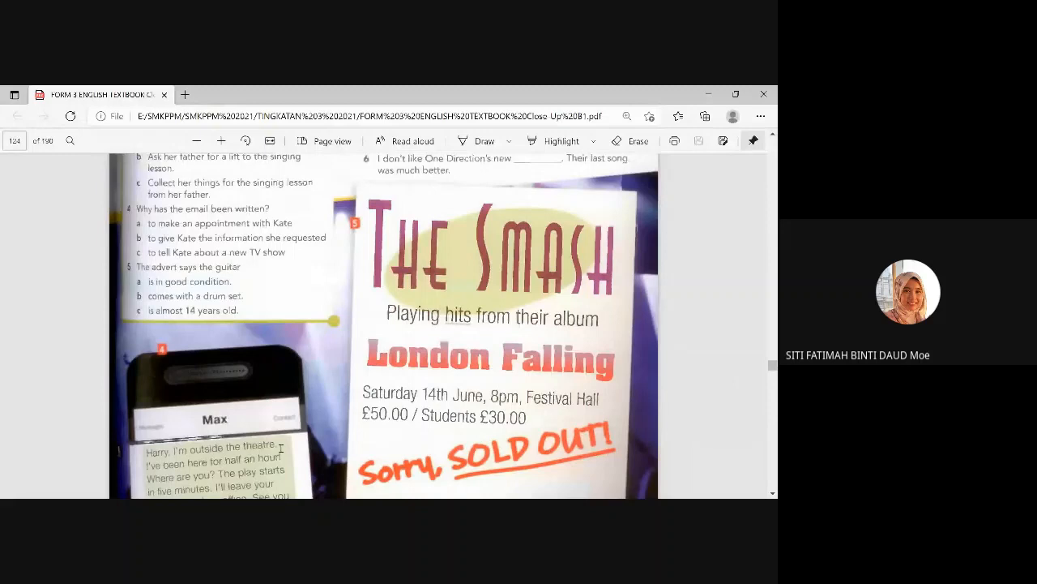
{"action": "scroll", "scroll_direction": "down", "scroll_amount": 3}
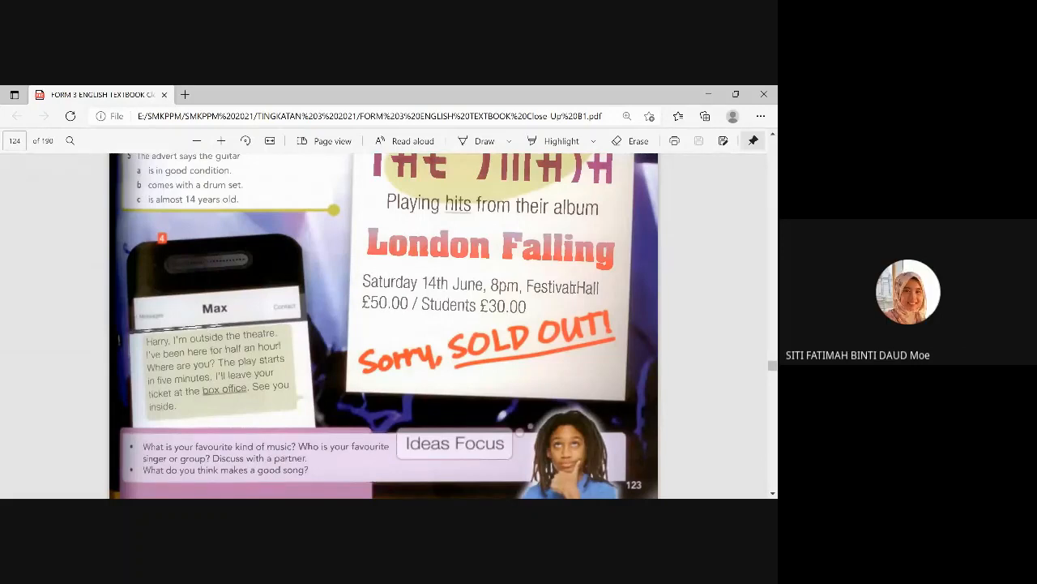
{"action": "scroll", "scroll_direction": "up", "scroll_amount": 3}
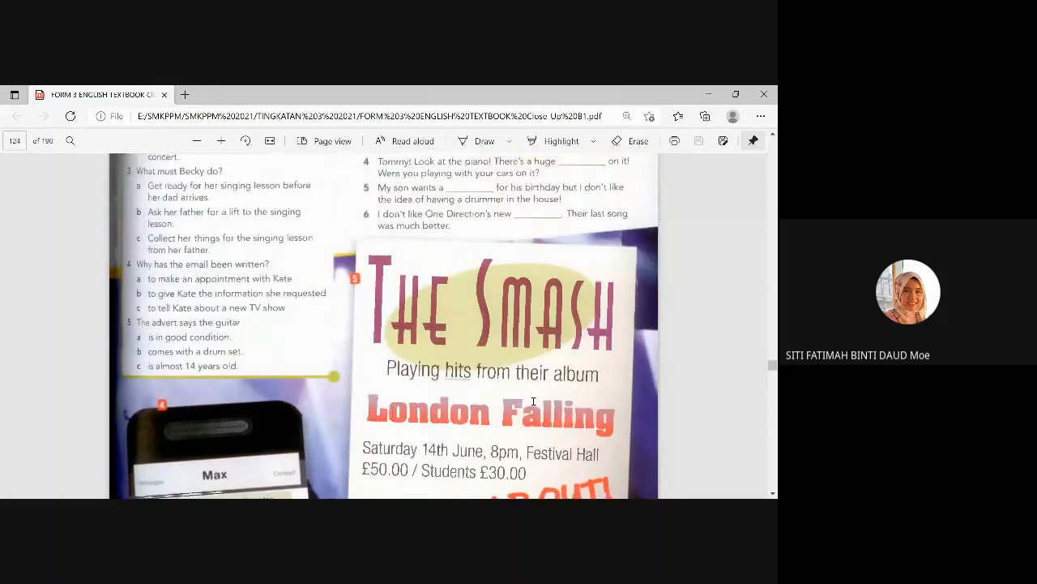
{"action": "scroll", "scroll_direction": "up", "scroll_amount": 3}
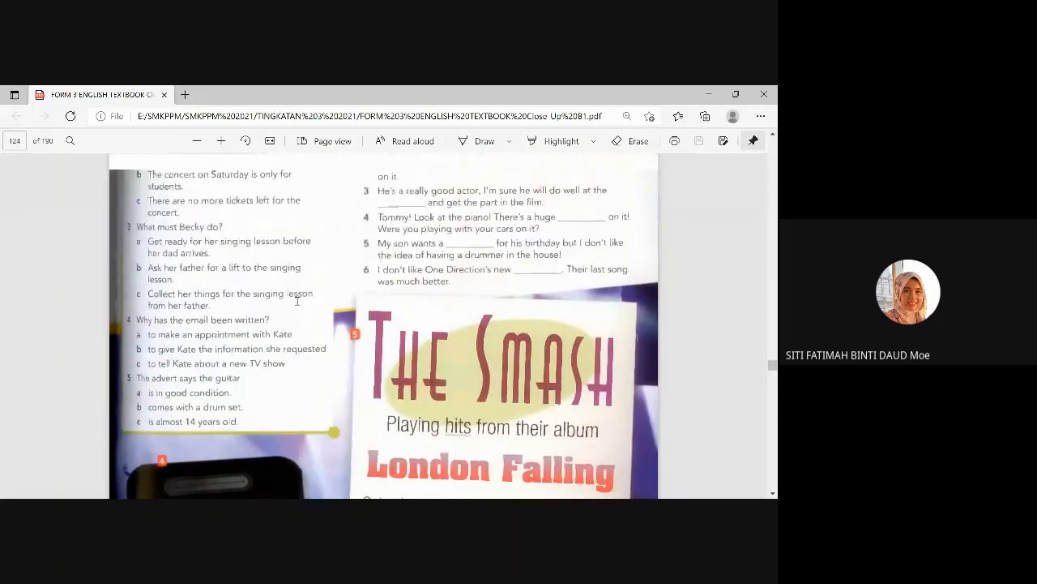
{"action": "scroll", "scroll_direction": "up", "scroll_amount": 3}
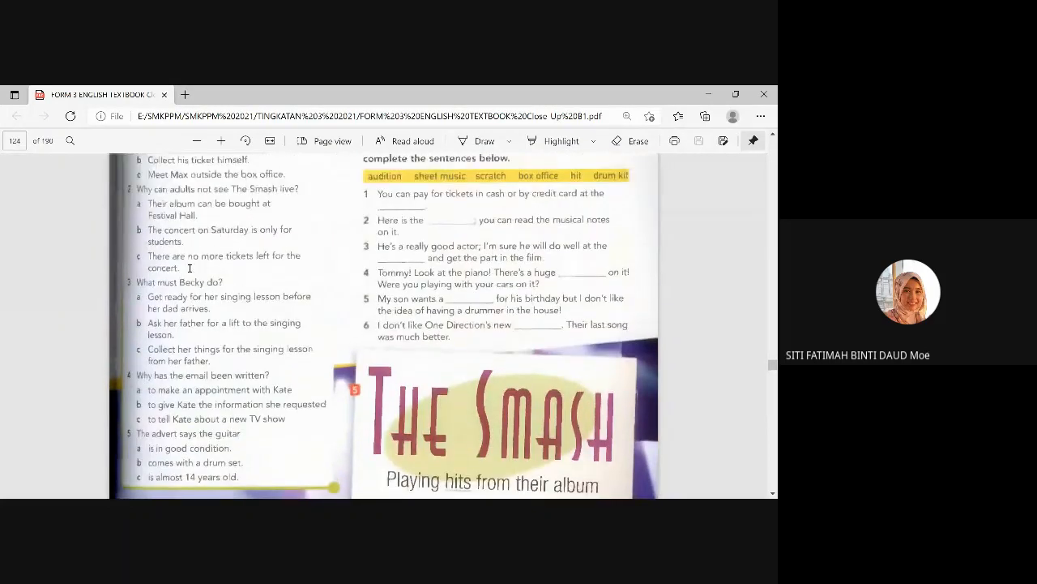
{"action": "scroll", "scroll_direction": "down", "scroll_amount": 3}
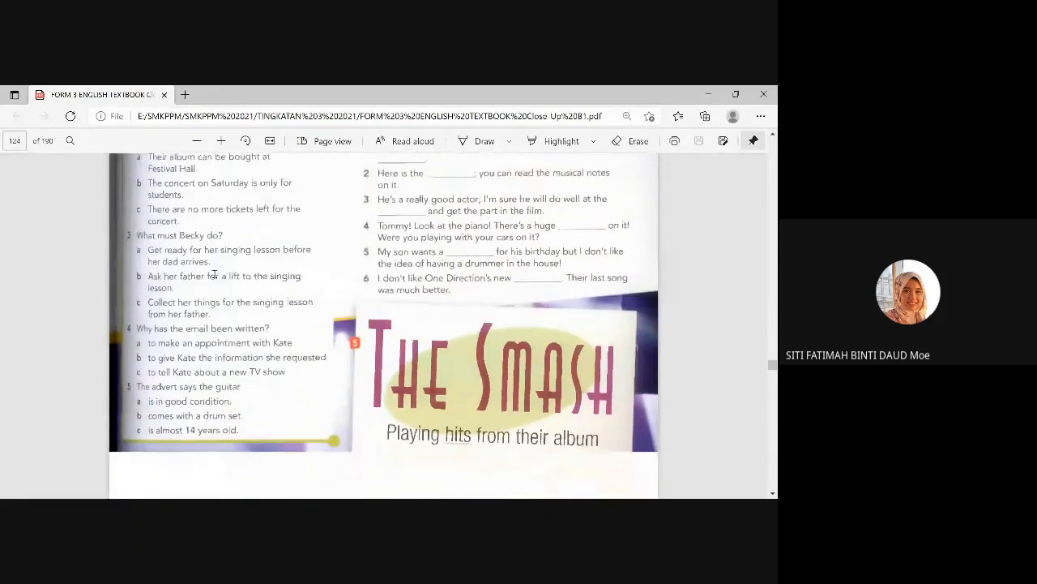
{"action": "scroll", "scroll_direction": "down", "scroll_amount": 3}
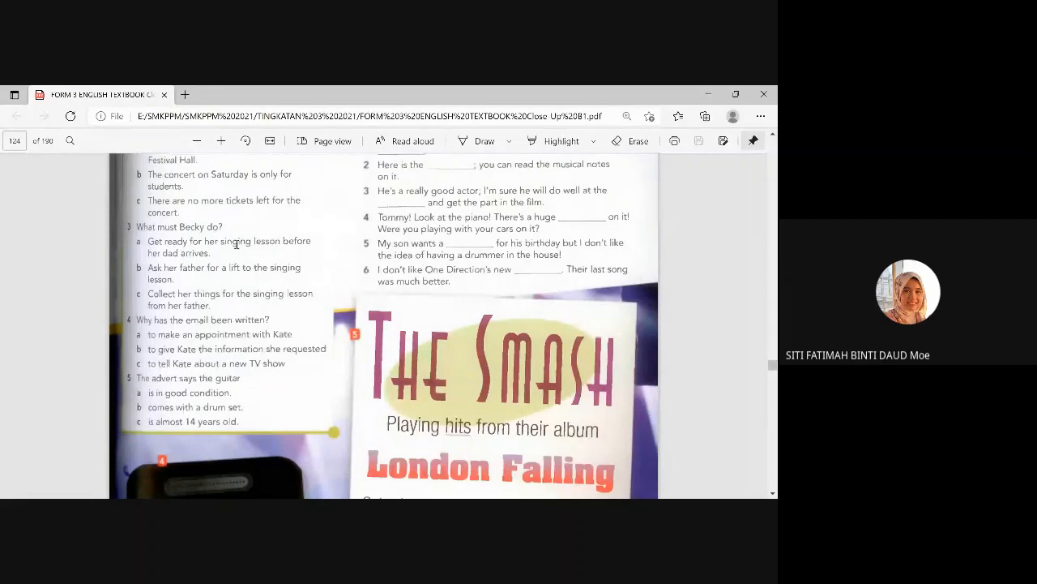
{"action": "scroll", "scroll_direction": "down", "scroll_amount": 3}
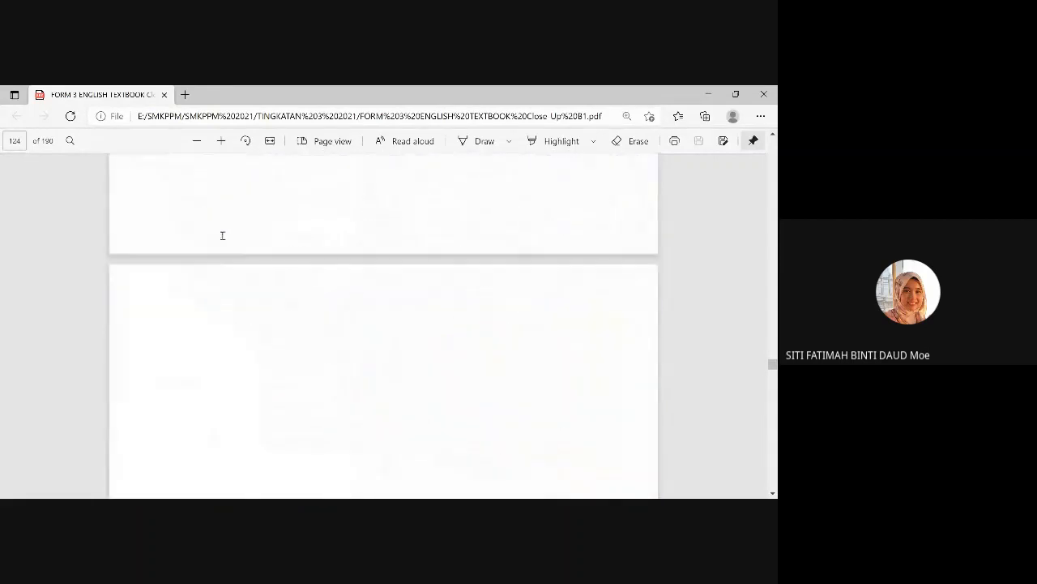
{"action": "scroll", "scroll_direction": "down", "scroll_amount": 3}
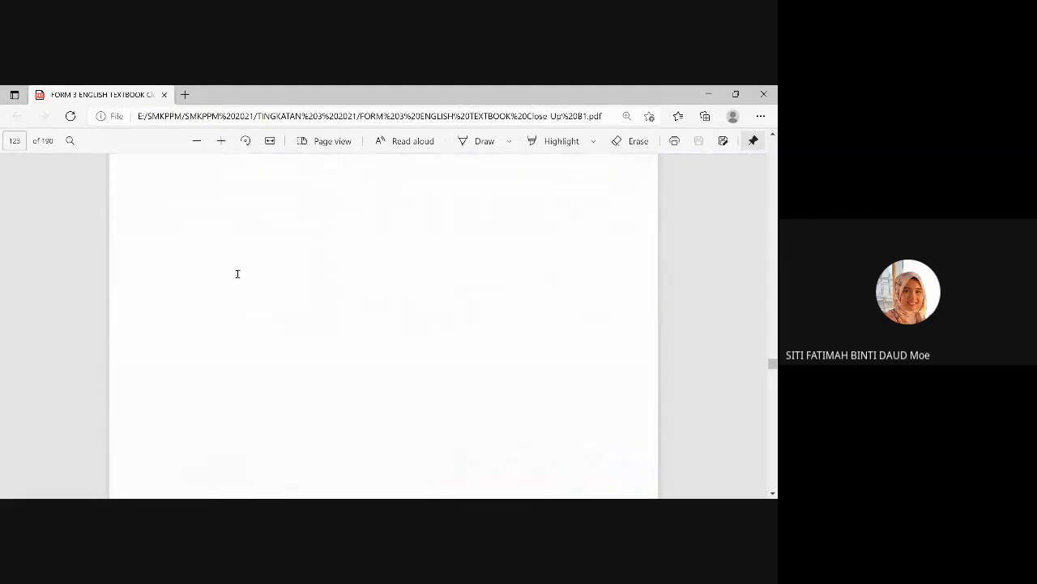
{"action": "scroll", "scroll_direction": "down", "scroll_amount": 3}
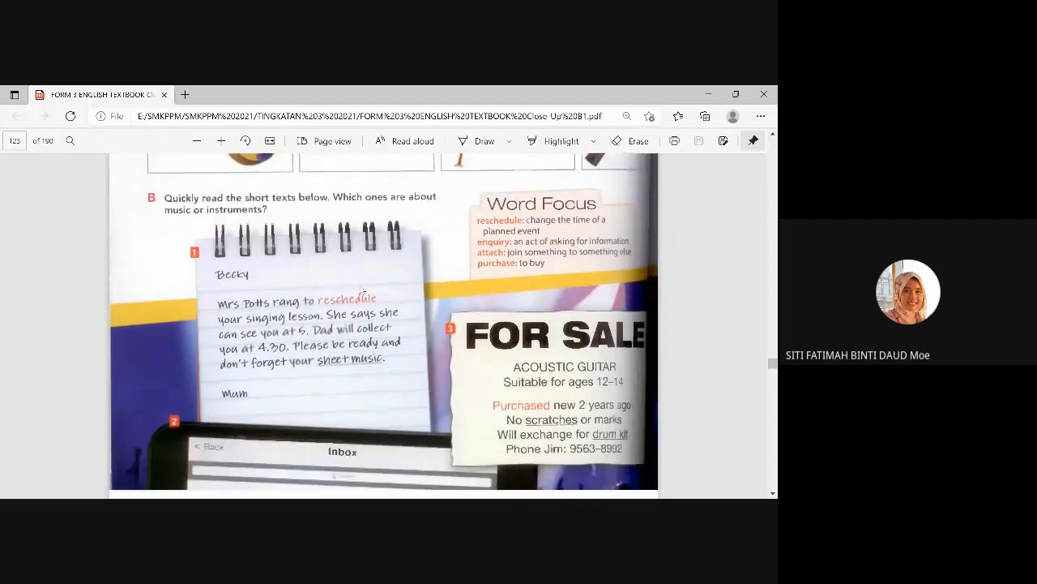
{"action": "scroll", "scroll_direction": "down", "scroll_amount": 3}
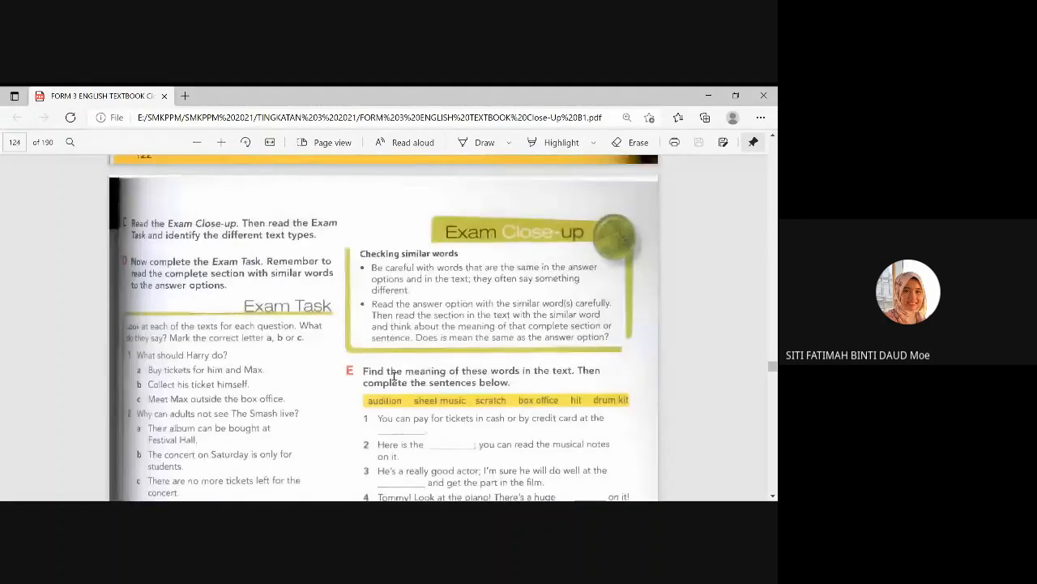
{"action": "scroll", "scroll_direction": "down", "scroll_amount": 3}
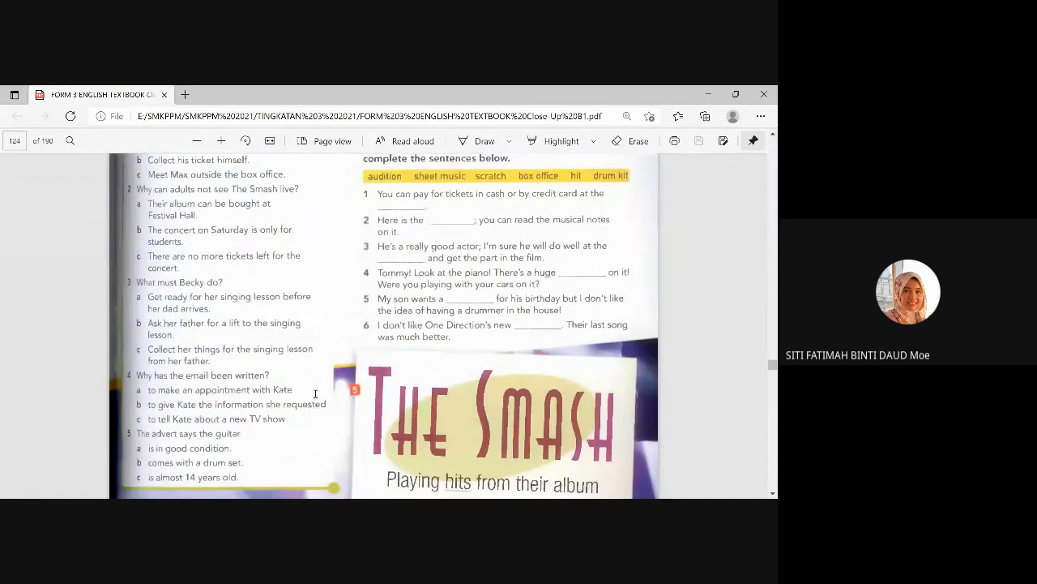
Step: Scroll past the For Sale advert and email to the Exam Close-up box on page 124
{"action": "scroll", "scroll_direction": "down", "scroll_amount": 3}
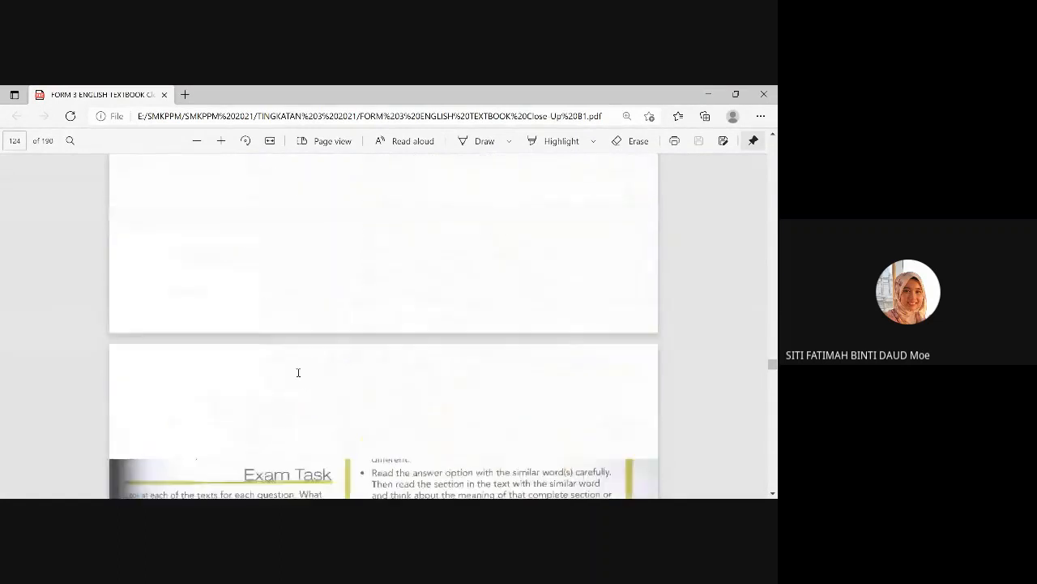
{"action": "scroll", "scroll_direction": "up", "scroll_amount": 3}
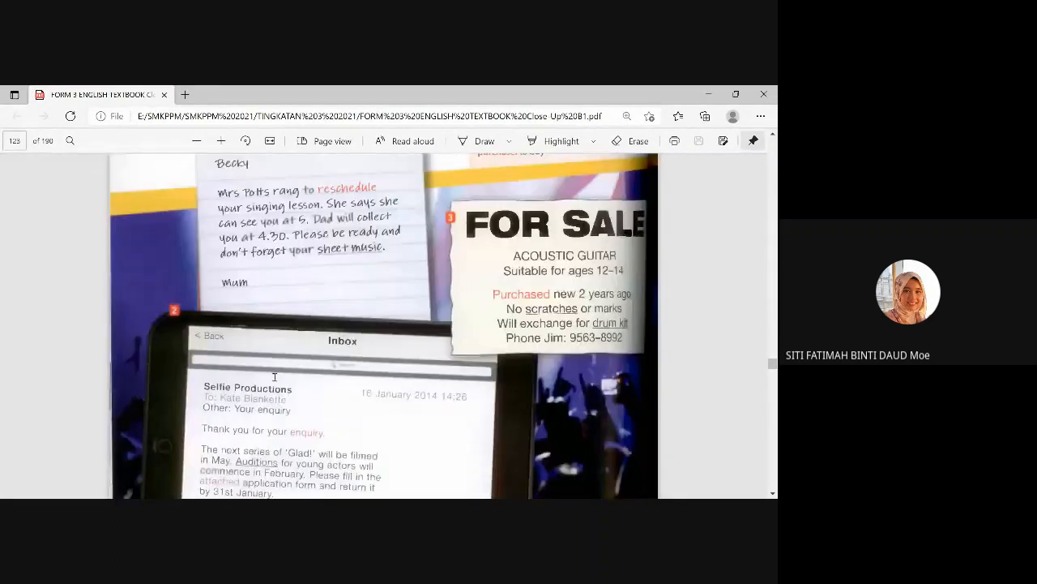
{"action": "scroll", "scroll_direction": "down", "scroll_amount": 3}
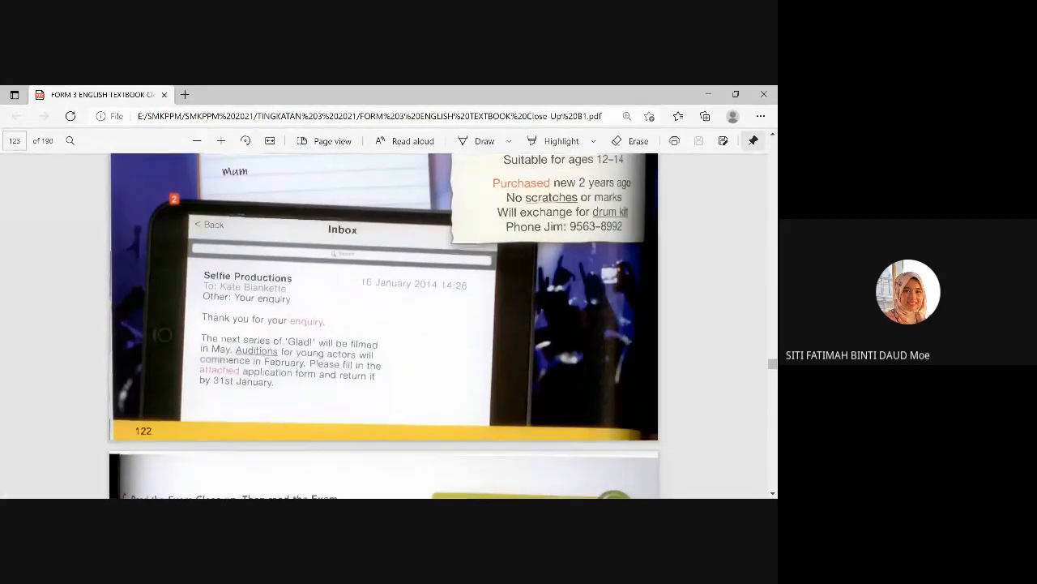
{"action": "scroll", "scroll_direction": "down", "scroll_amount": 3}
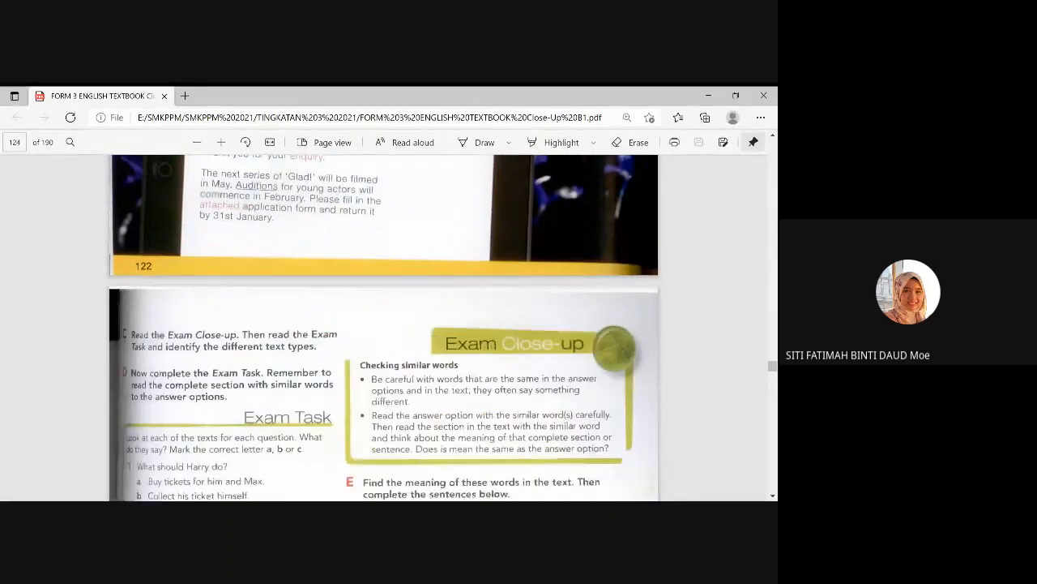
{"action": "scroll", "scroll_direction": "up", "scroll_amount": 3}
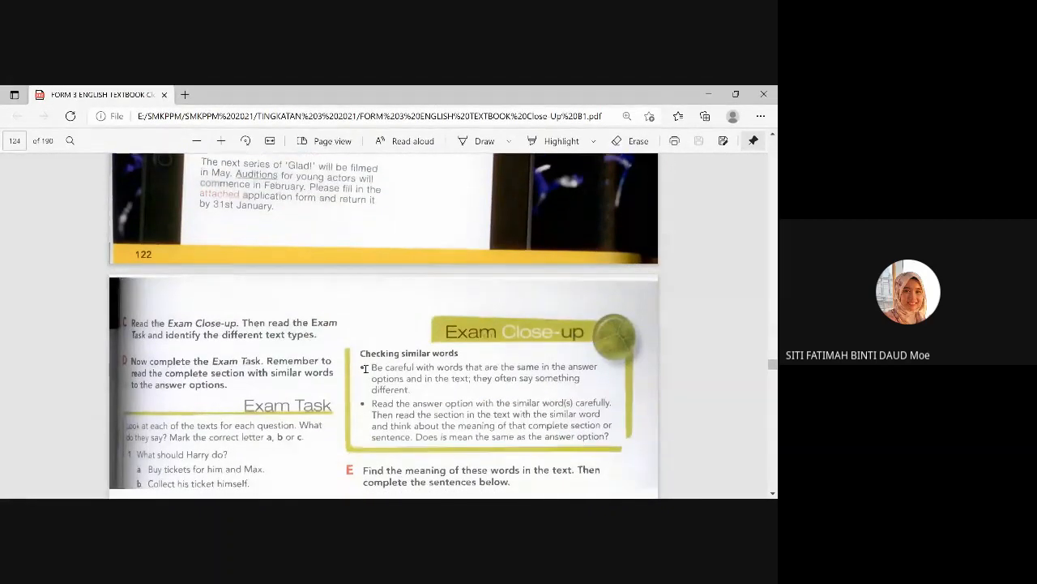
Step: Scroll back to Becky's note and the For Sale advert on page 123, then ahead to page 127
{"action": "scroll", "scroll_direction": "down", "scroll_amount": 3}
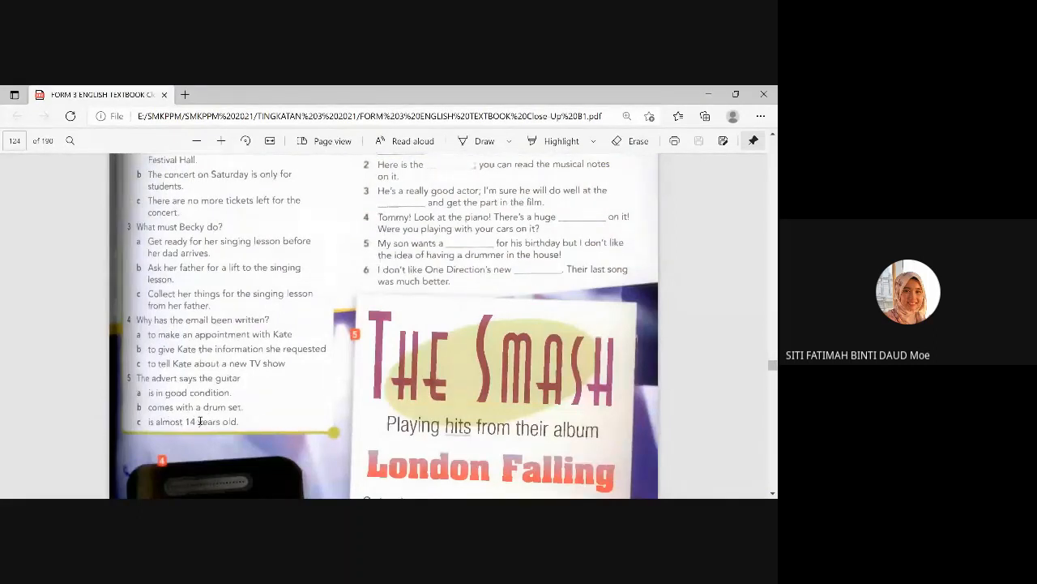
{"action": "mouse_move", "coordinate": [305, 451]}
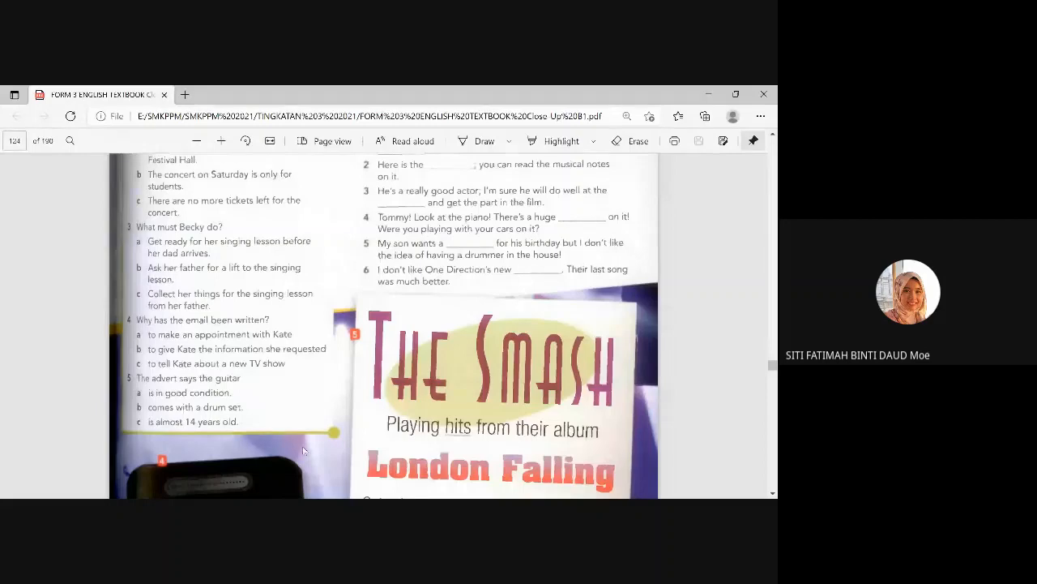
{"action": "scroll", "scroll_direction": "down", "scroll_amount": 3}
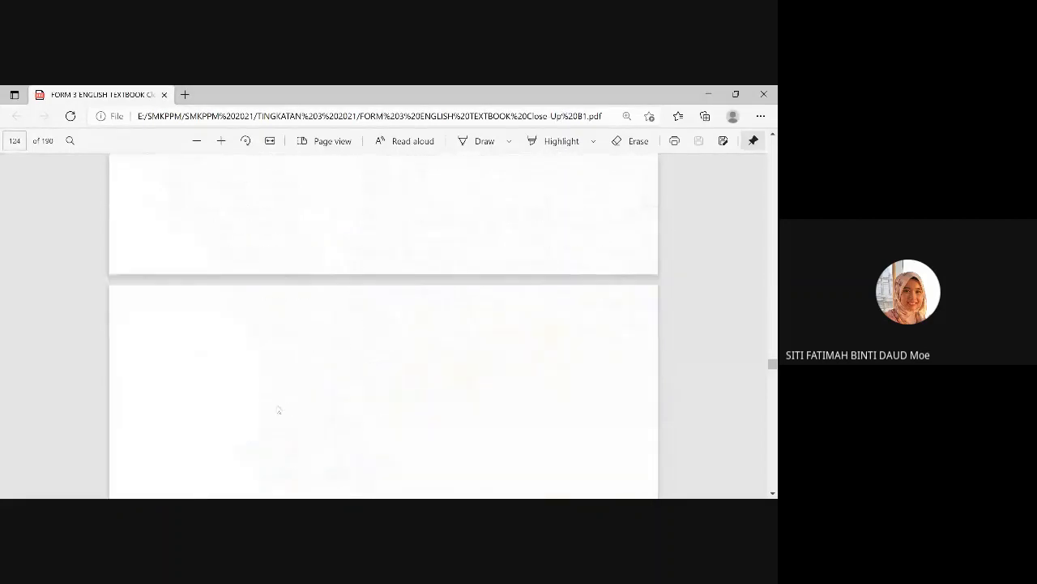
{"action": "scroll", "scroll_direction": "up", "scroll_amount": 3}
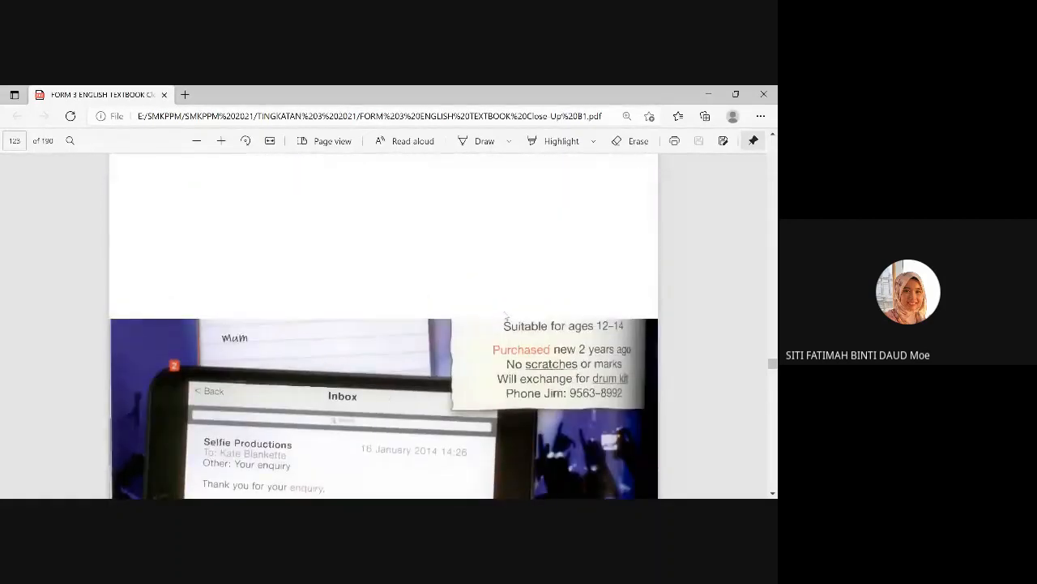
{"action": "scroll", "scroll_direction": "up", "scroll_amount": 3}
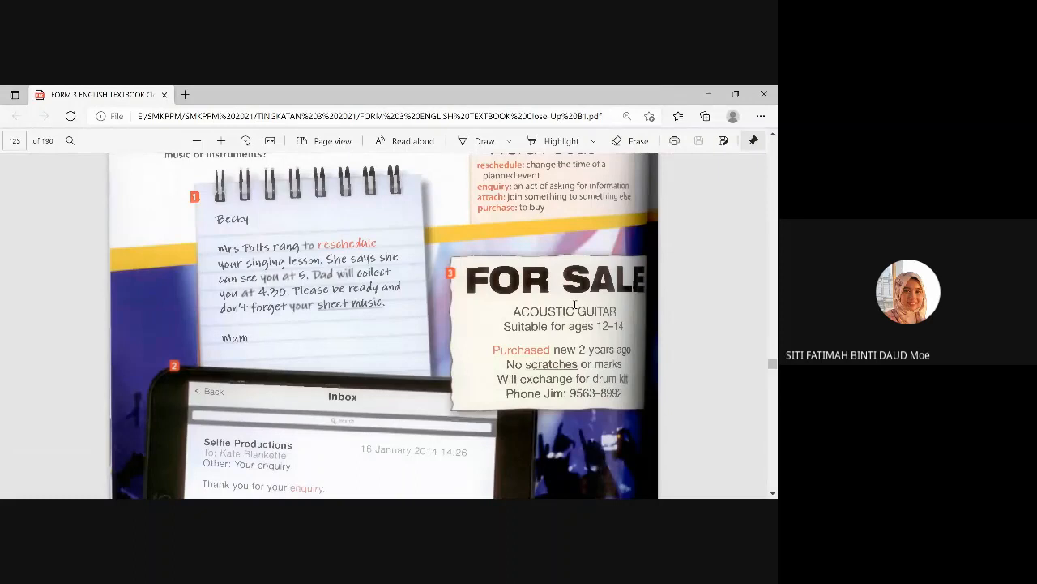
{"action": "mouse_move", "coordinate": [551, 383]}
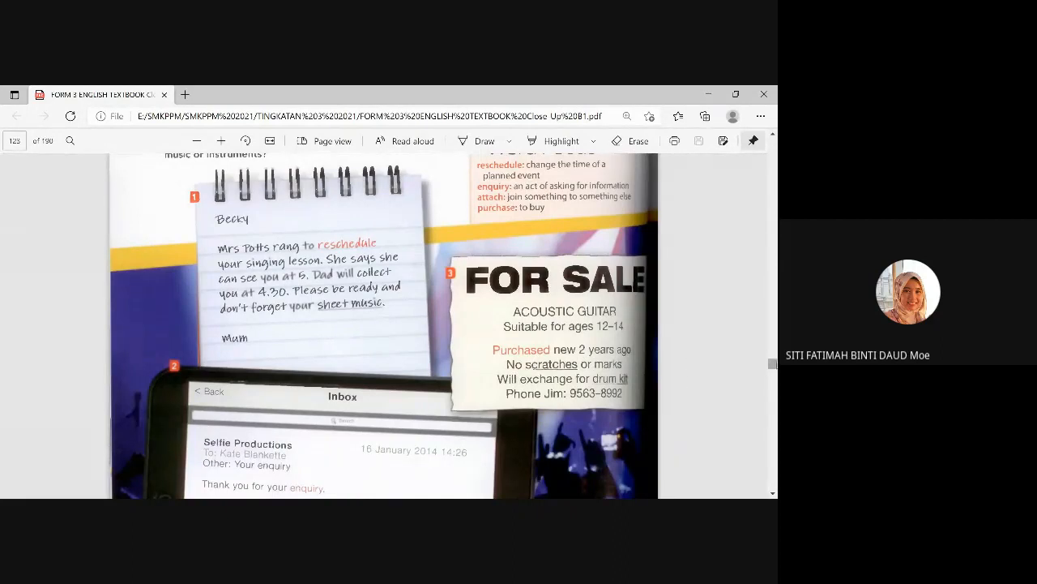
{"action": "scroll", "scroll_direction": "down", "scroll_amount": 3}
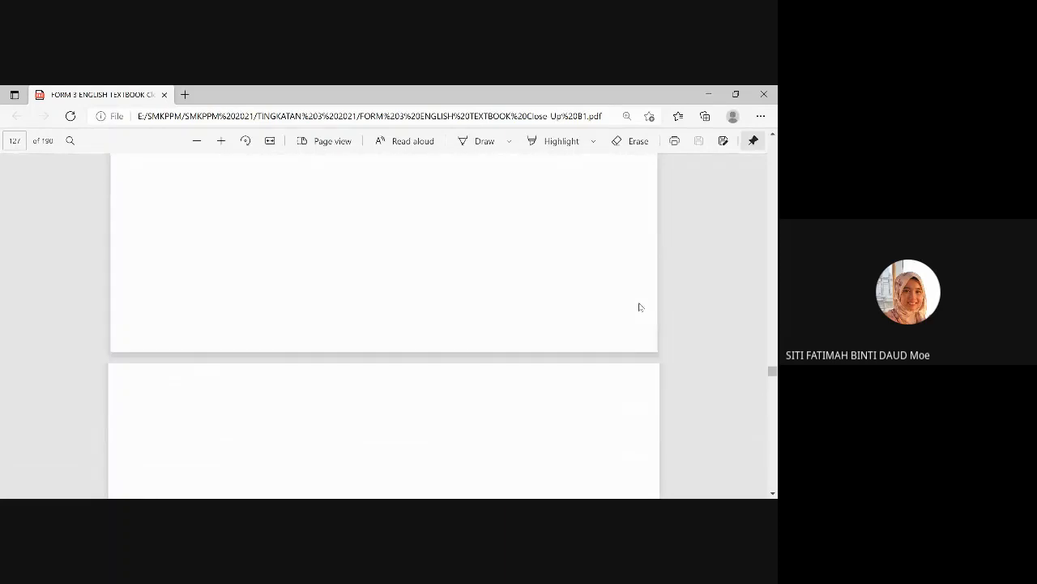
Step: Scroll back to page 124 showing the Exam Close-up tips, Exam Task and exercise E
{"action": "scroll", "scroll_direction": "down", "scroll_amount": 3}
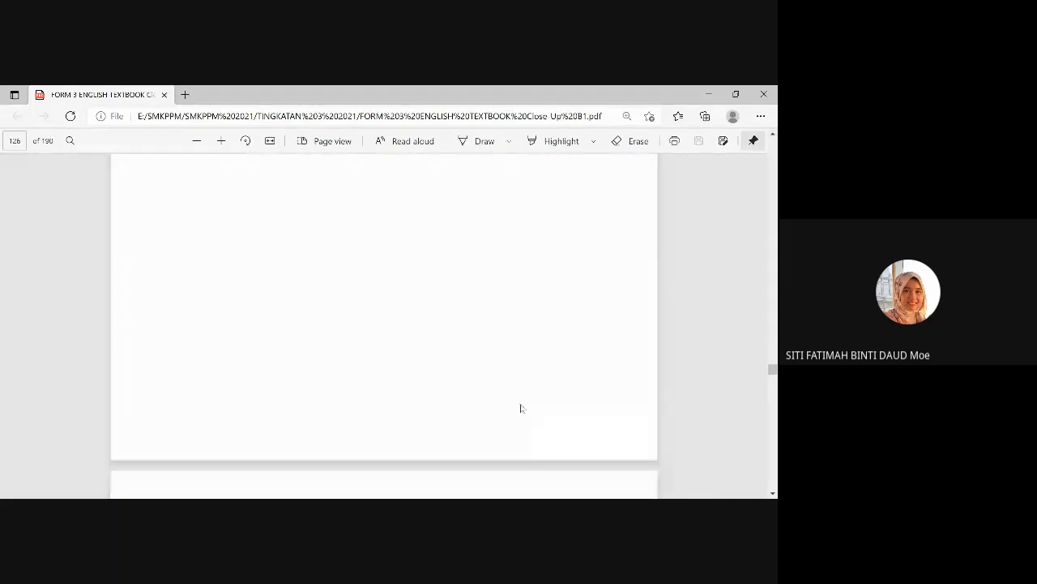
{"action": "scroll", "scroll_direction": "down", "scroll_amount": 3}
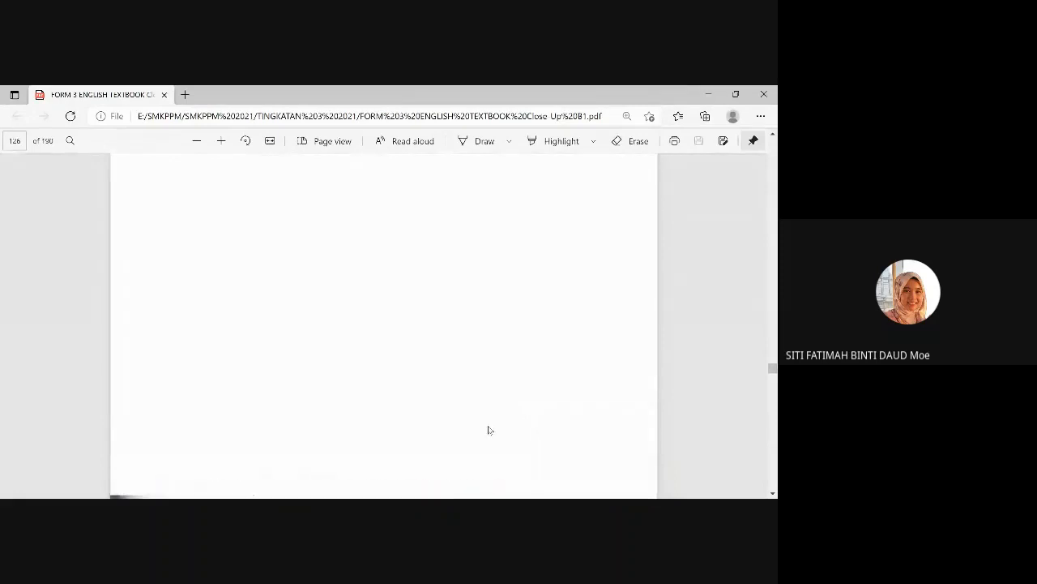
{"action": "scroll", "scroll_direction": "down", "scroll_amount": 3}
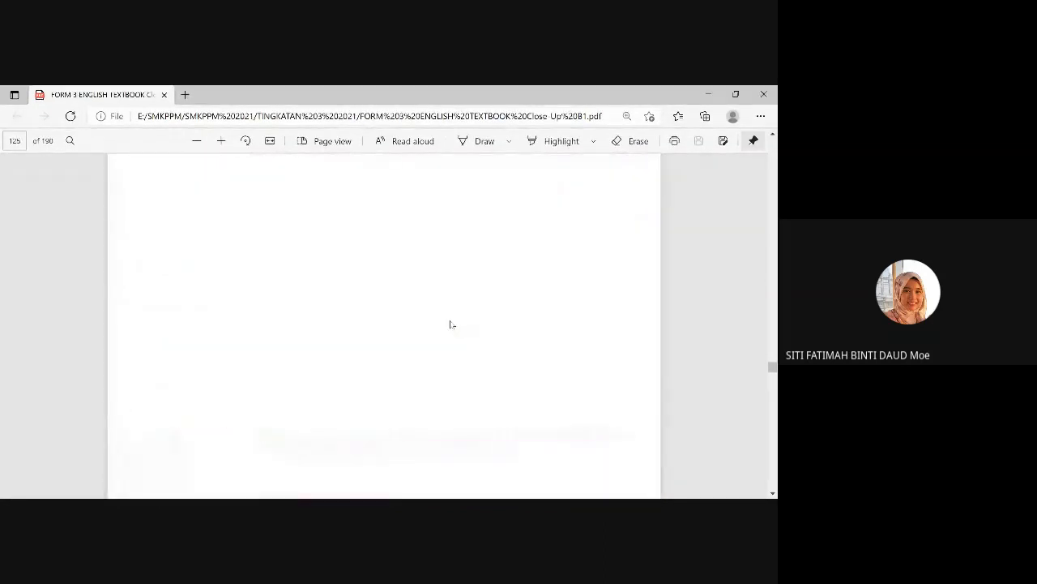
{"action": "scroll", "scroll_direction": "down", "scroll_amount": 3}
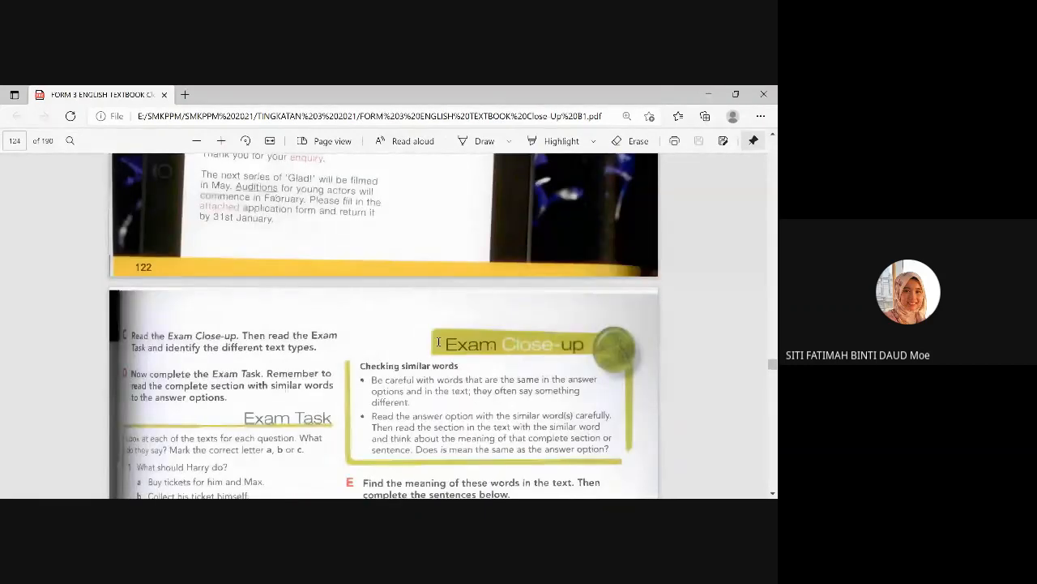
{"action": "scroll", "scroll_direction": "down", "scroll_amount": 3}
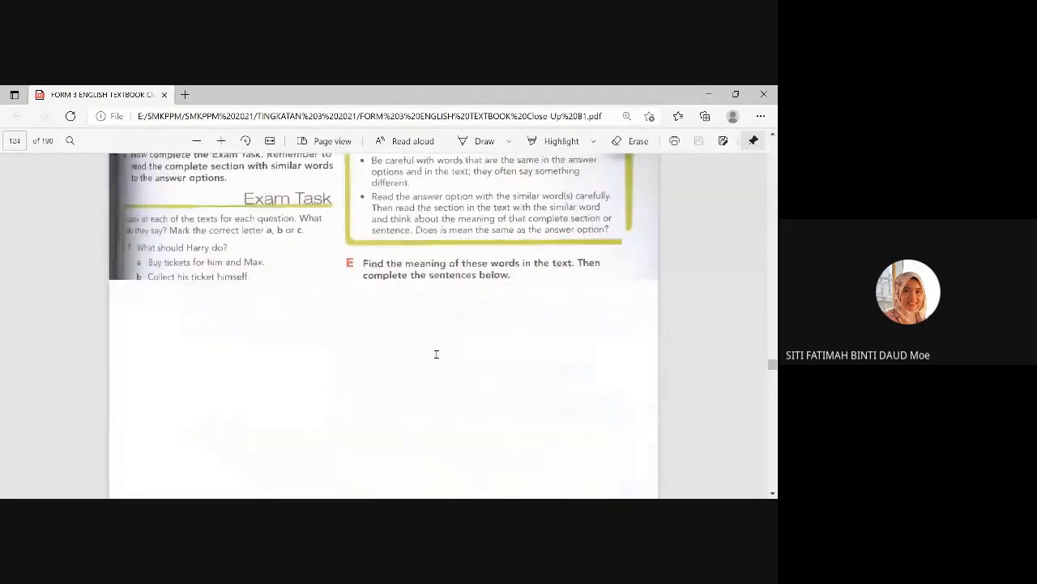
Step: Scroll slightly to show Exercise E's word box and sentences 1–6 beside the Exam Task
{"action": "scroll", "scroll_direction": "down", "scroll_amount": 3}
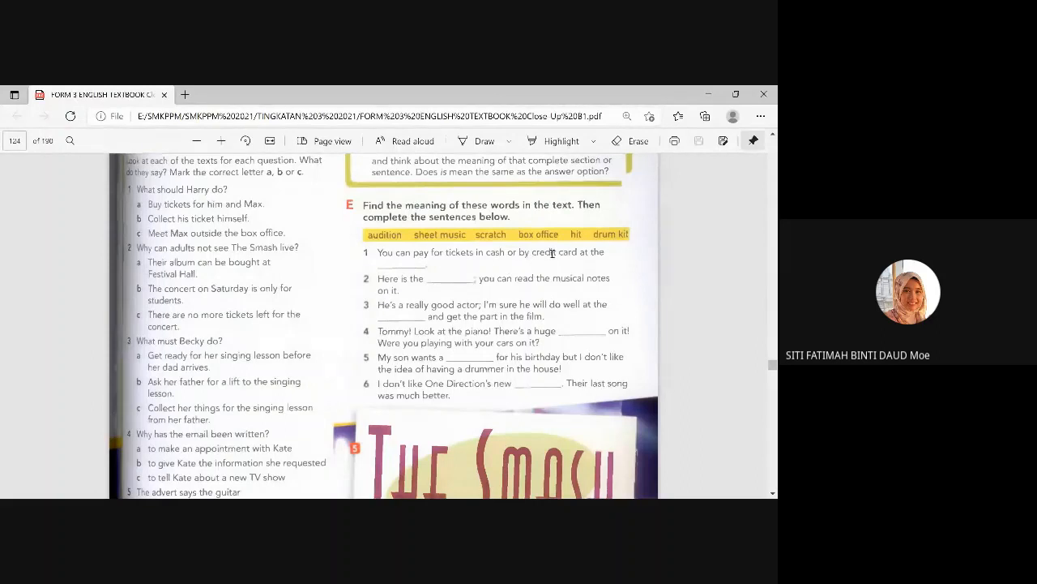
{"action": "mouse_move", "coordinate": [600, 253]}
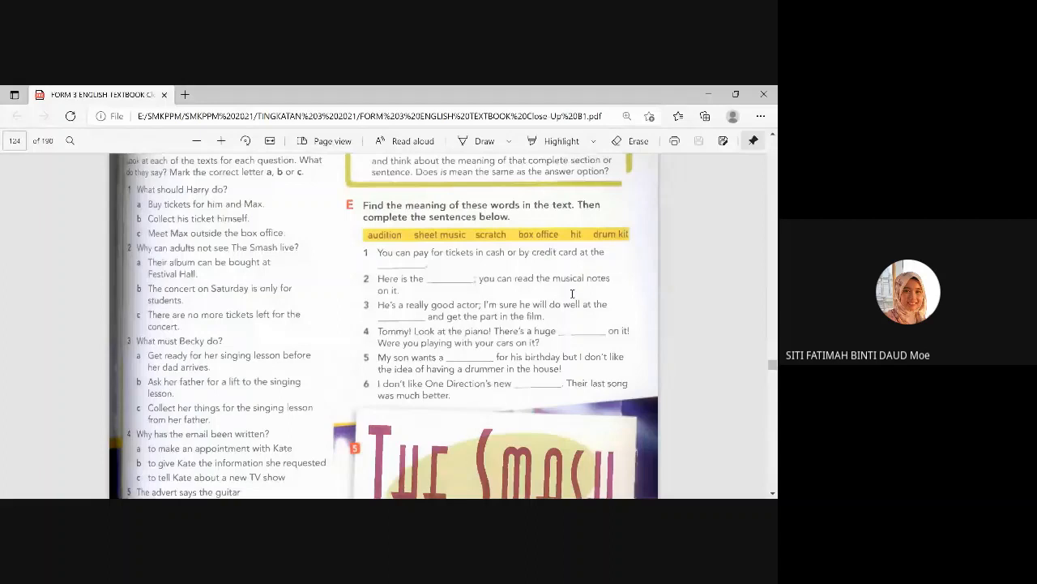
{"action": "mouse_move", "coordinate": [618, 279]}
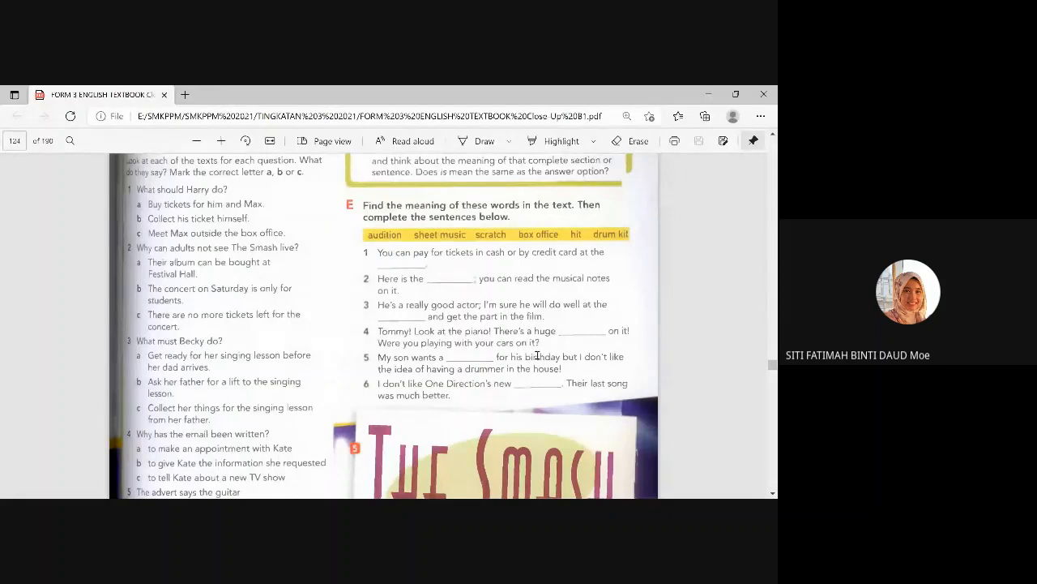
{"action": "mouse_move", "coordinate": [554, 353]}
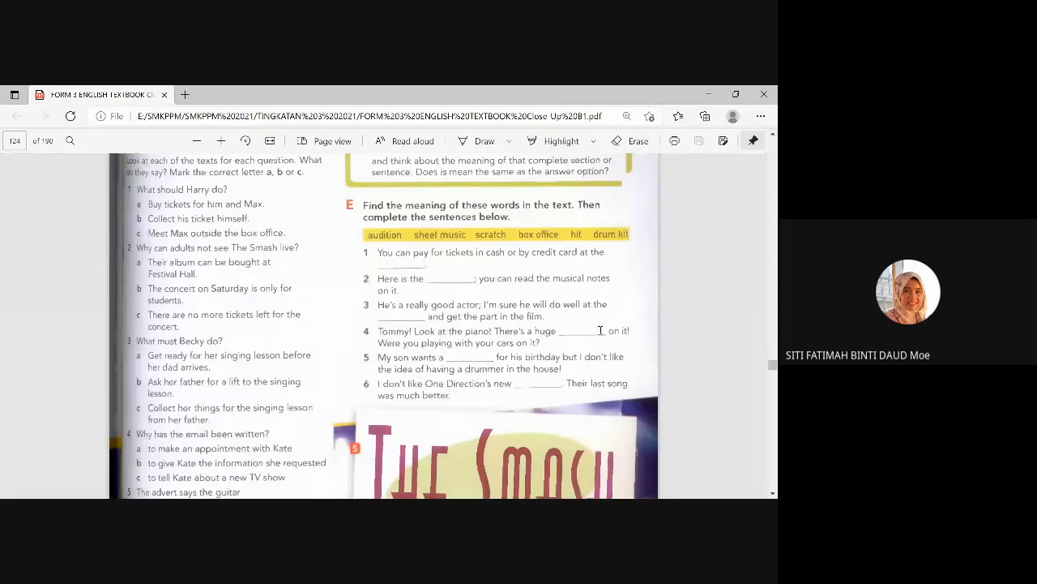
{"action": "mouse_move", "coordinate": [506, 349]}
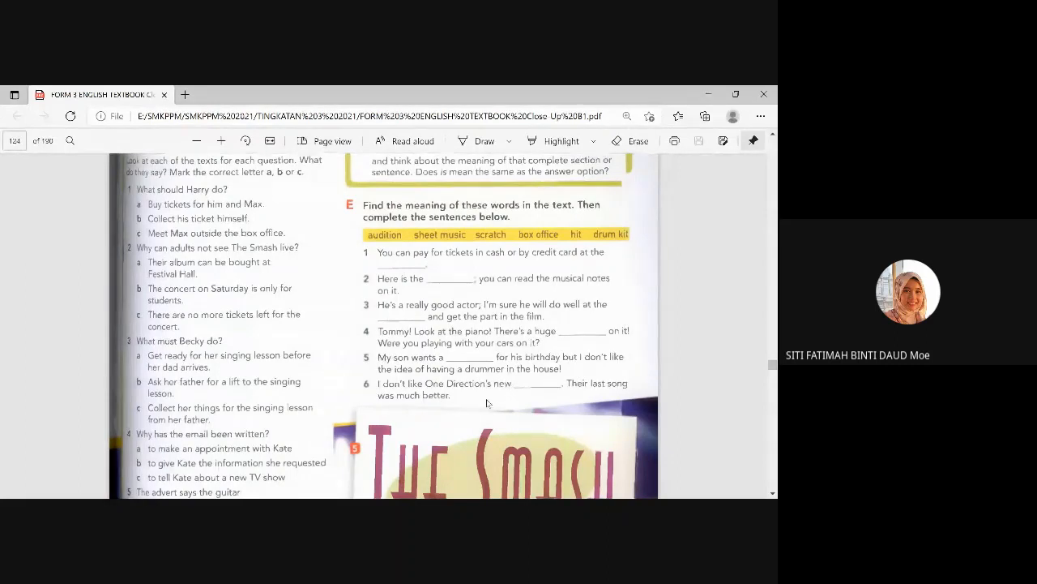
{"action": "mouse_move", "coordinate": [501, 389]}
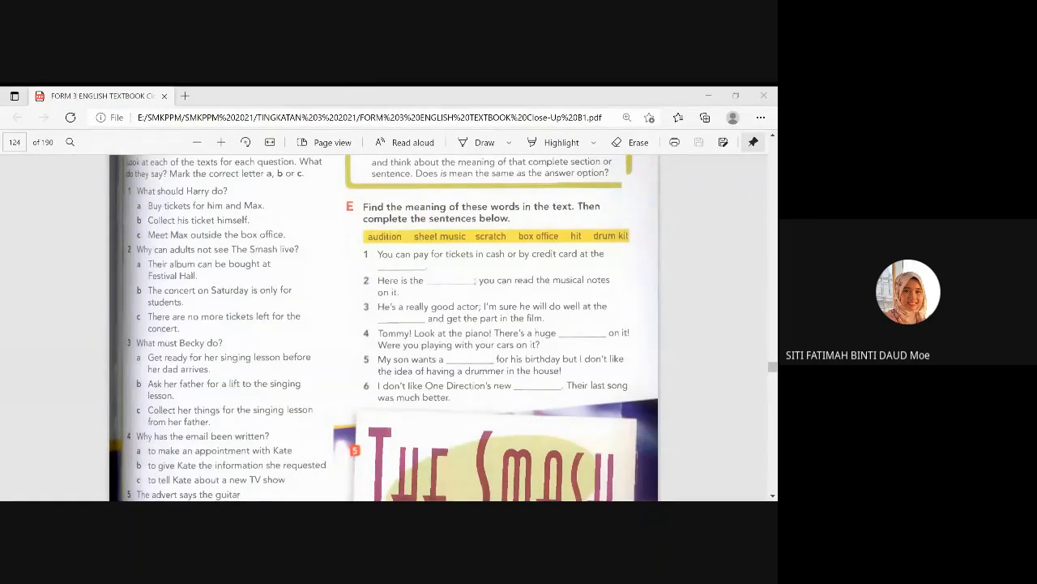
Step: Scroll page 124 back up to the Exam Close-up tips and Exam Task heading
{"action": "scroll", "scroll_direction": "up", "scroll_amount": 3}
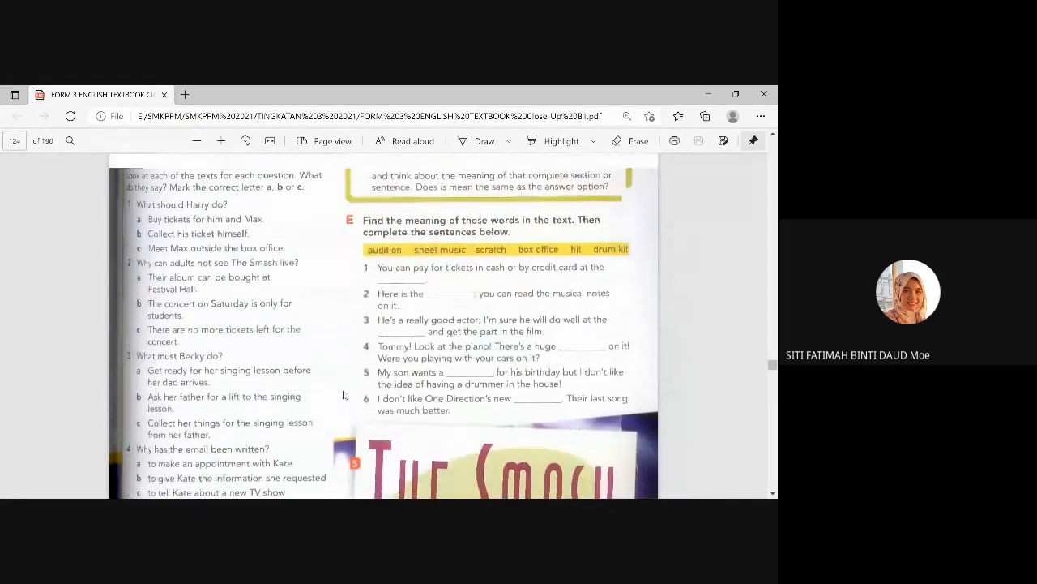
{"action": "scroll", "scroll_direction": "up", "scroll_amount": 3}
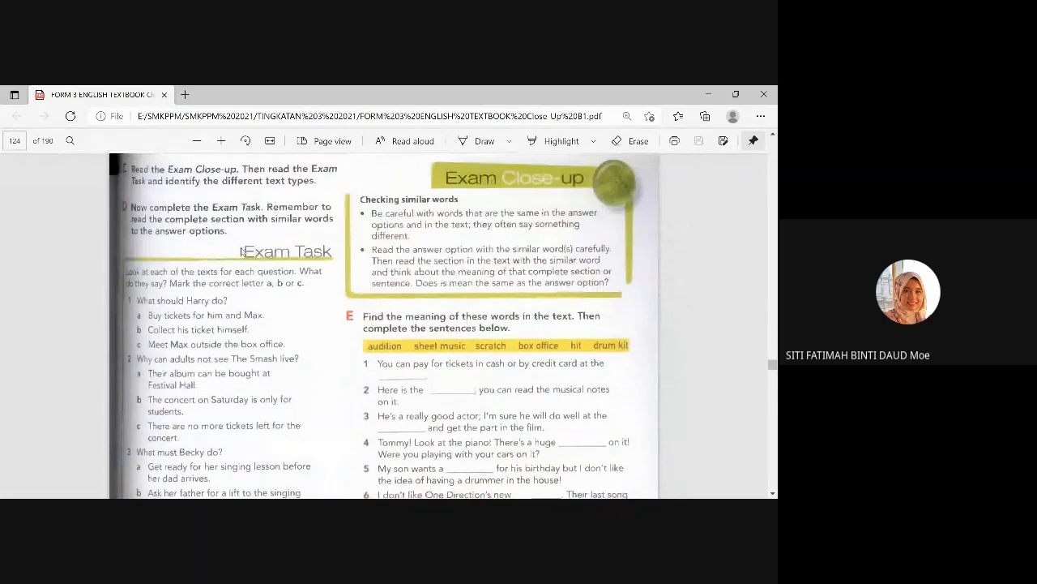
{"action": "scroll", "scroll_direction": "up", "scroll_amount": 3}
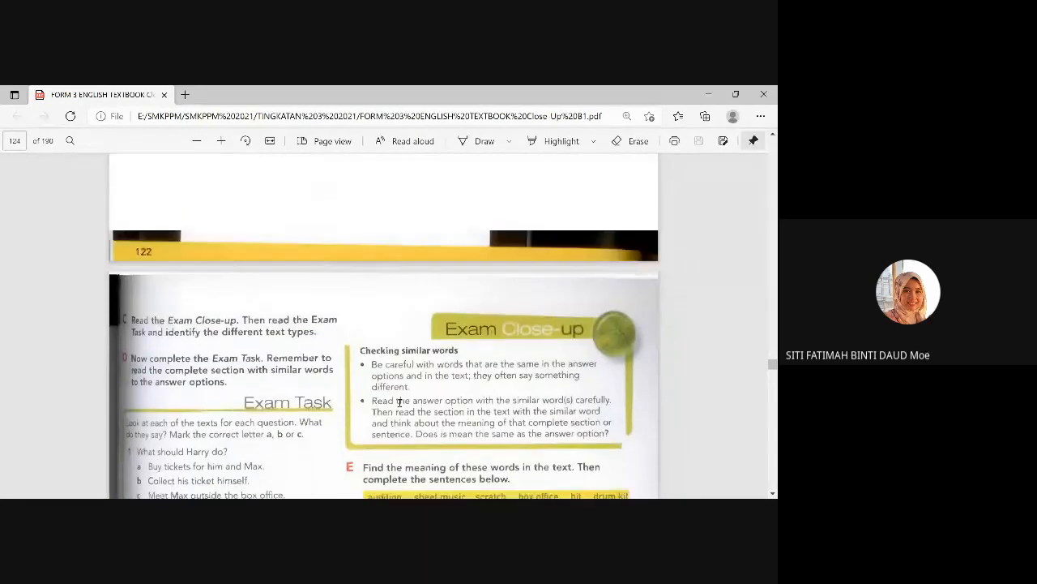
{"action": "scroll", "scroll_direction": "down", "scroll_amount": 3}
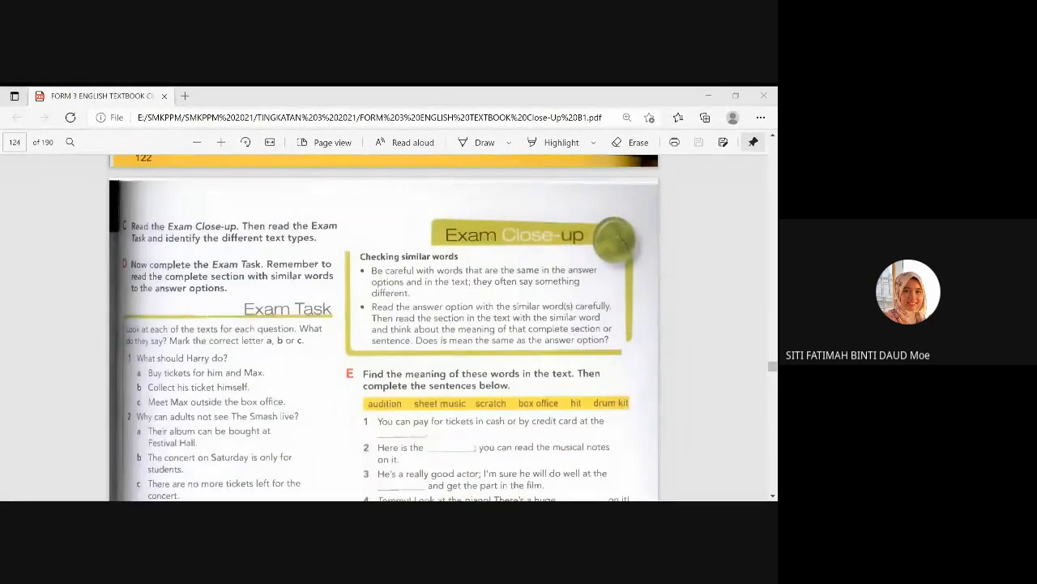